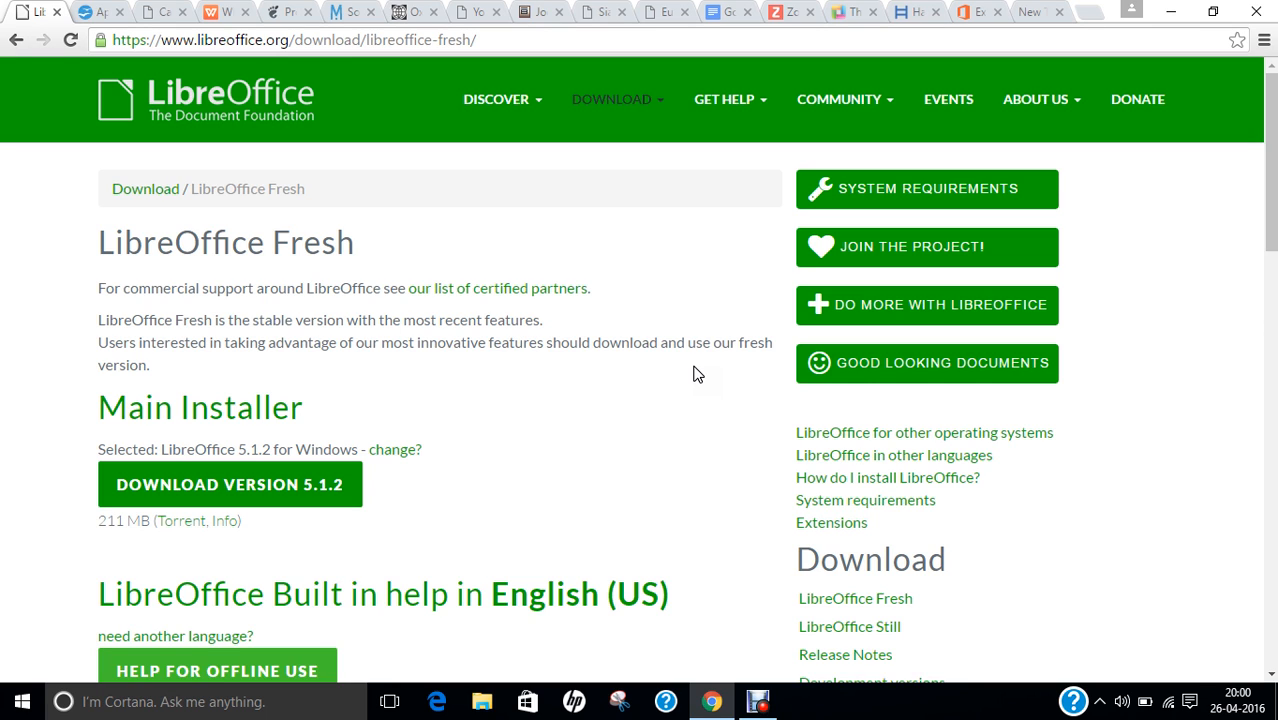
mouse_move(307, 187)
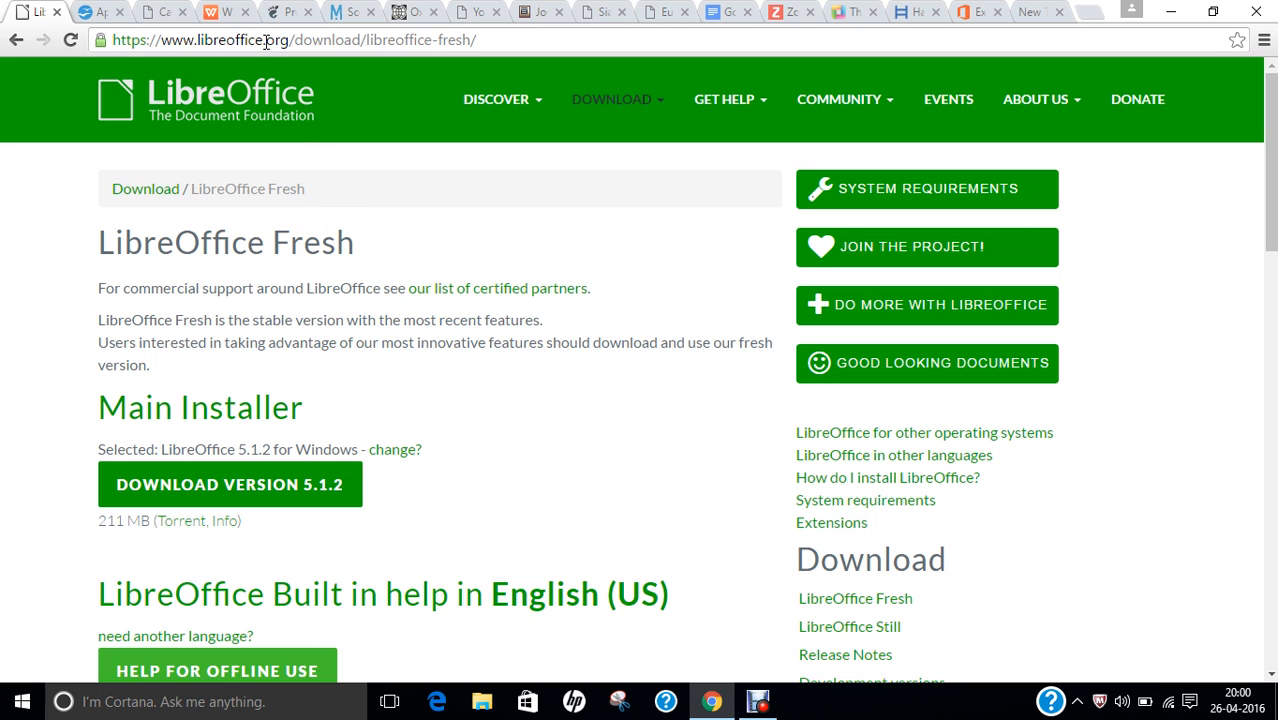
Scroll the LibreOffice site and open its New Features page.
scroll("down", 3)
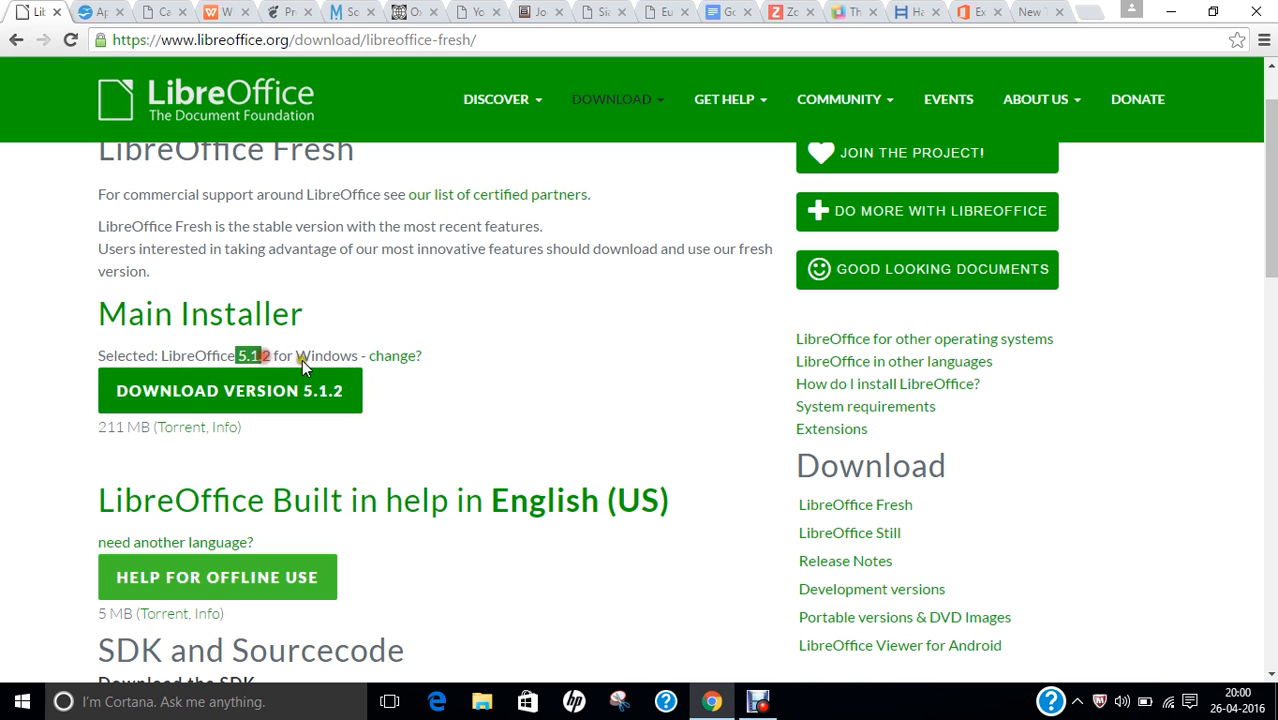
scroll("down", 3)
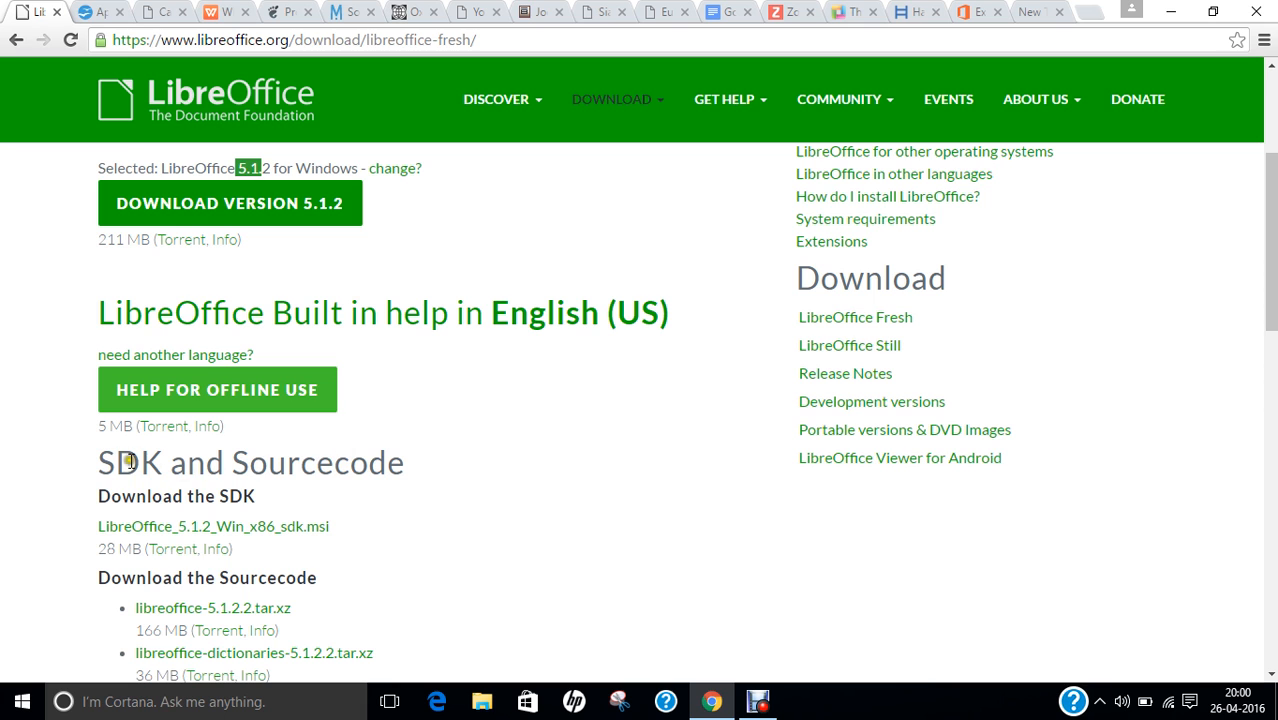
mouse_move(196, 481)
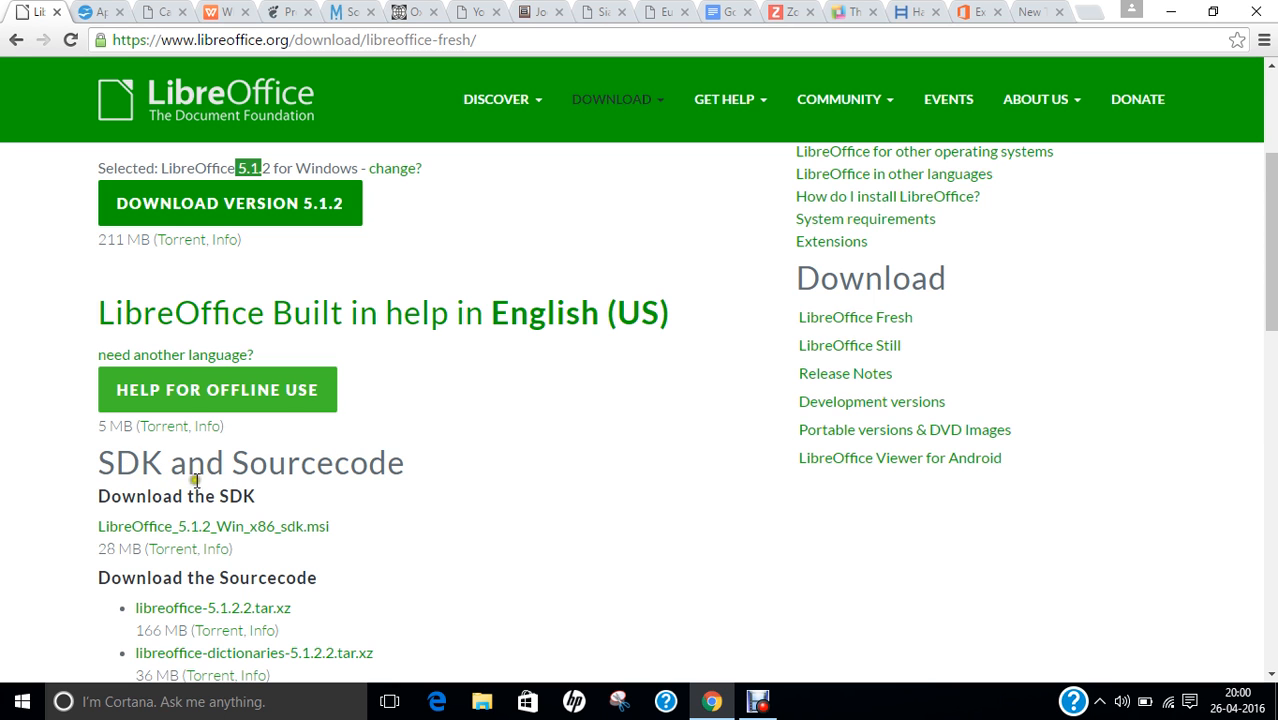
scroll("down", 3)
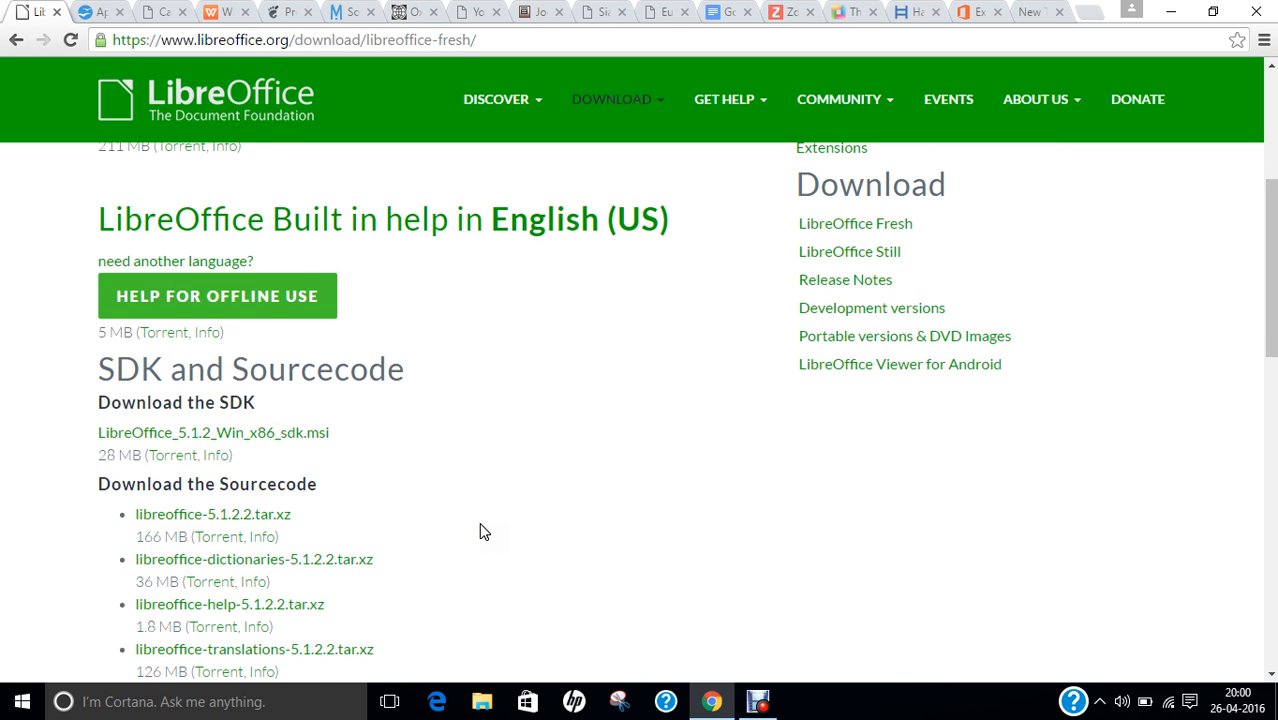
scroll("down", 3)
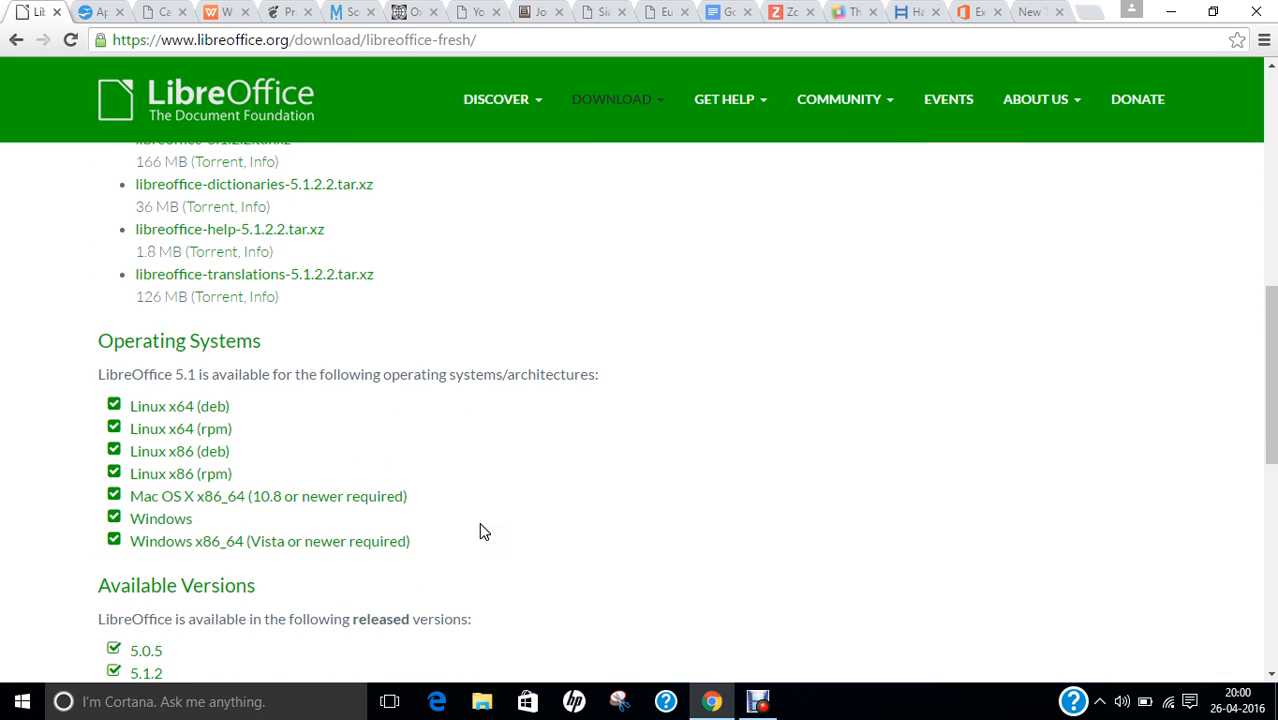
mouse_move(289, 428)
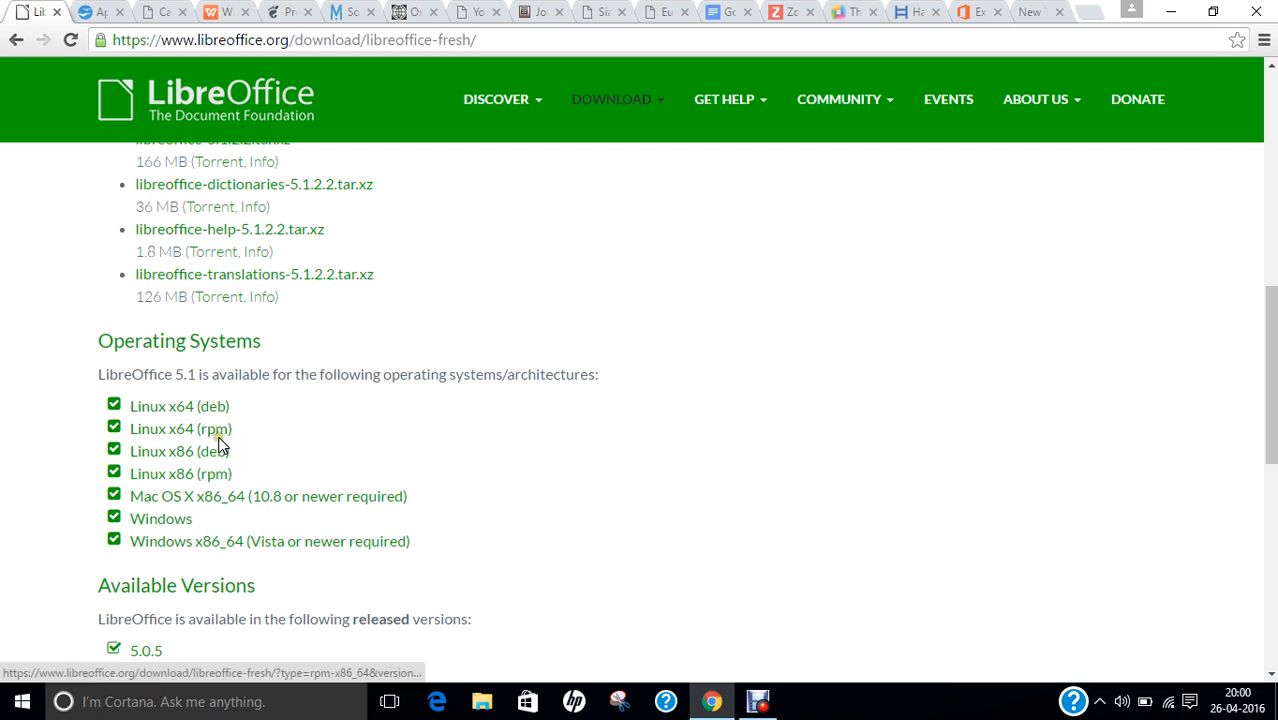
mouse_move(210, 425)
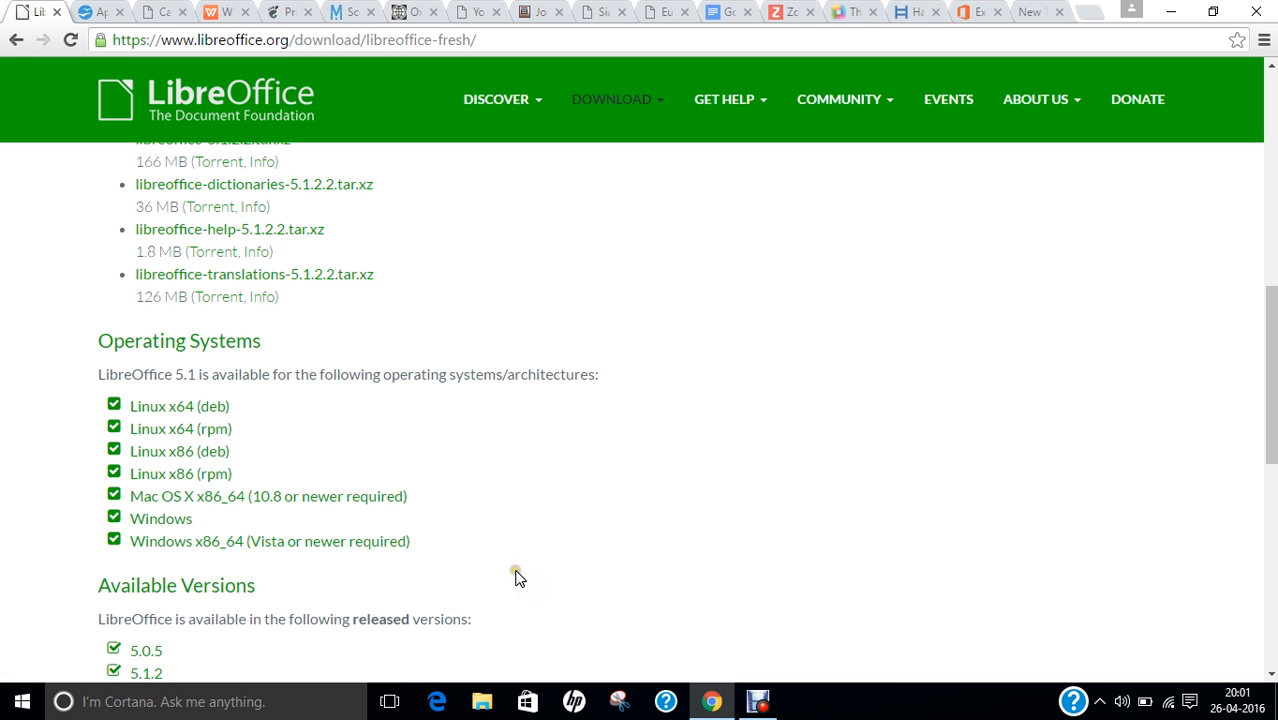
scroll("down", 3)
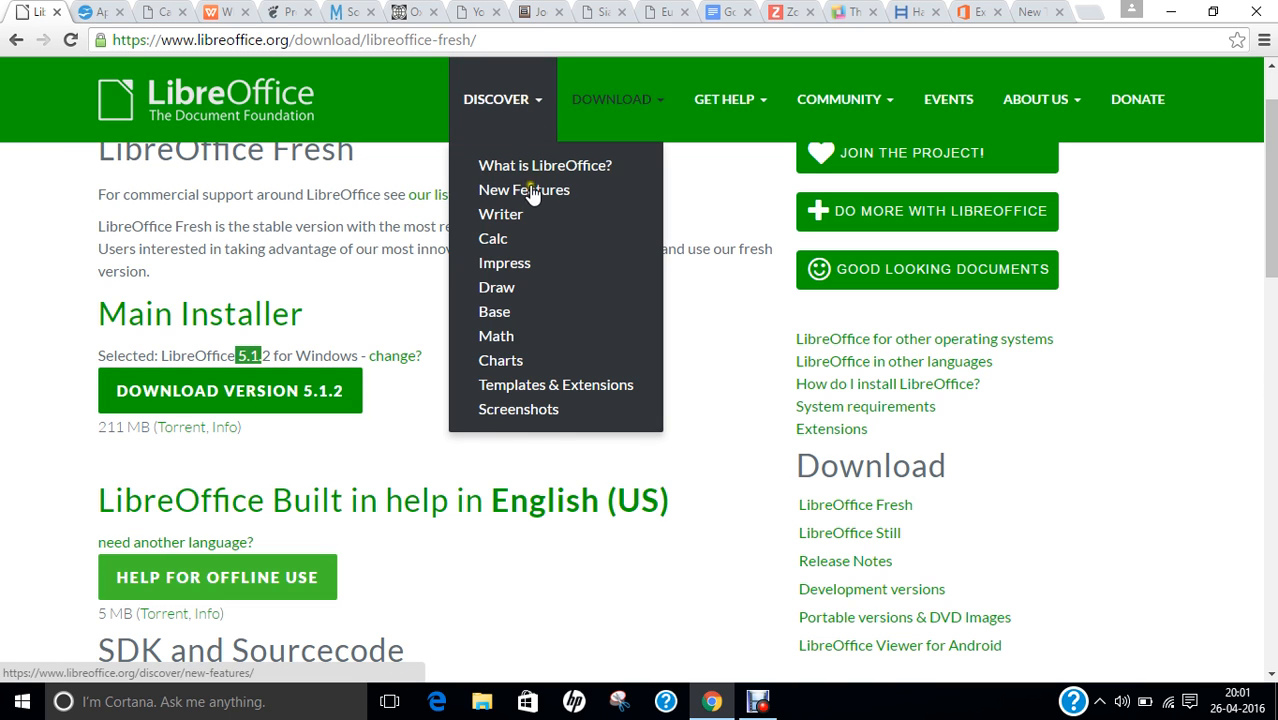
left_click(524, 189)
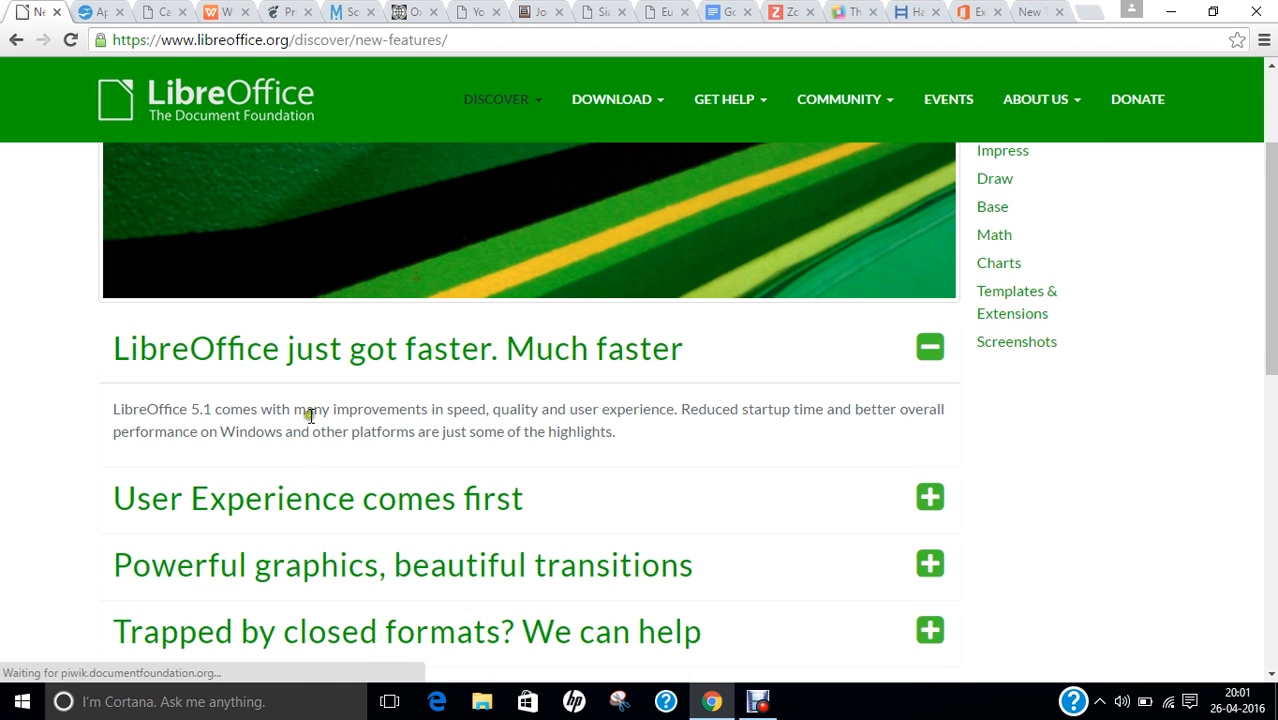
Expand the graphics and transitions and closed formats feature sections.
scroll("down", 3)
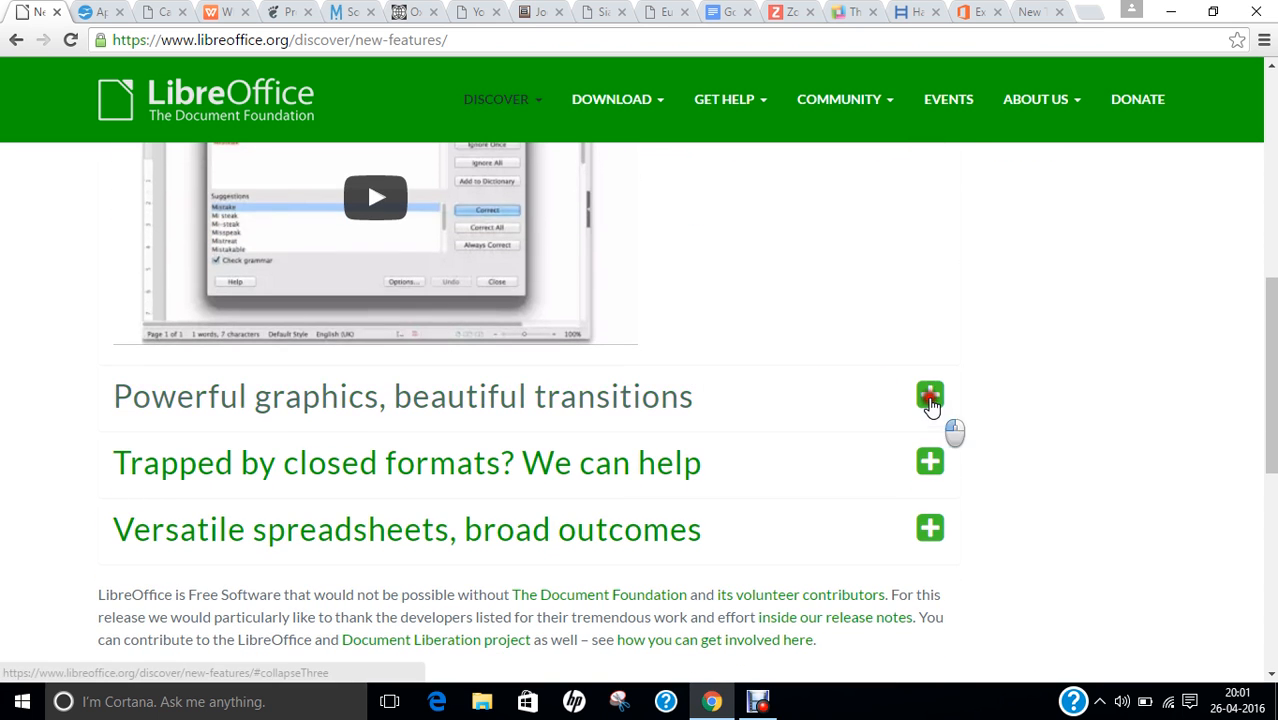
left_click(929, 395)
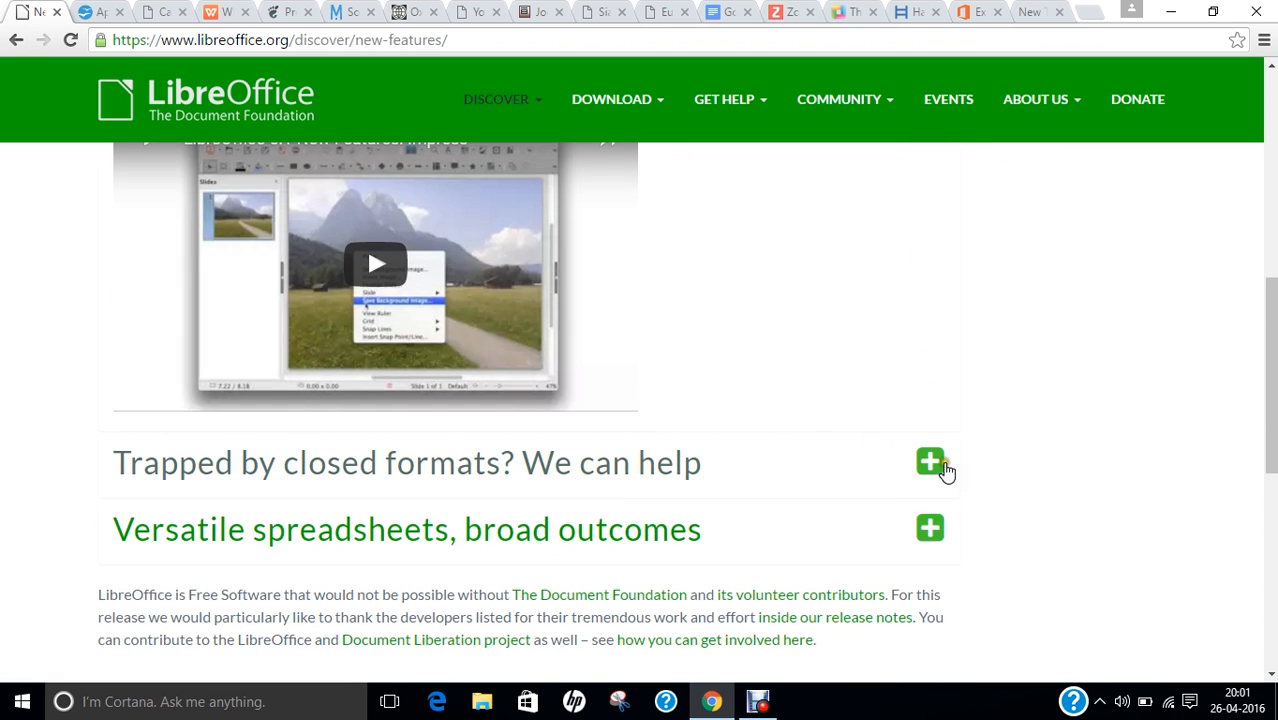
left_click(929, 462)
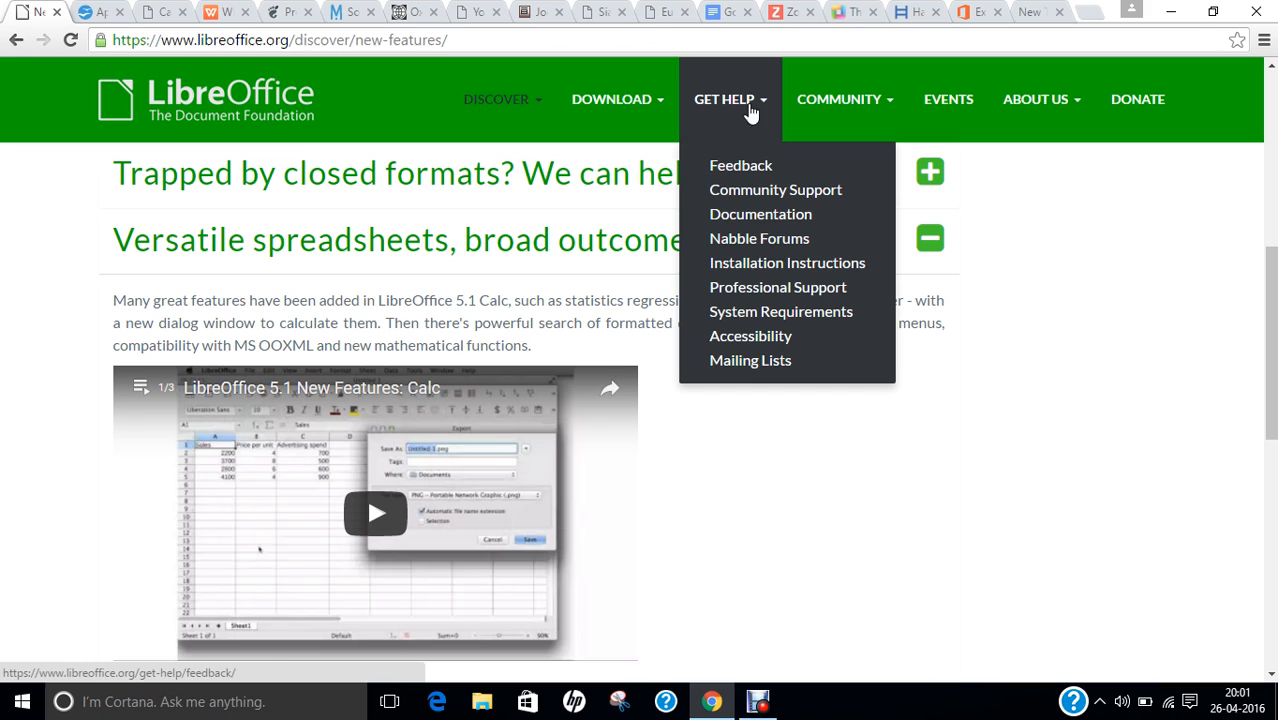
mouse_move(779, 189)
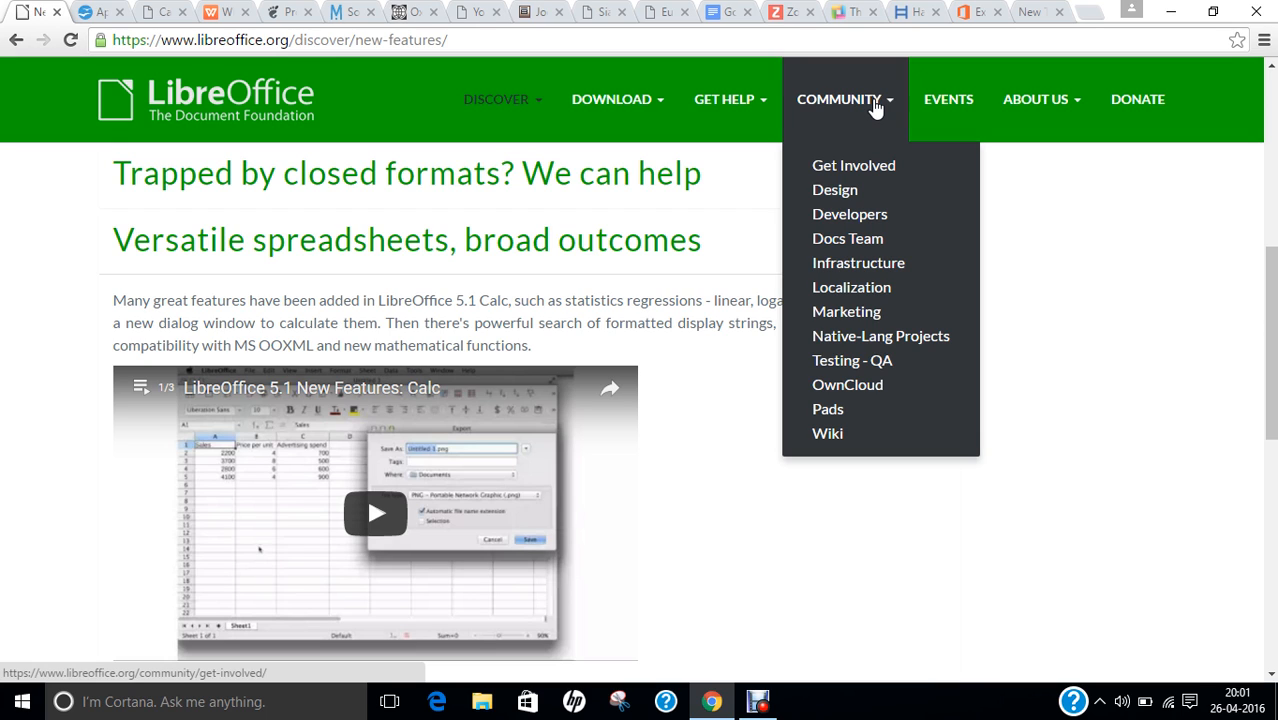
mouse_move(948, 99)
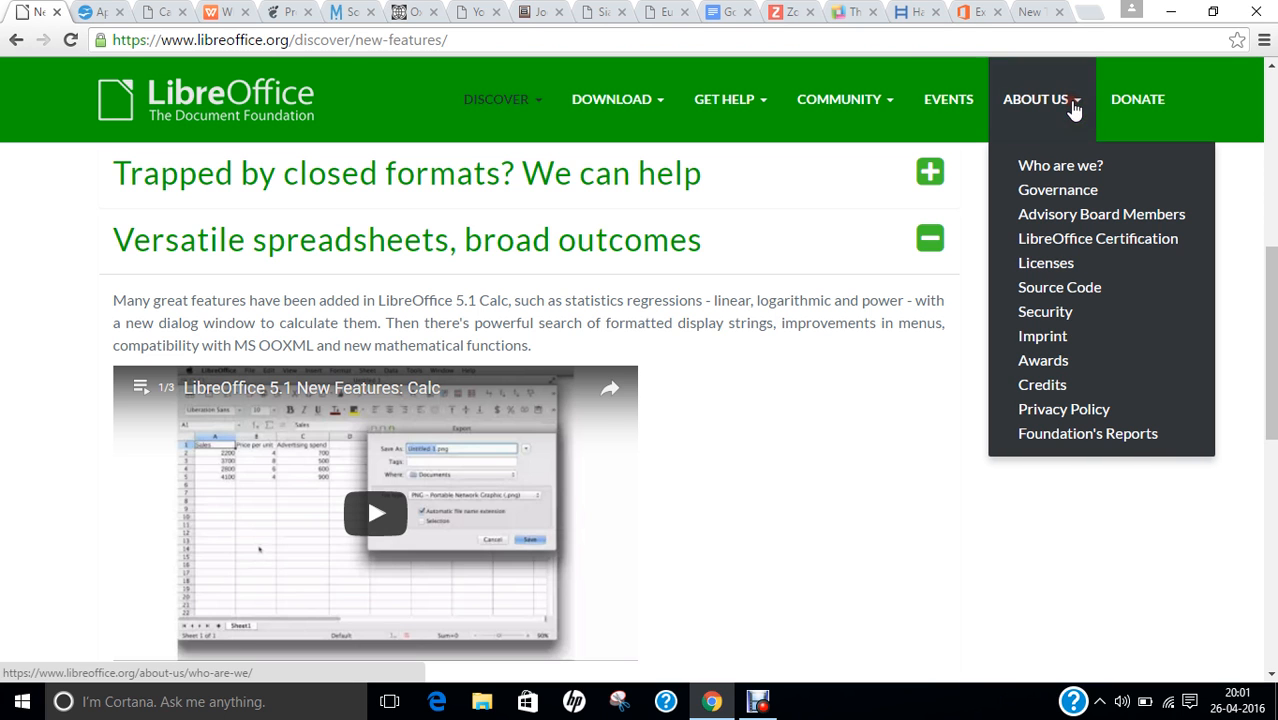
mouse_move(1074, 503)
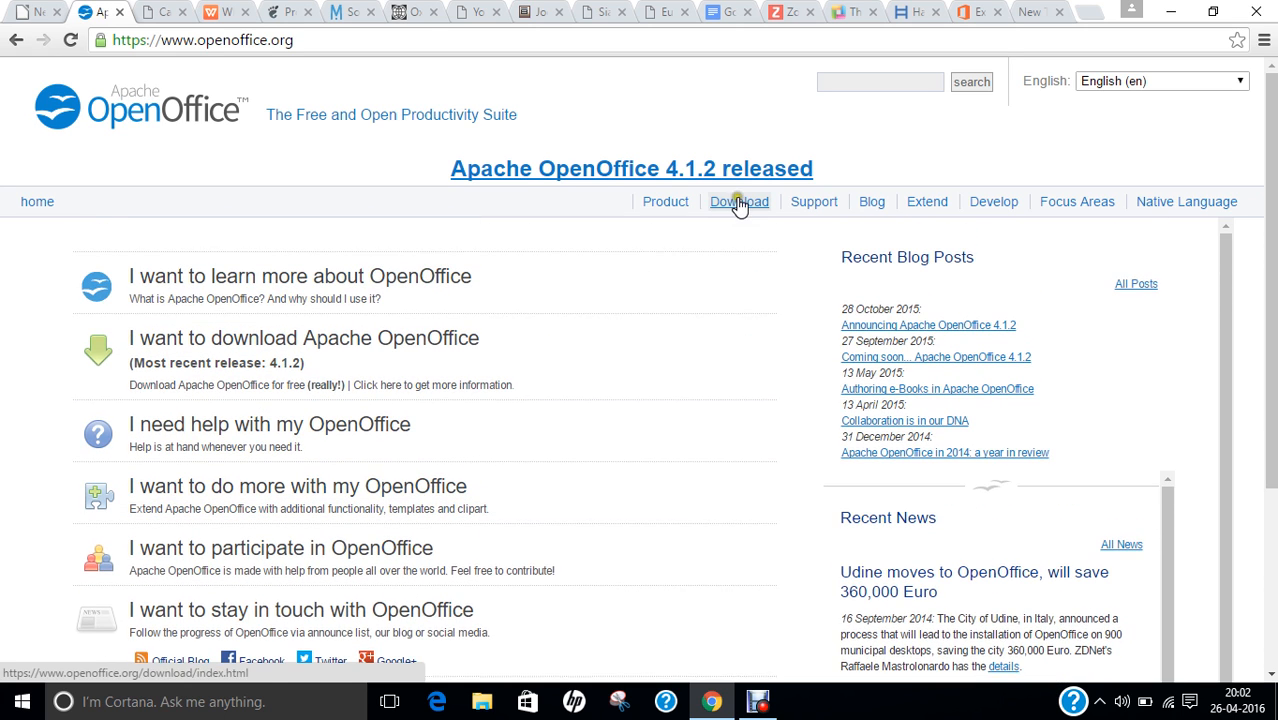
Open the OpenOffice download page and choose More platforms / operating systems.
left_click(739, 201)
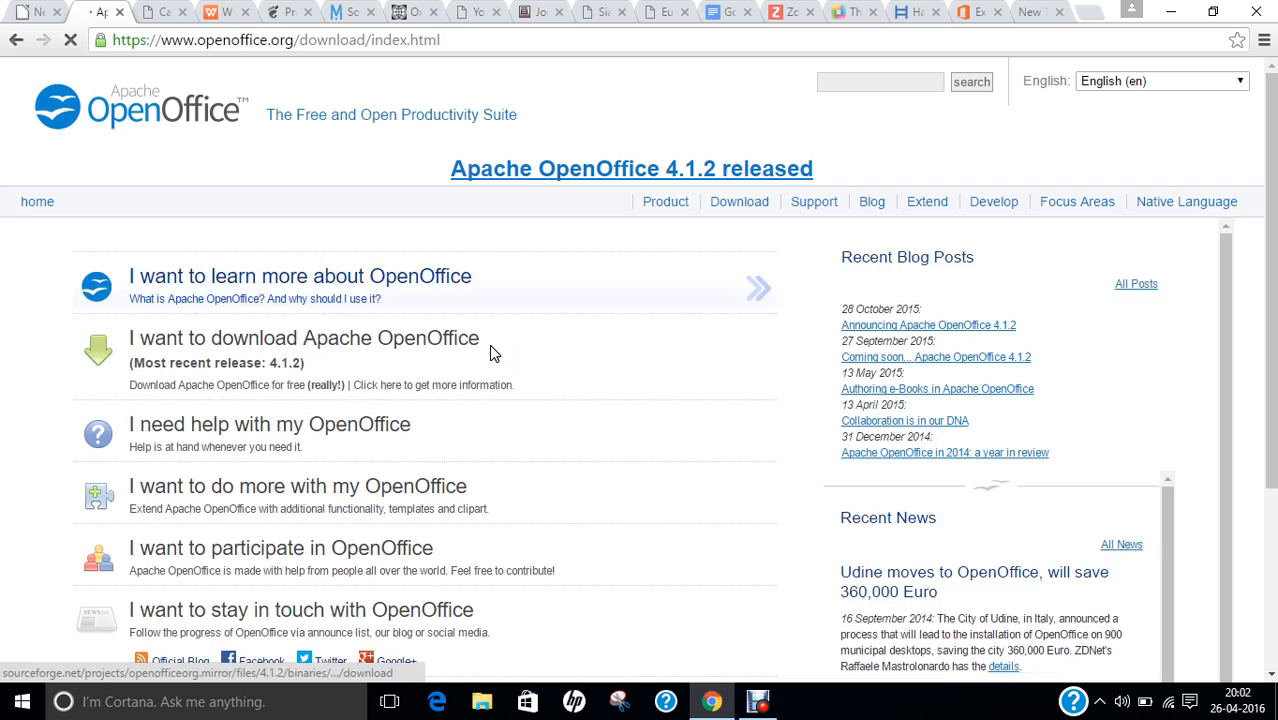
left_click(303, 337)
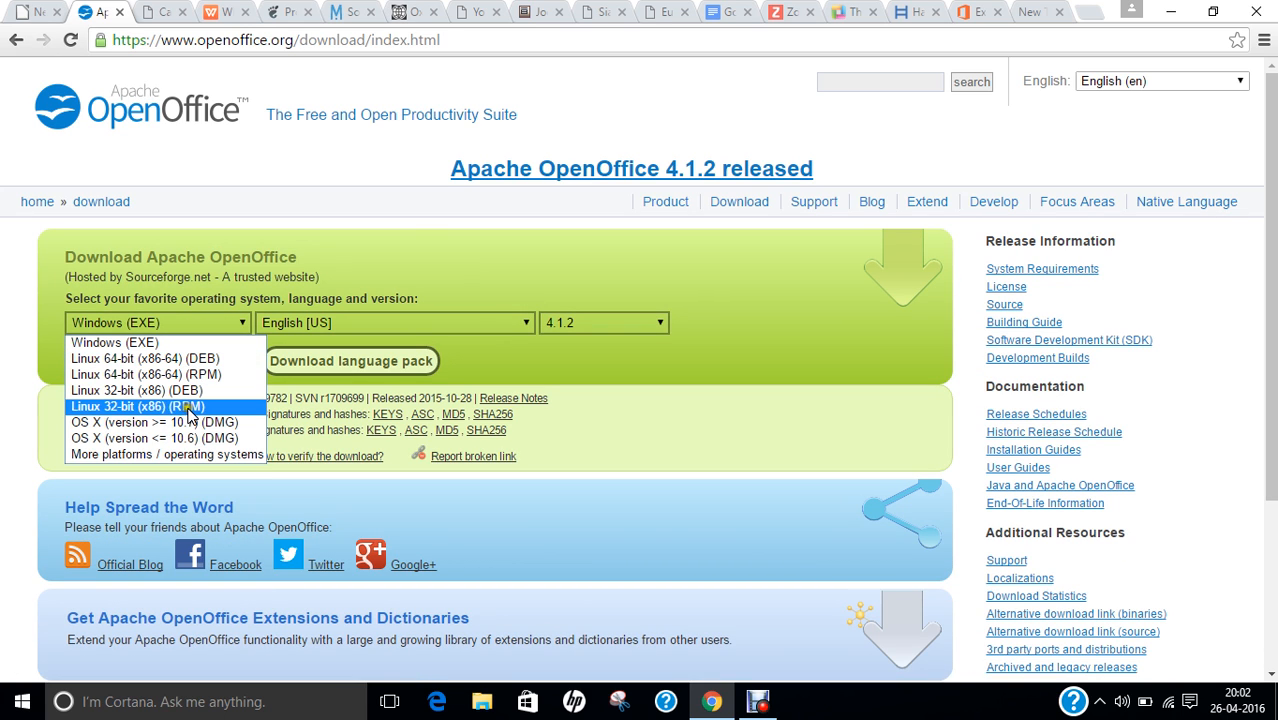
mouse_move(167, 454)
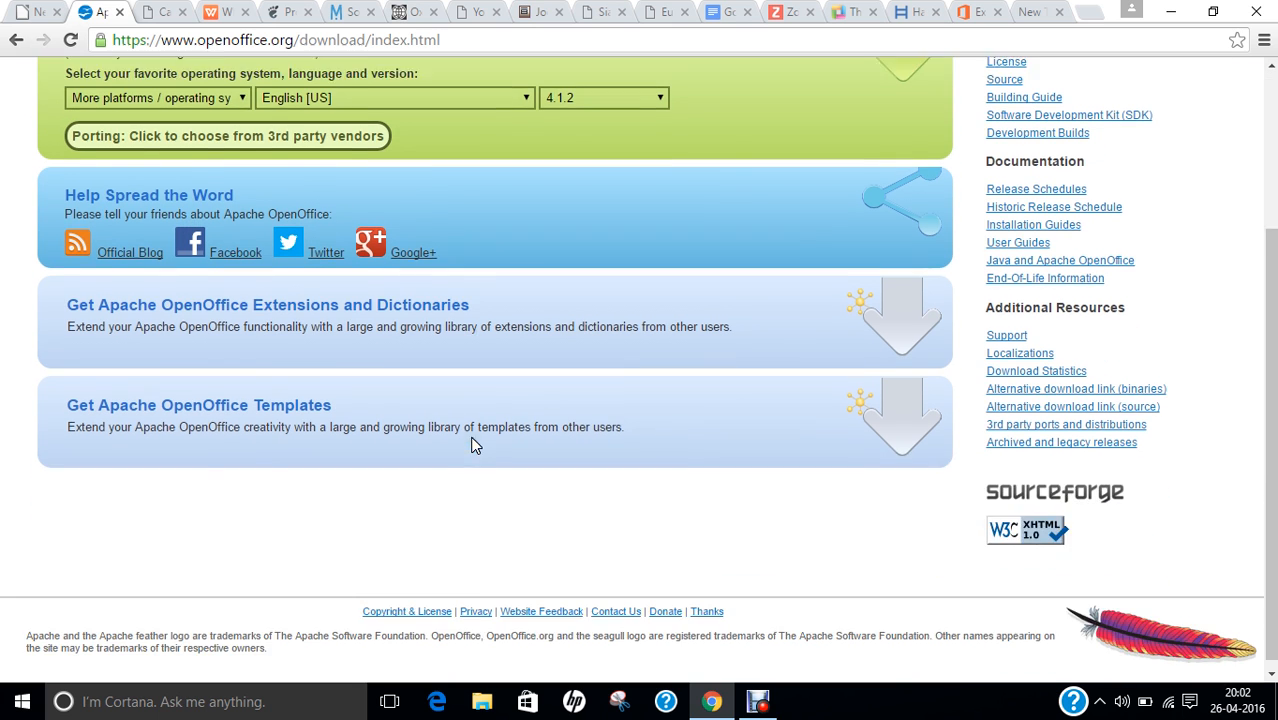
scroll("down", 3)
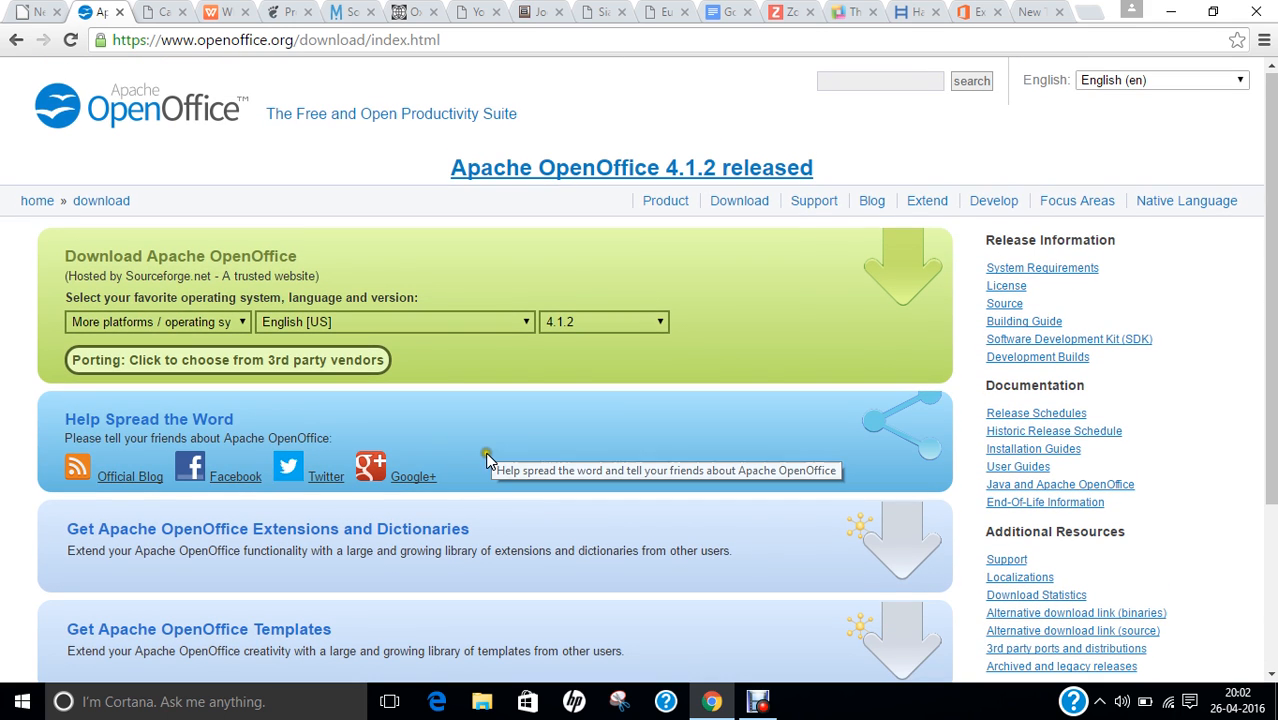
mouse_move(448, 398)
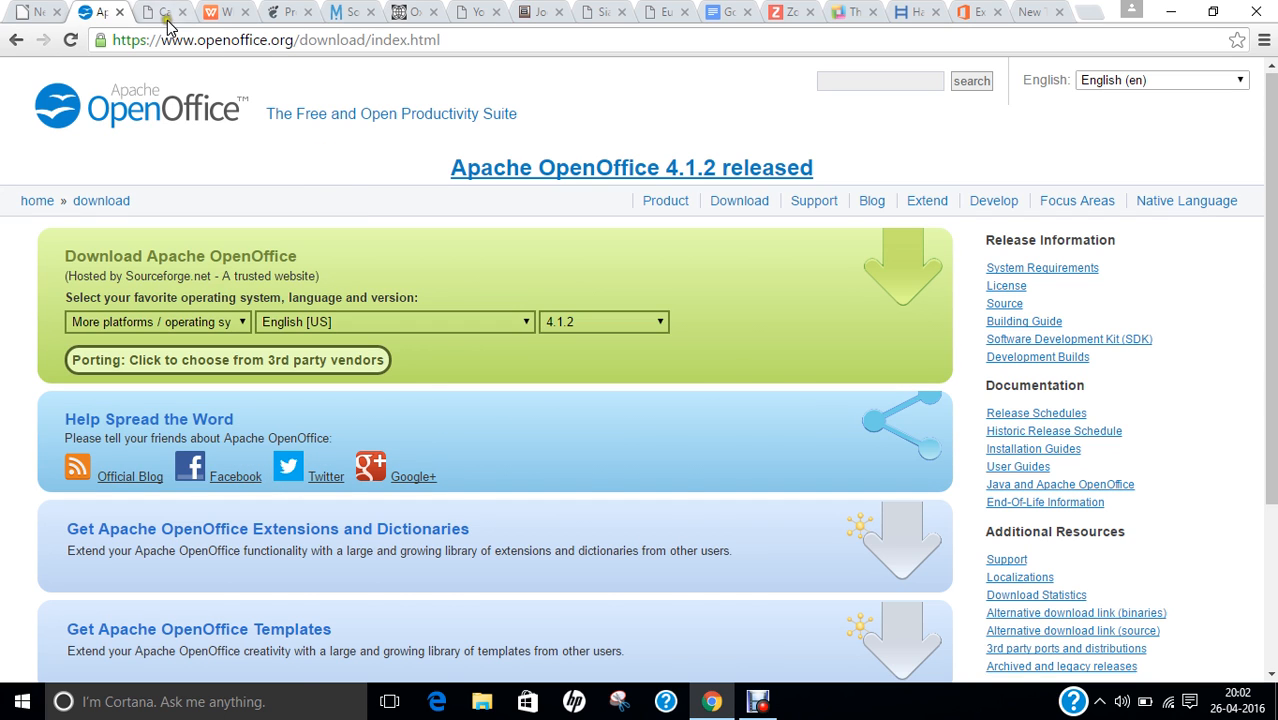
Switch to Calligra, open Get Calligra, and scroll to installation packages and source code.
left_click(160, 11)
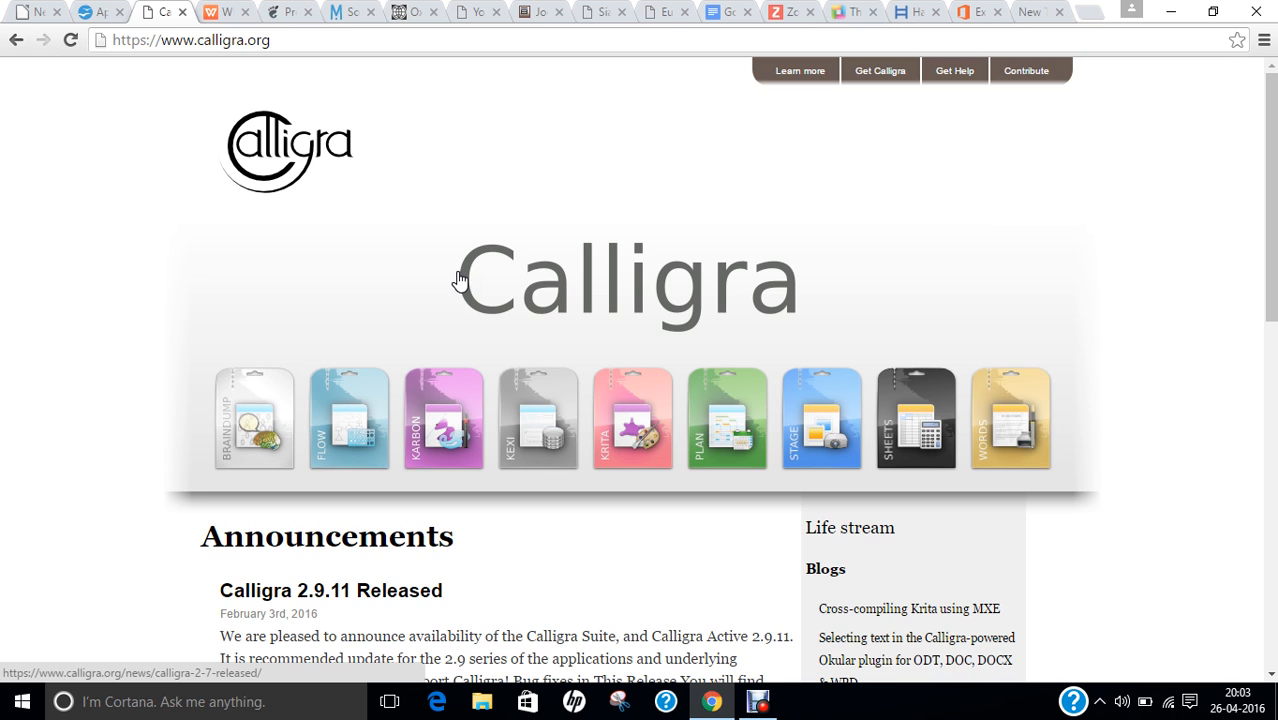
mouse_move(847, 110)
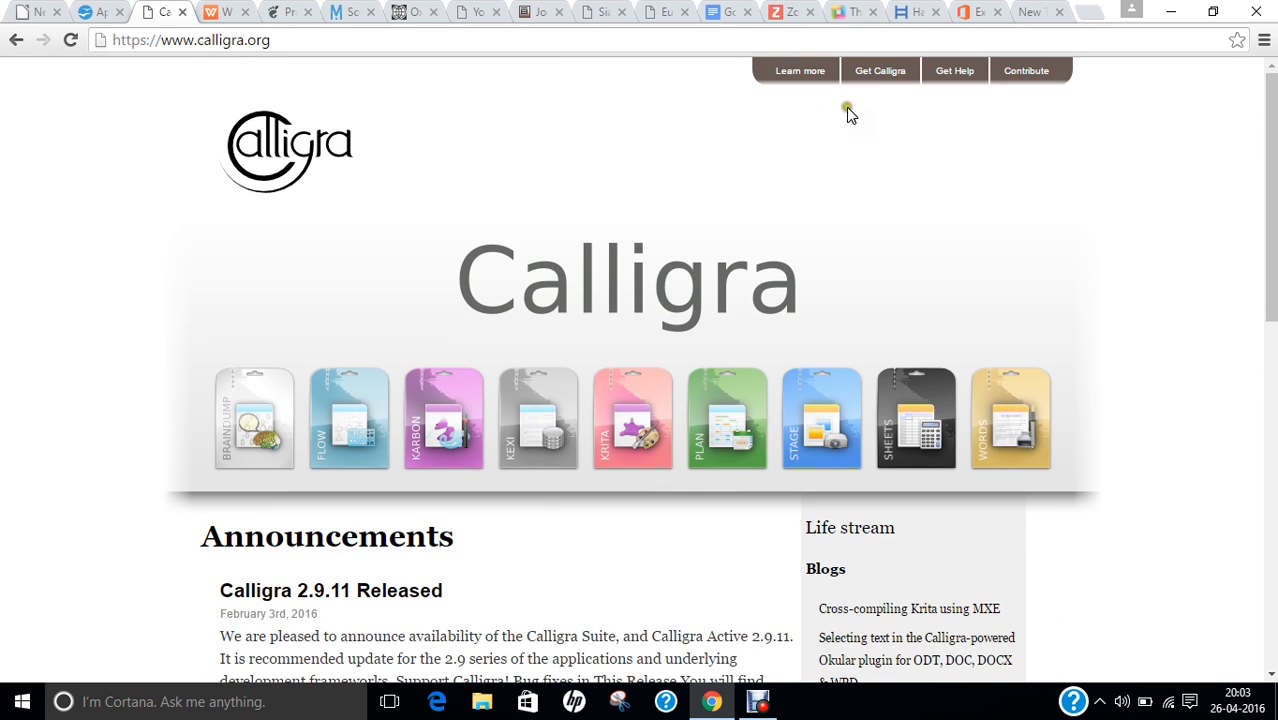
left_click(879, 70)
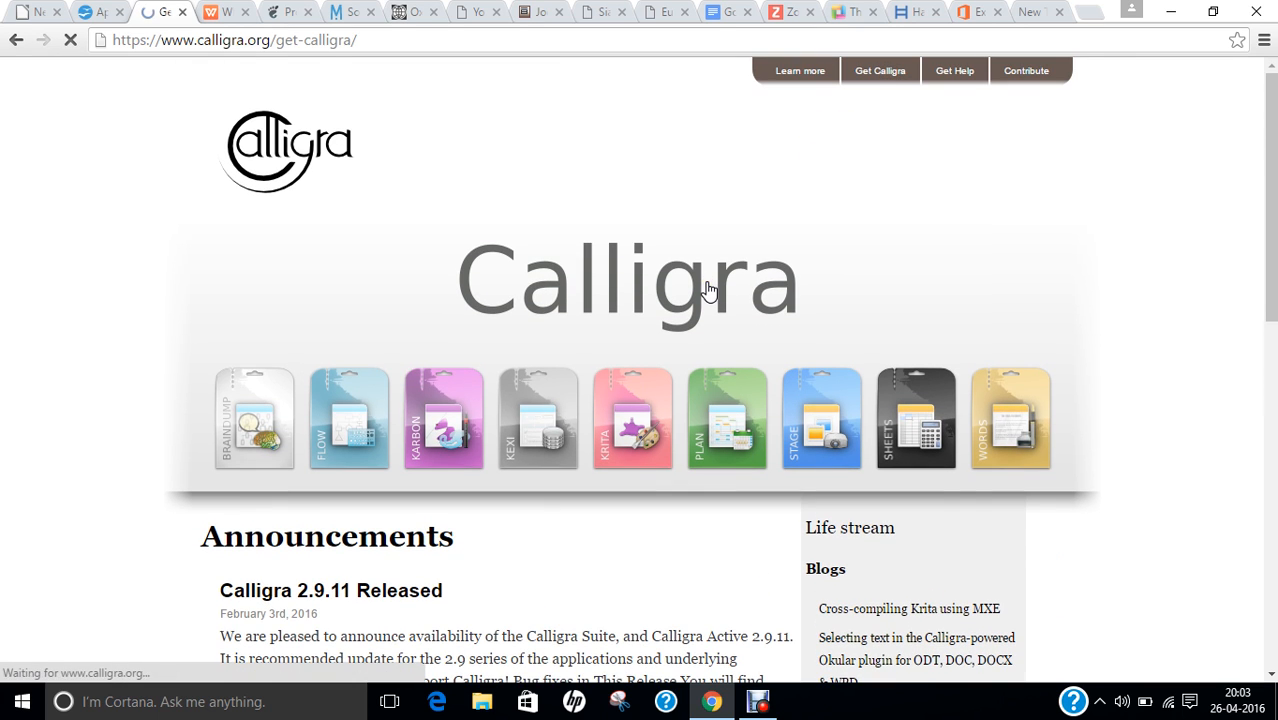
scroll("down", 3)
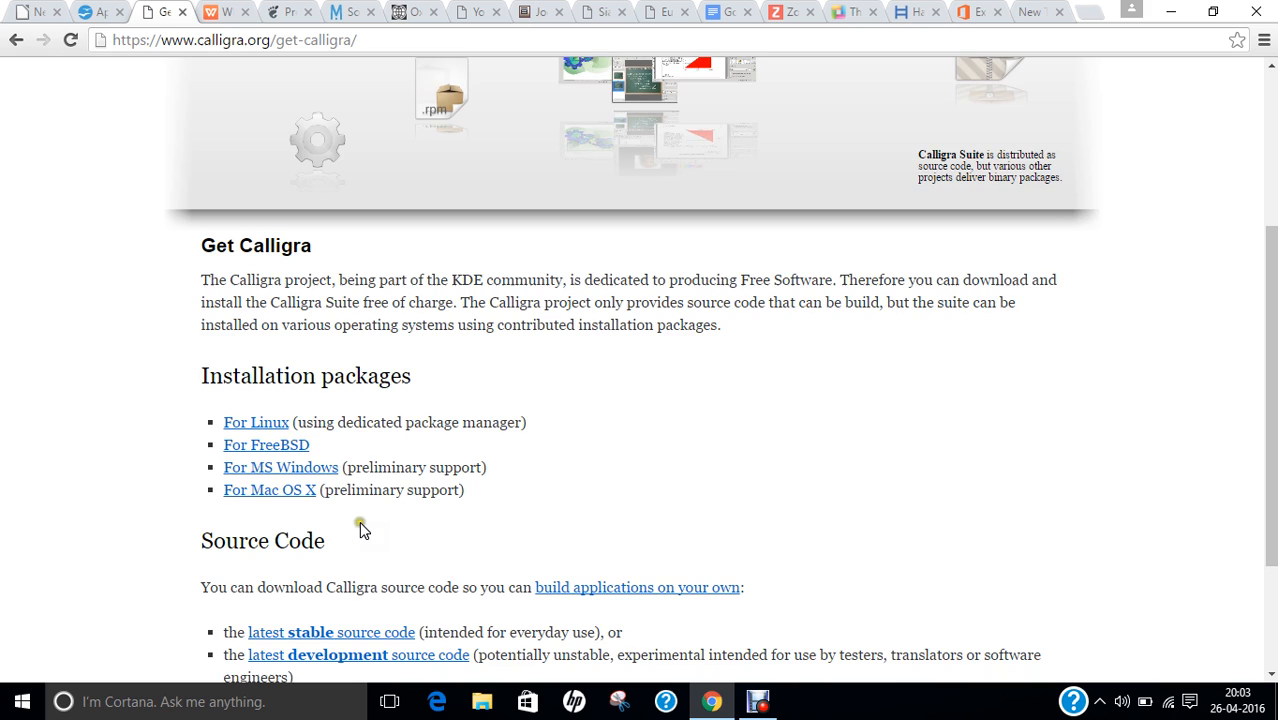
scroll("down", 3)
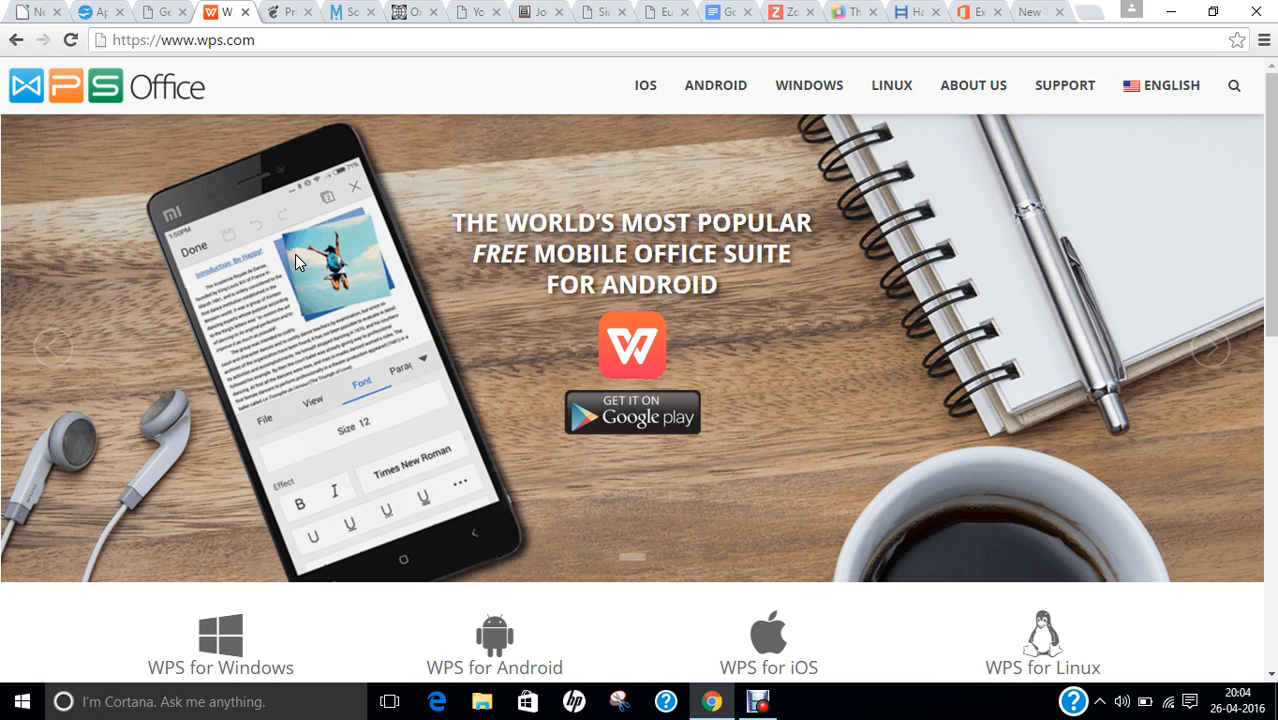
Scroll through the WPS Office homepage and browse its top navigation menus.
scroll("down", 3)
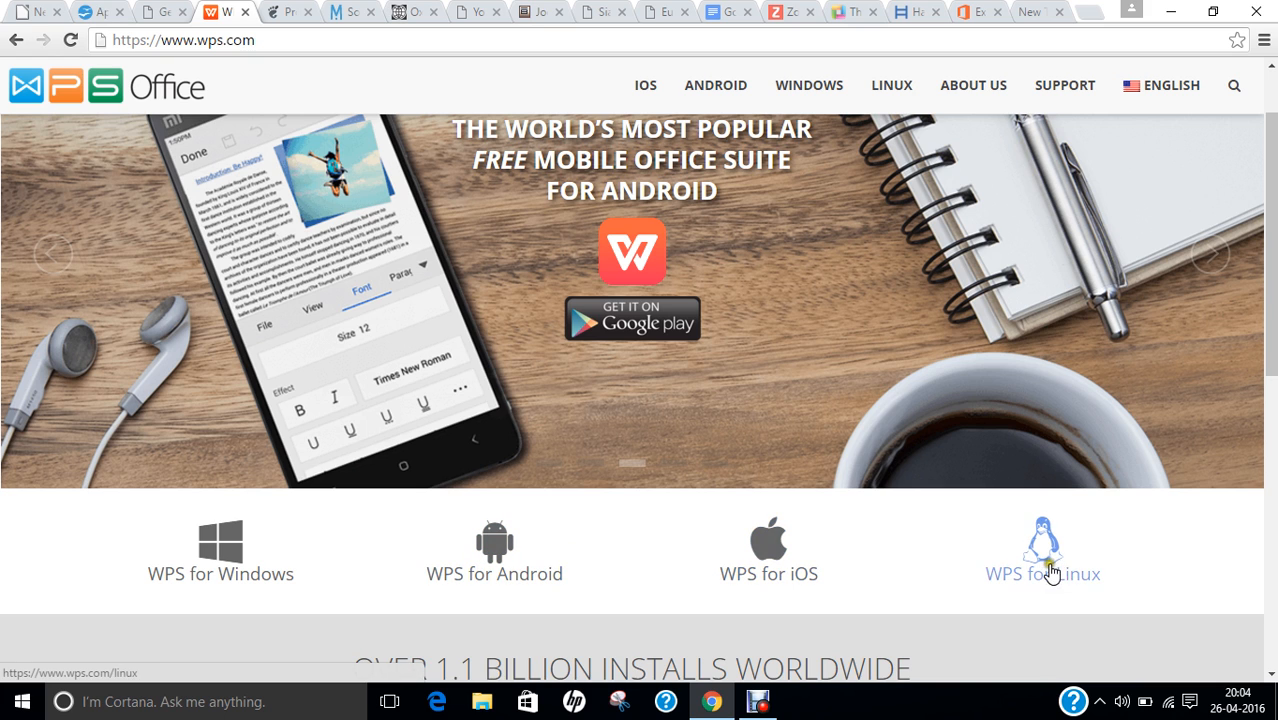
scroll("down", 3)
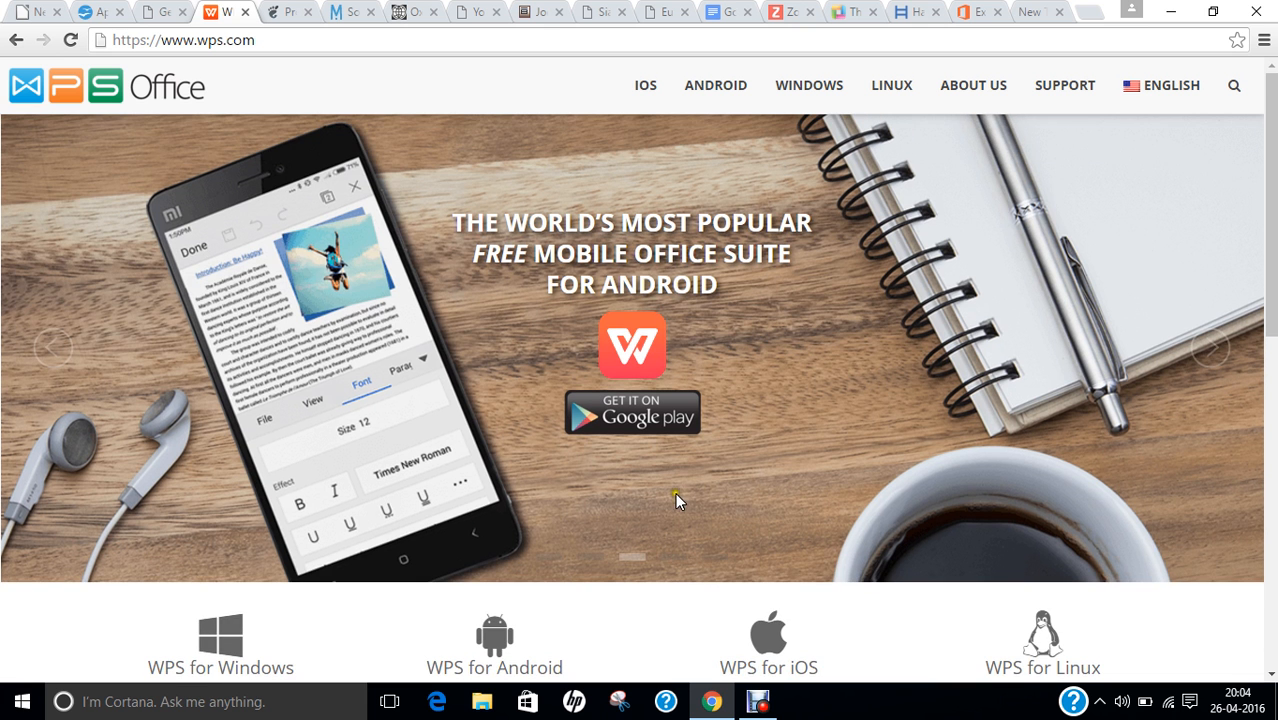
left_click(1064, 85)
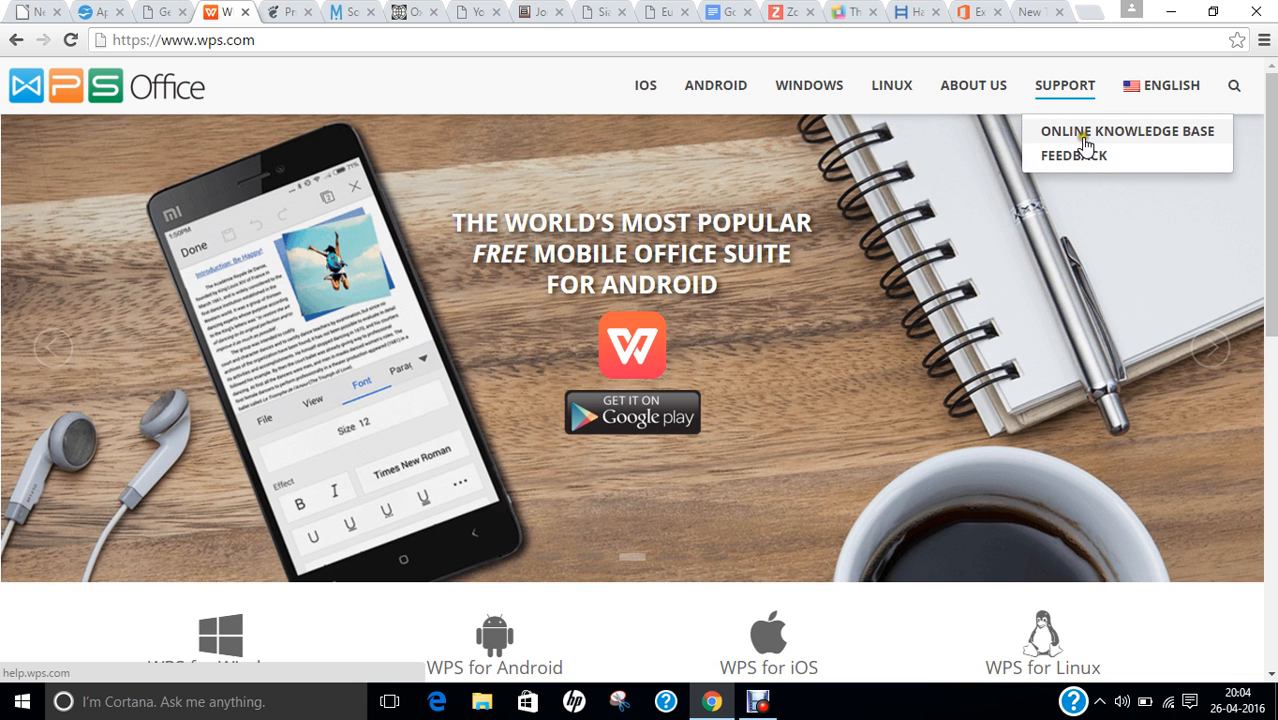
mouse_move(973, 85)
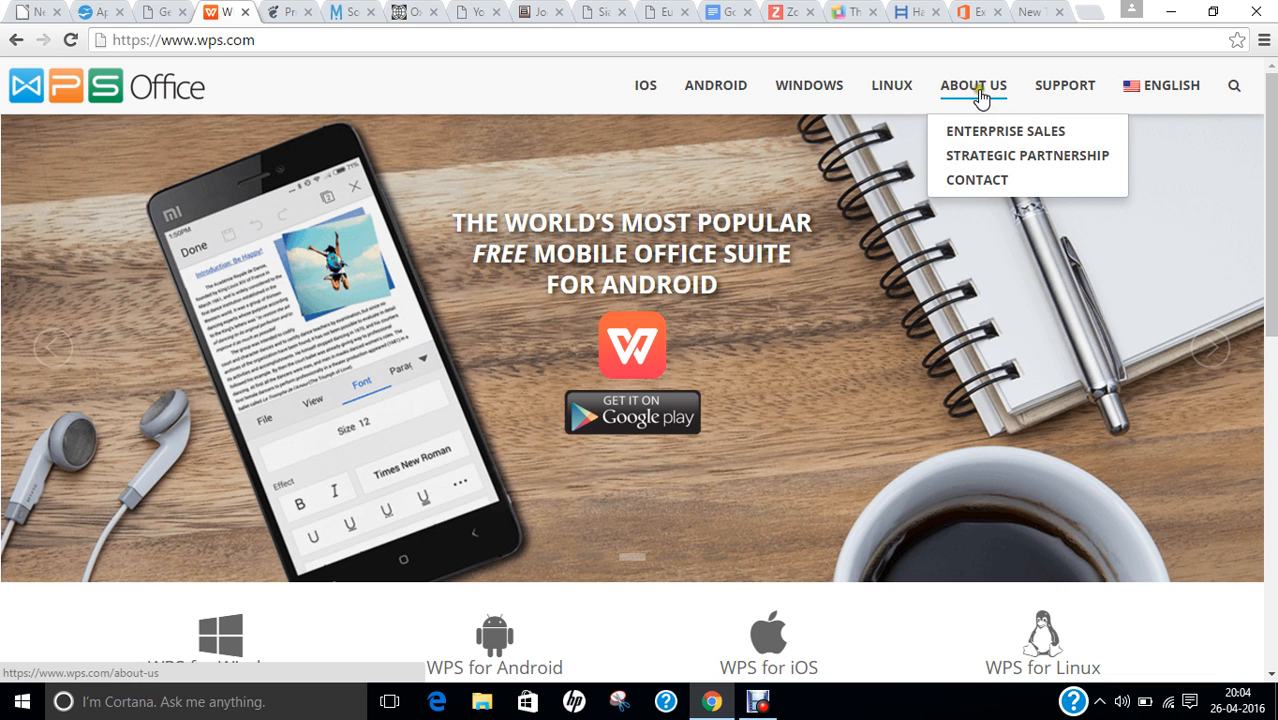
scroll("down", 3)
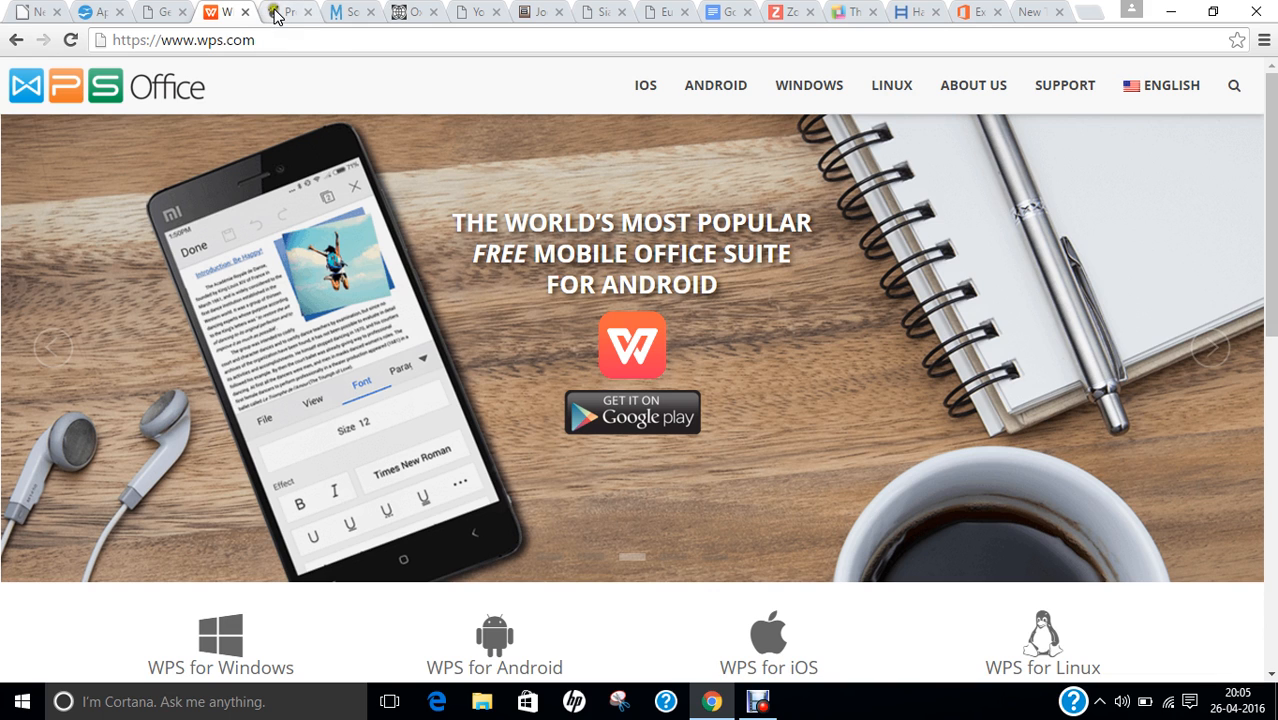
View the GNOME Office Applications wiki list, then go to the wiki home page.
left_click(289, 11)
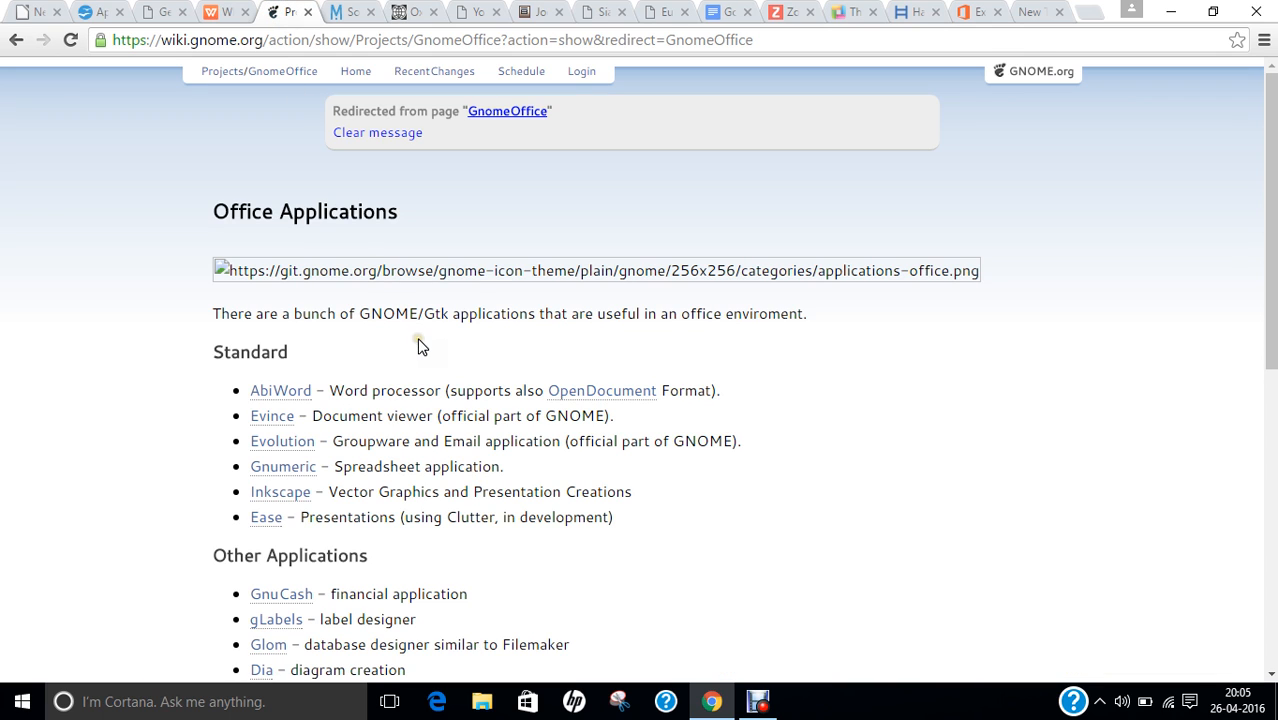
mouse_move(490, 251)
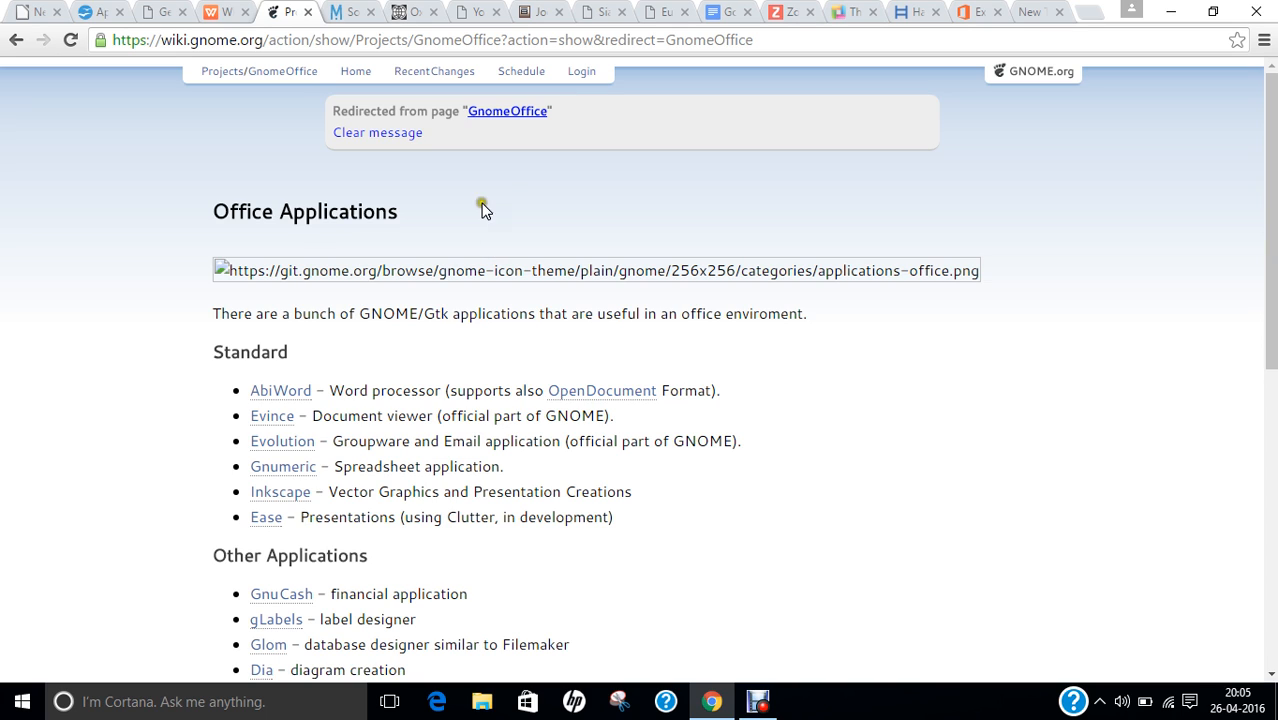
scroll("down", 3)
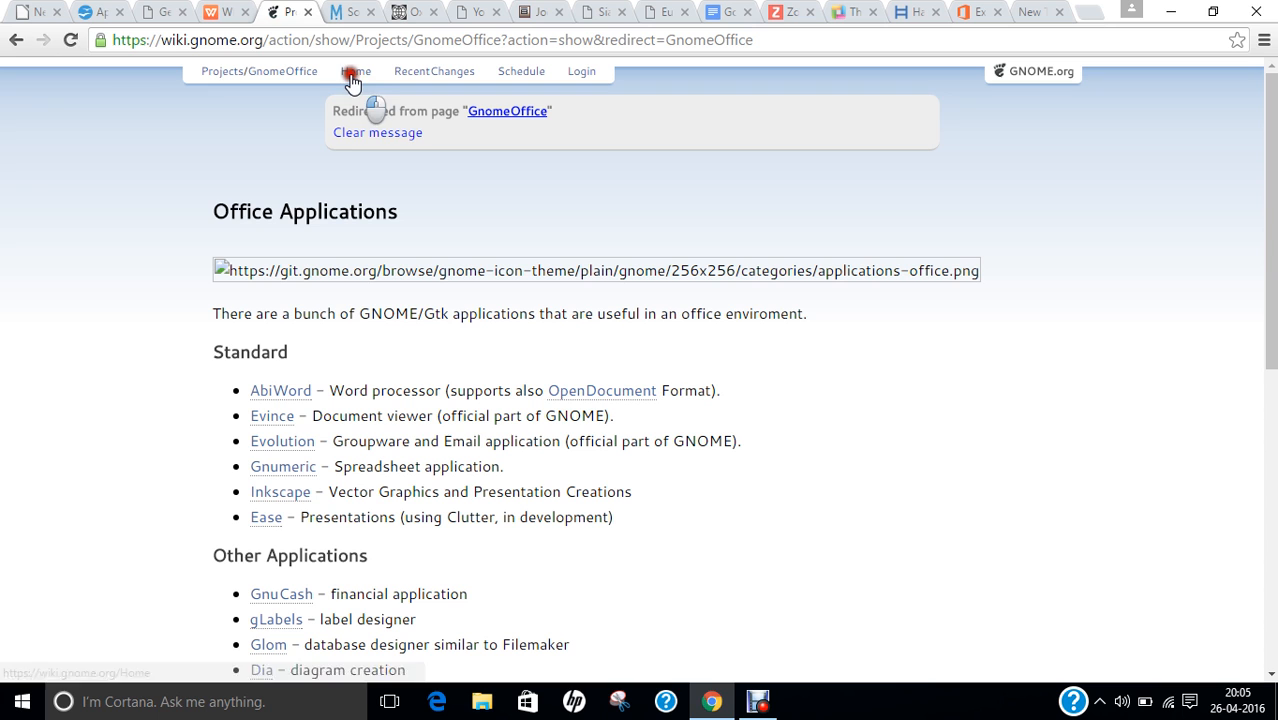
left_click(355, 71)
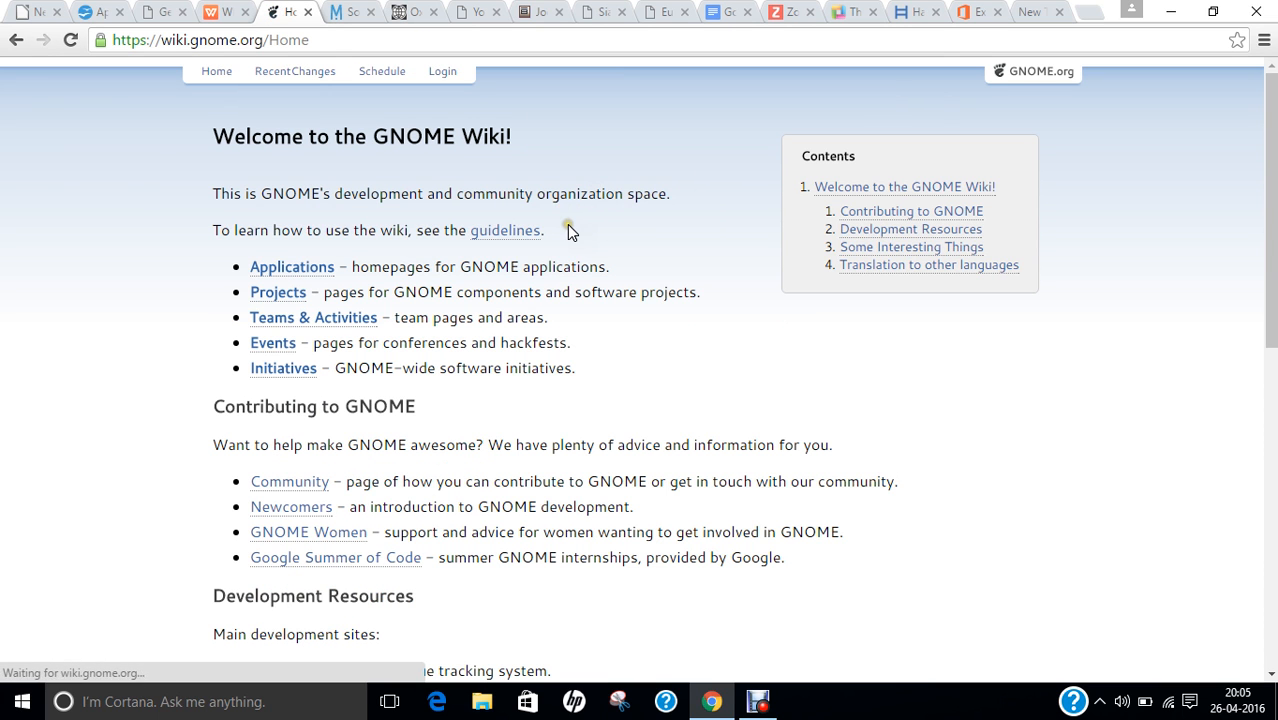
Scroll through the GNOME Wiki welcome page, then switch to SoftMaker Office.
scroll("down", 3)
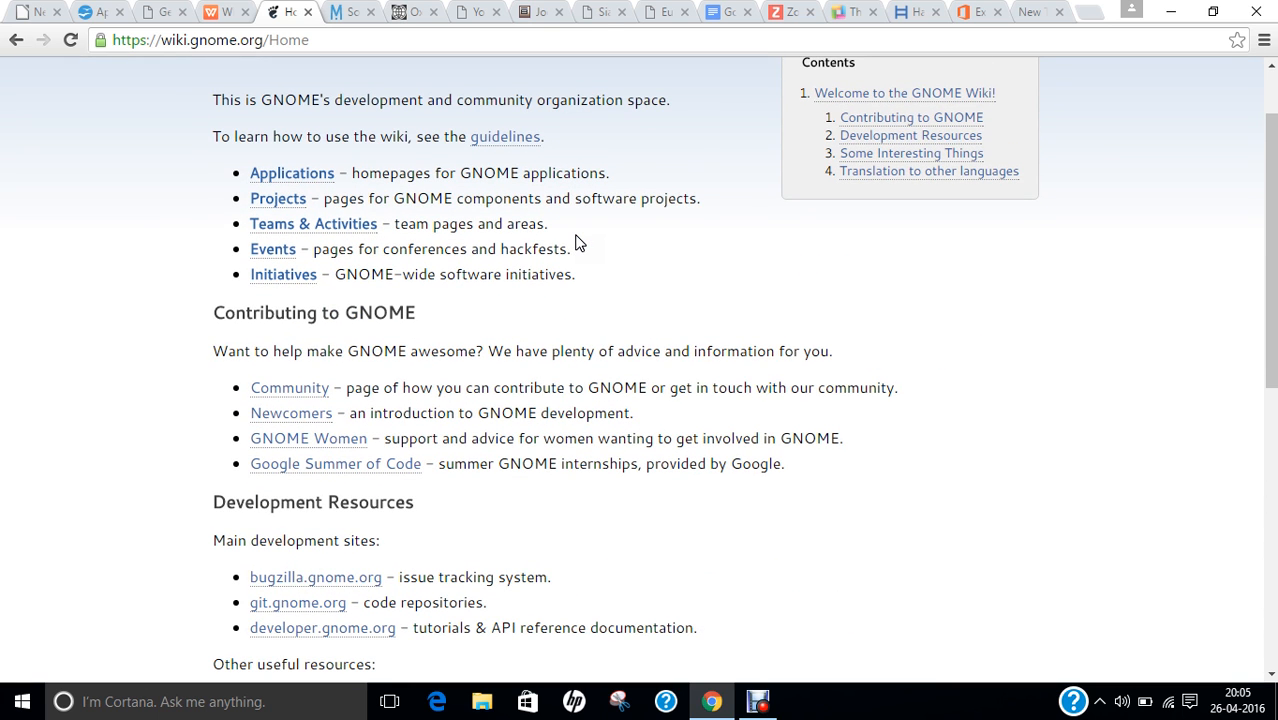
scroll("up", 3)
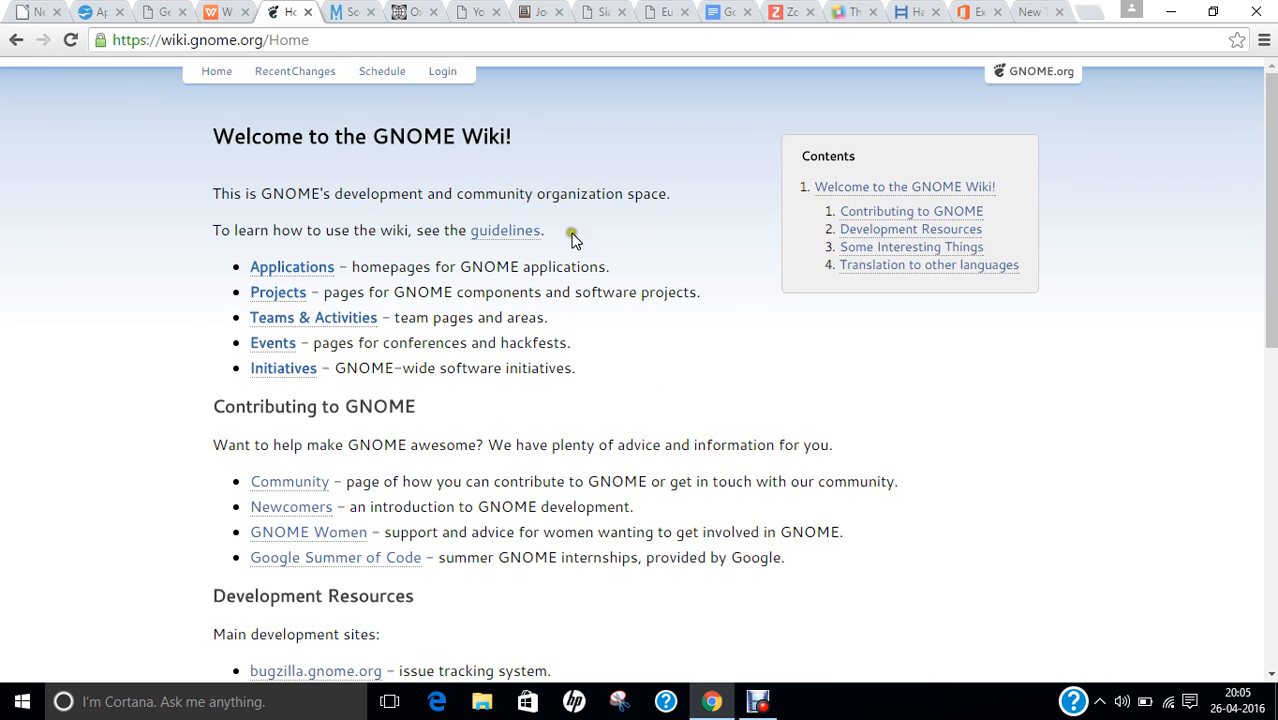
mouse_move(350, 11)
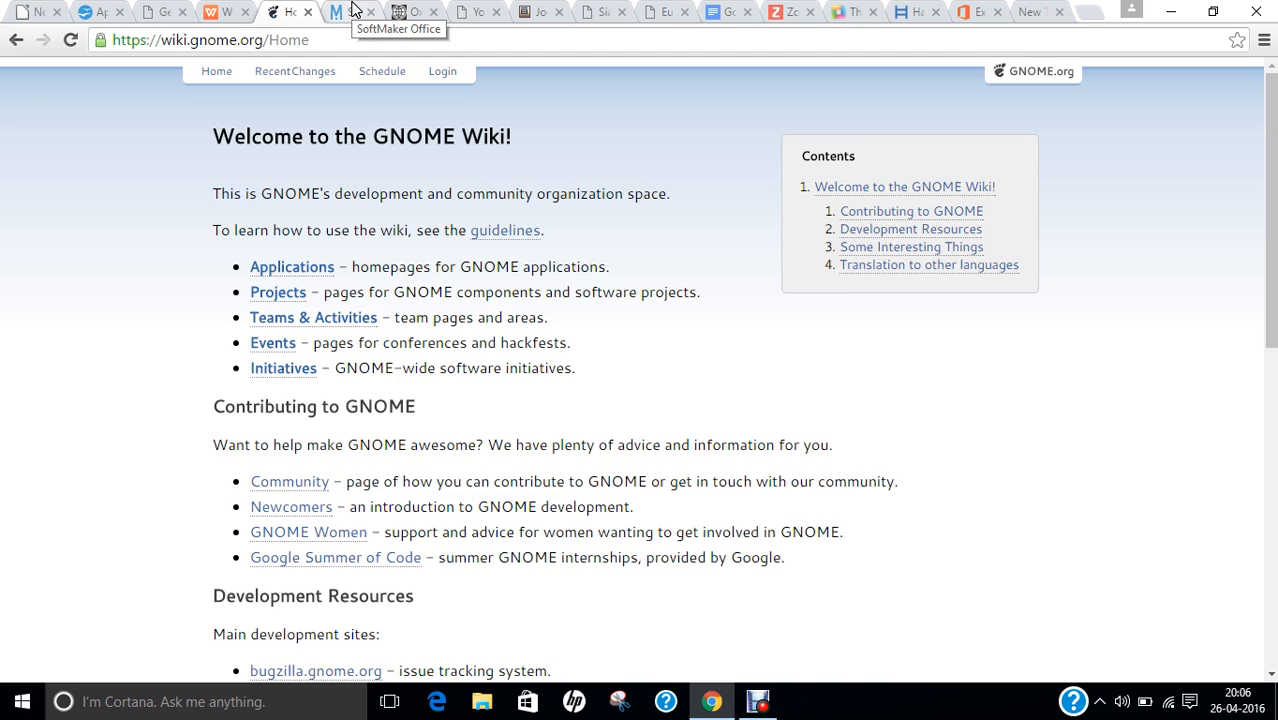
left_click(335, 11)
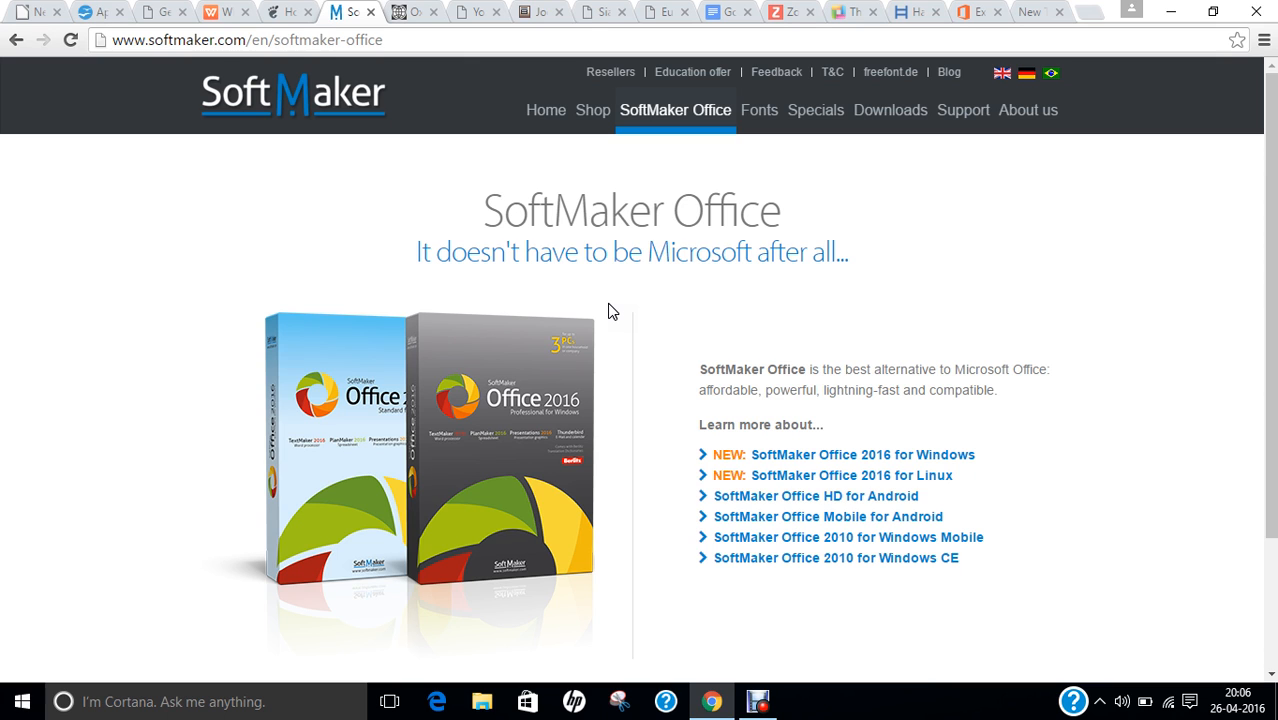
Visit SoftMaker's free downloads page, then move on to OxygenOffice Professional.
scroll("down", 3)
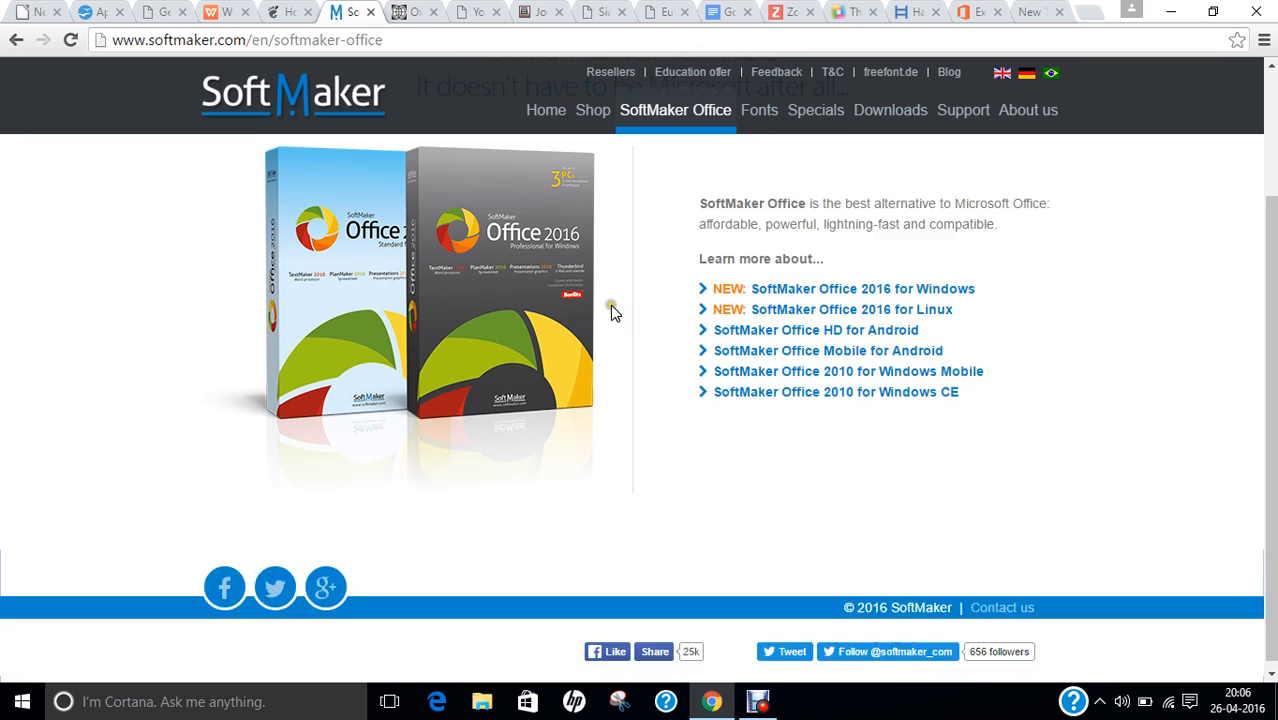
left_click(890, 110)
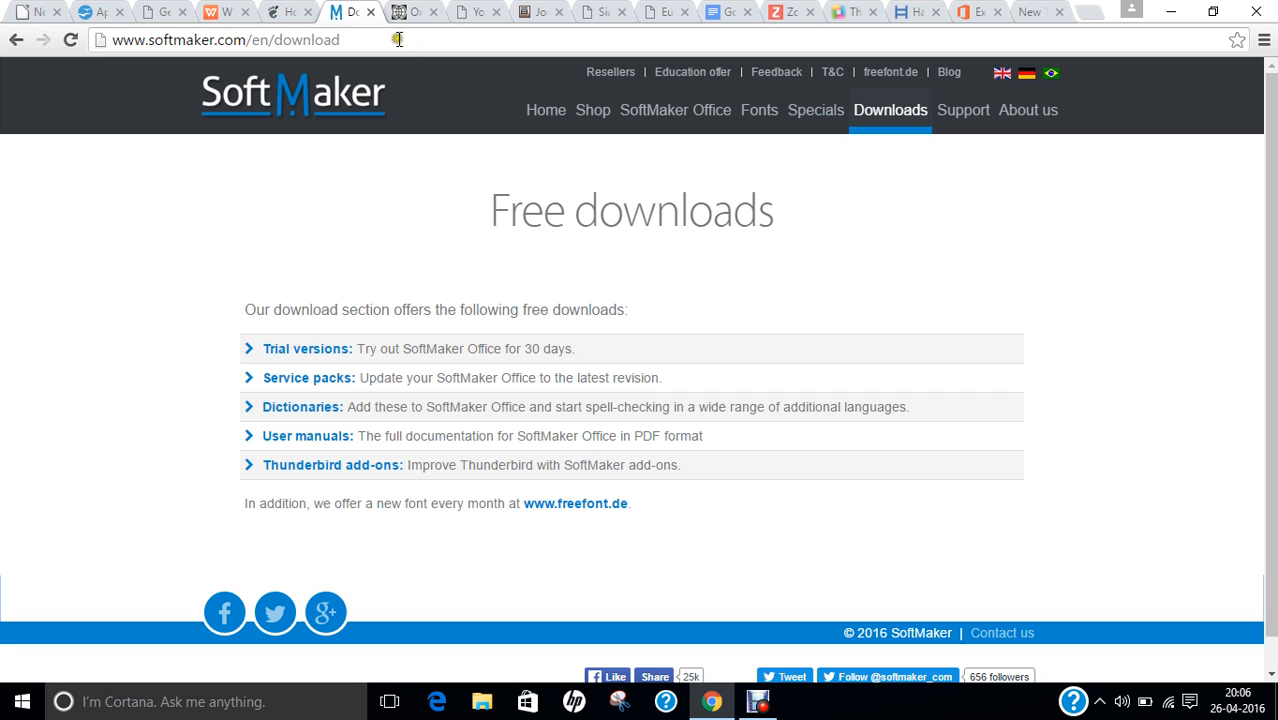
mouse_move(414, 11)
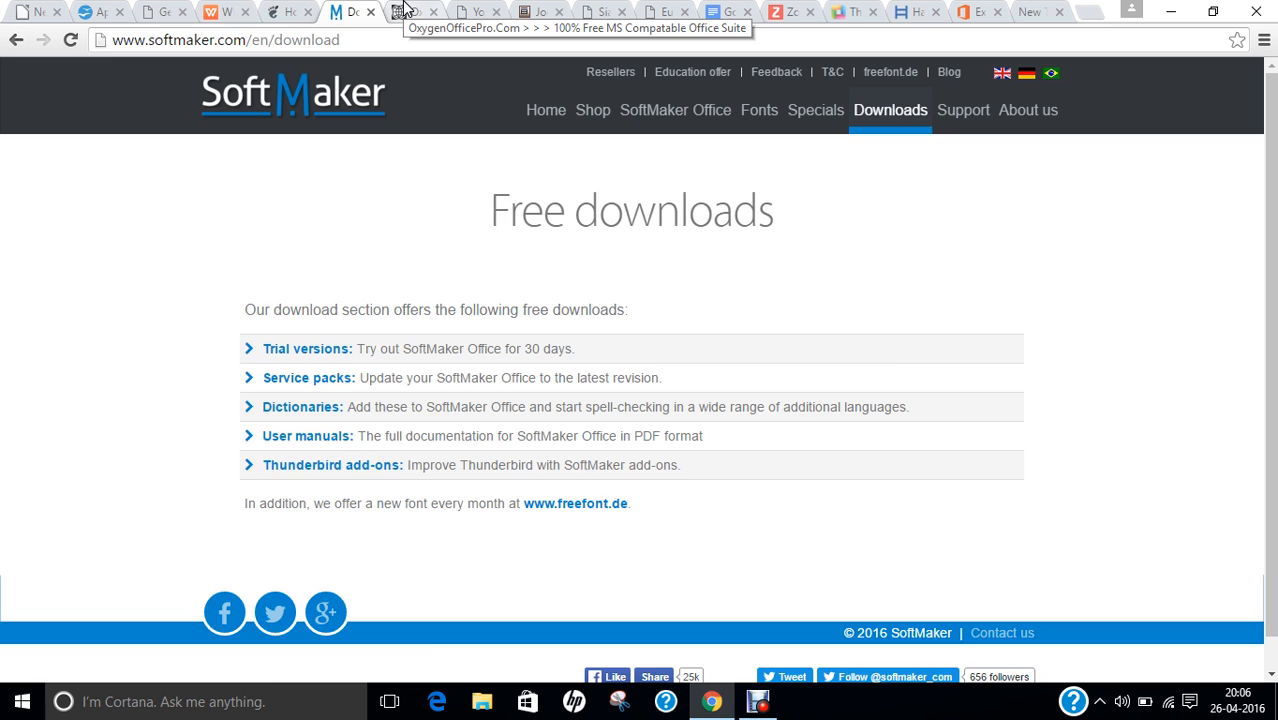
left_click(417, 11)
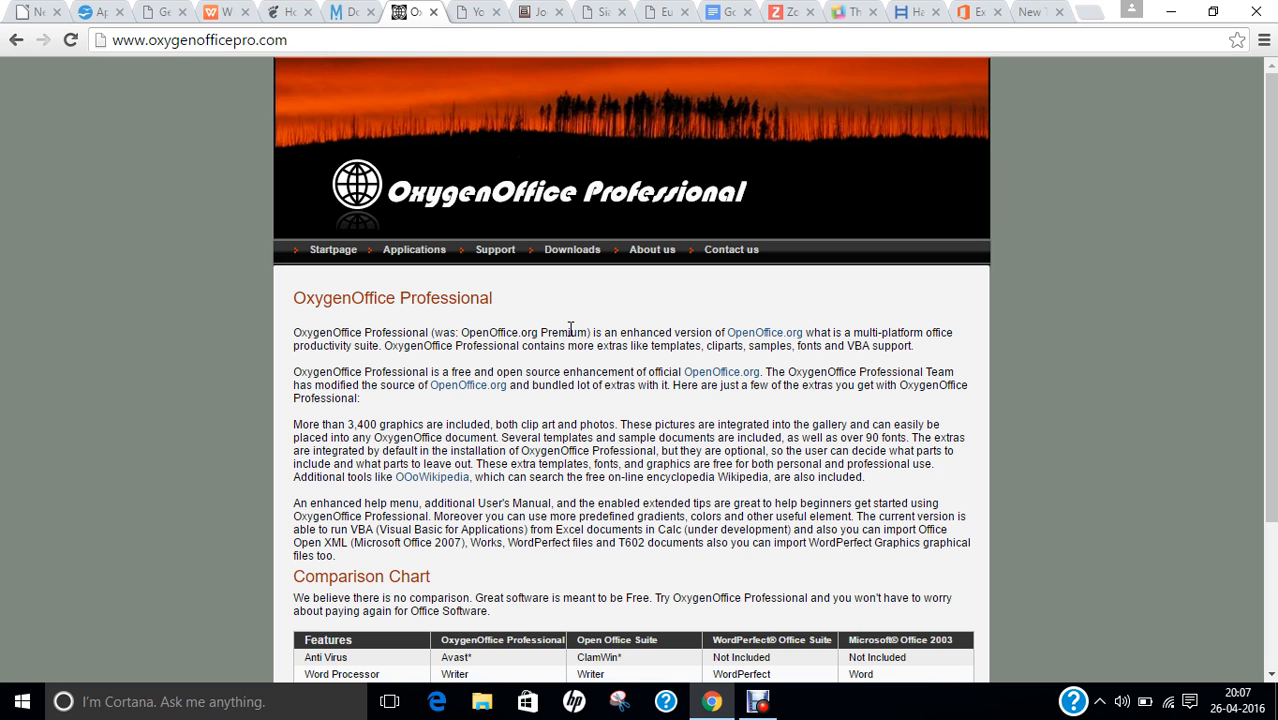
Scroll the OxygenOffice Professional startpage and open its Downloads page.
scroll("down", 3)
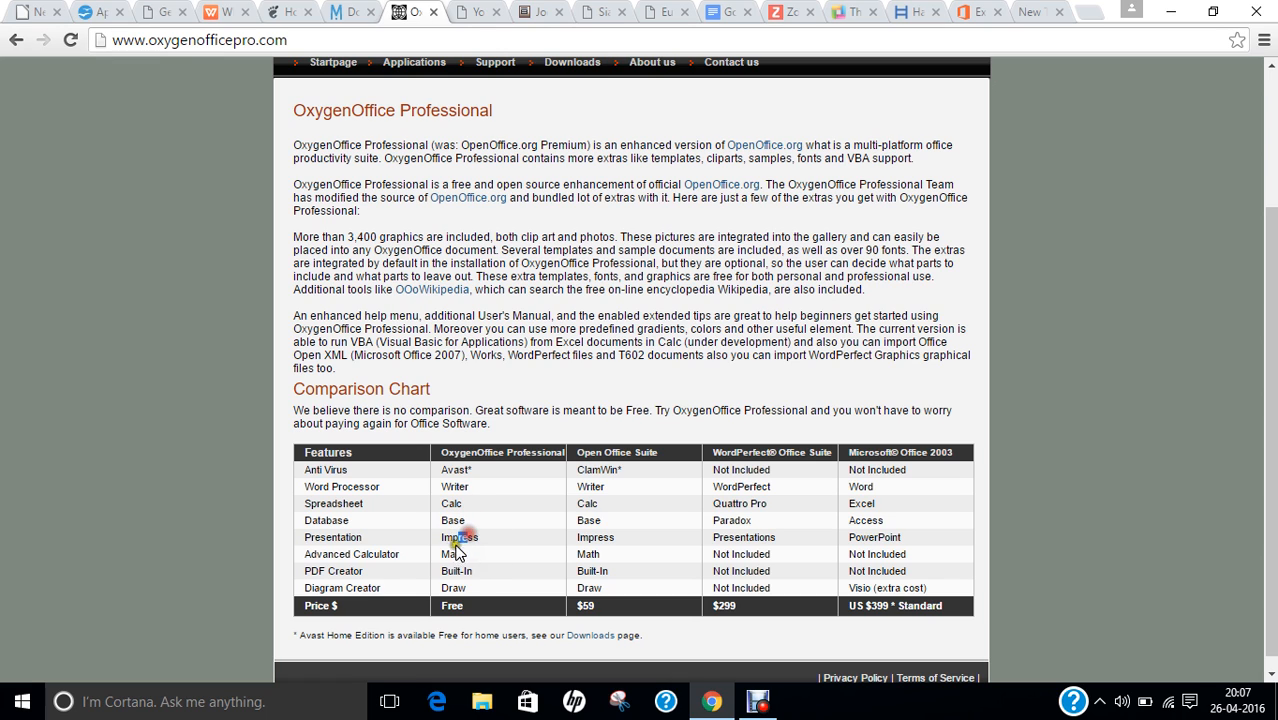
mouse_move(335, 498)
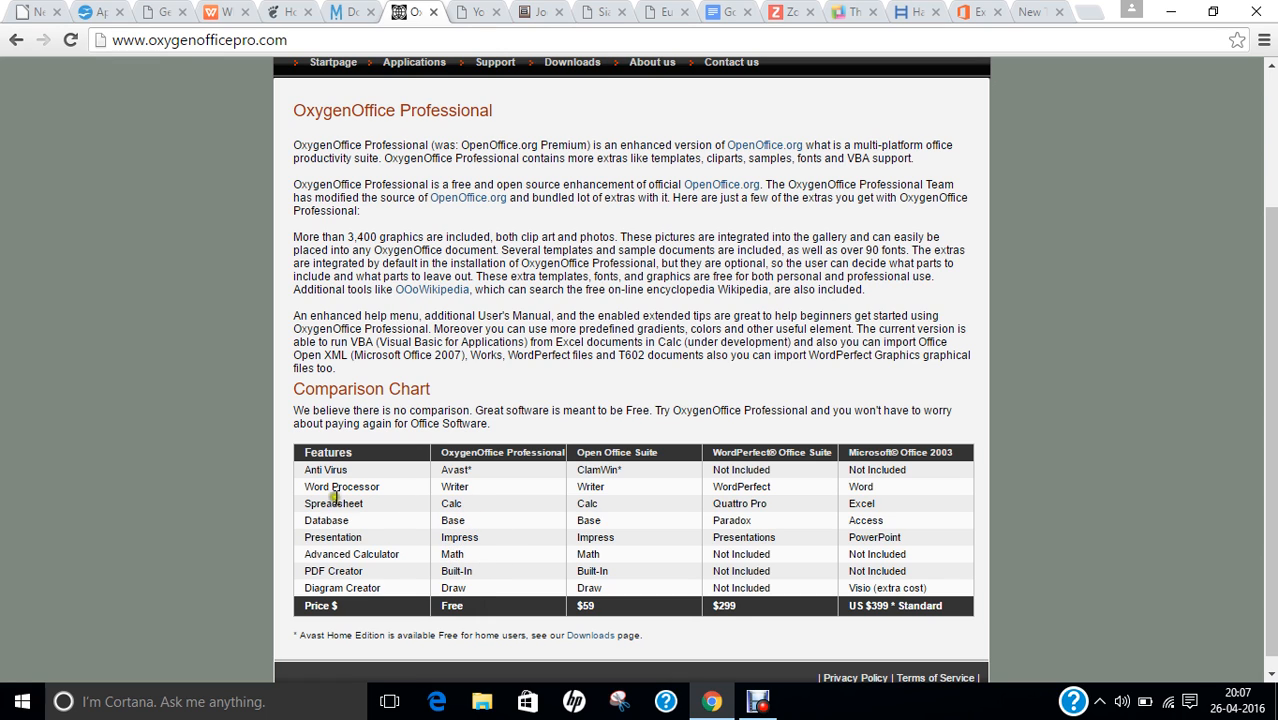
mouse_move(485, 514)
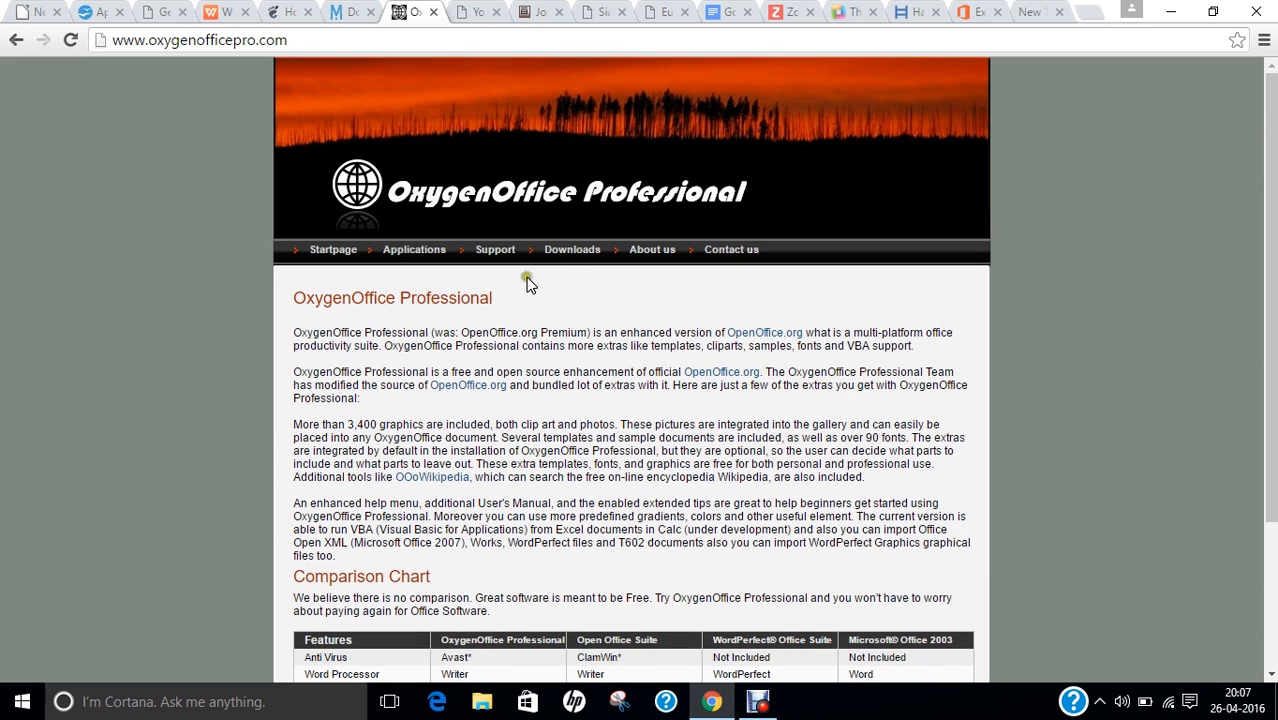
left_click(572, 249)
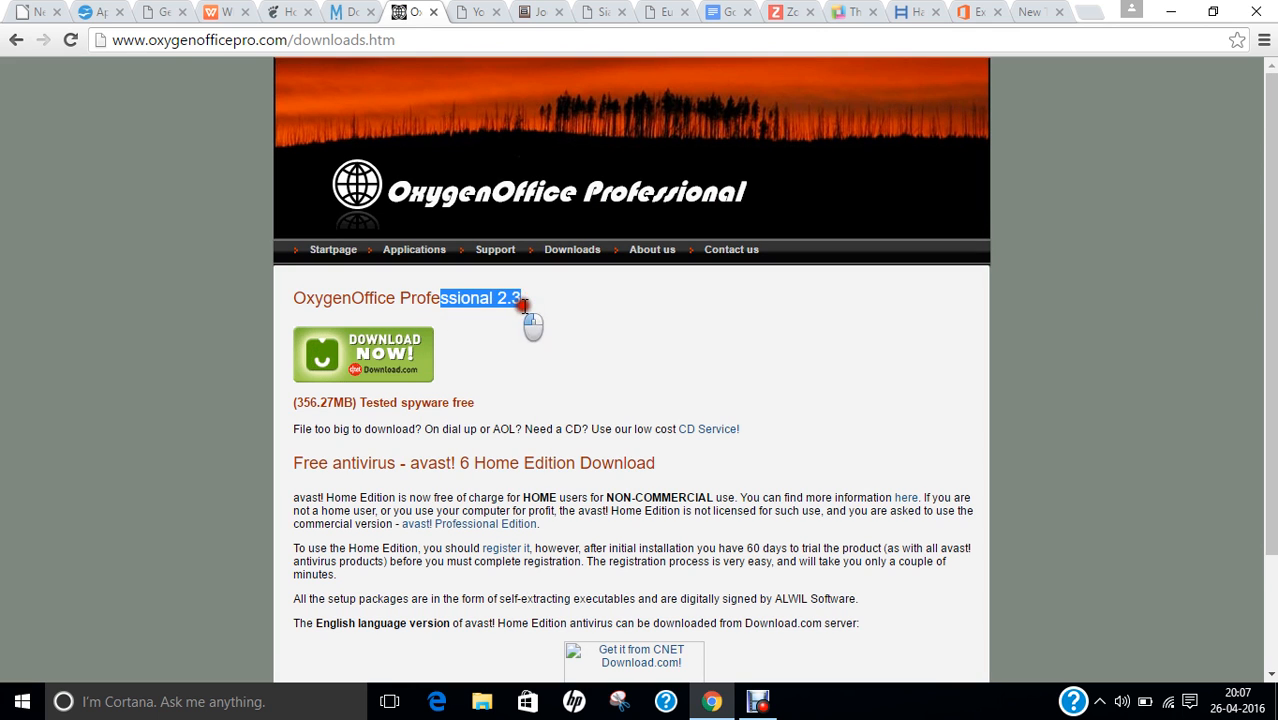
Scroll through the OxygenOffice Professional 2.3 and avast! downloads page.
scroll("down", 3)
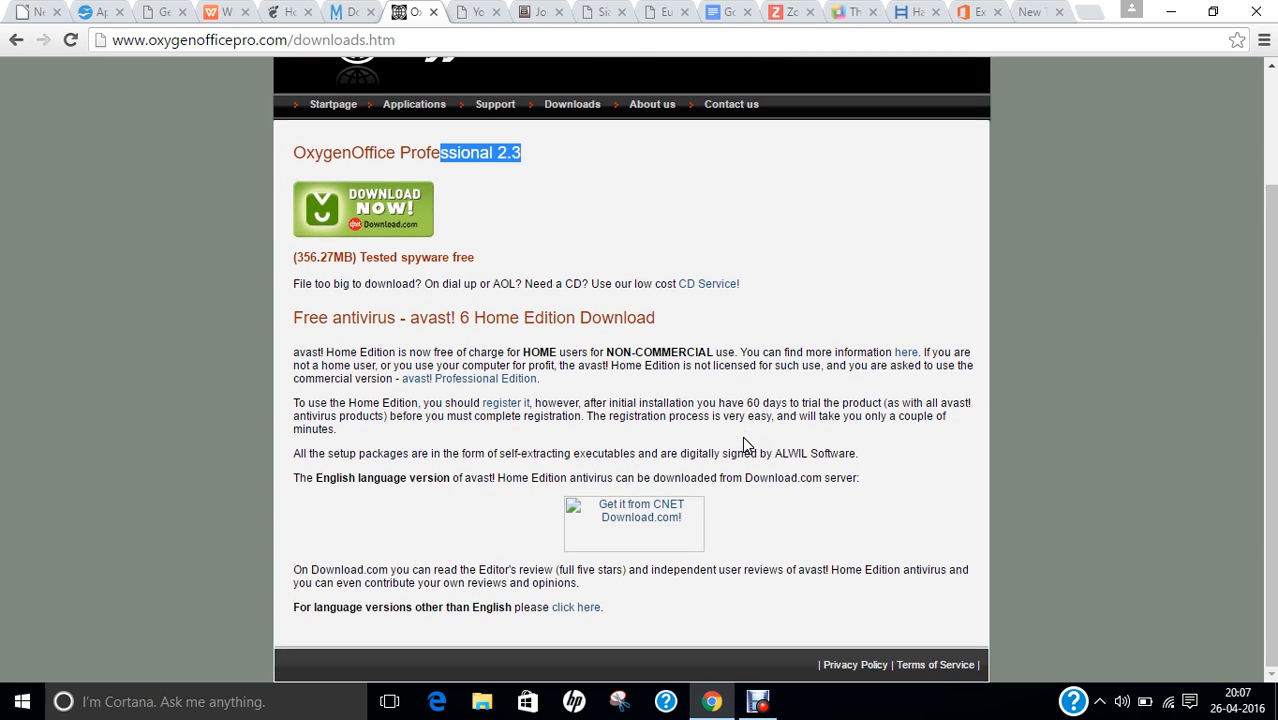
scroll("up", 3)
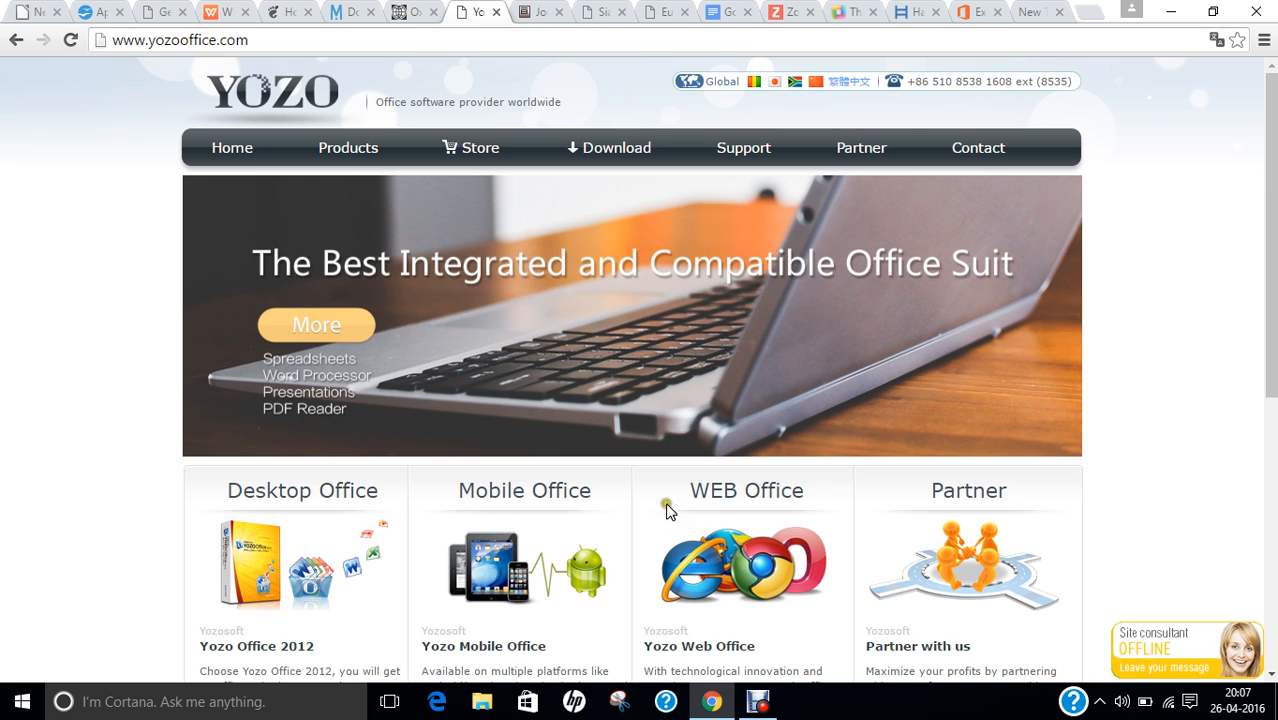
Scroll through Yozo Office 2012 features down to the Selected Productivity Features table.
scroll("down", 3)
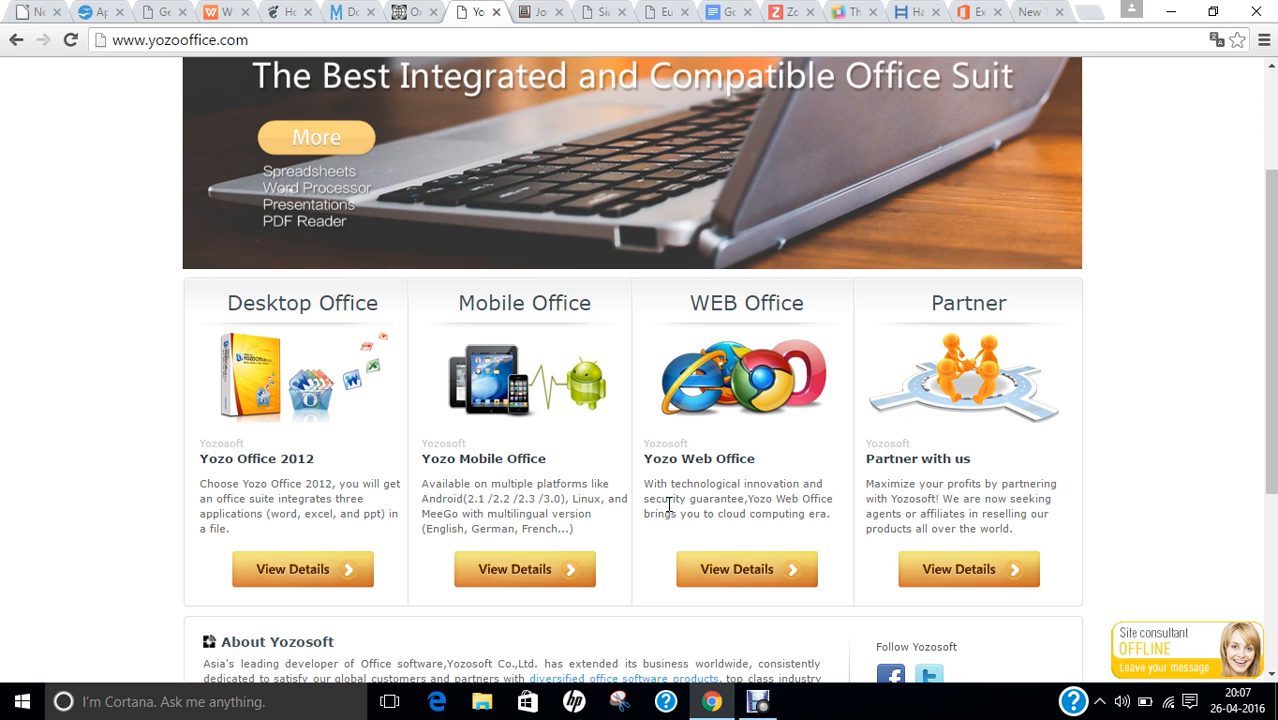
mouse_move(290, 470)
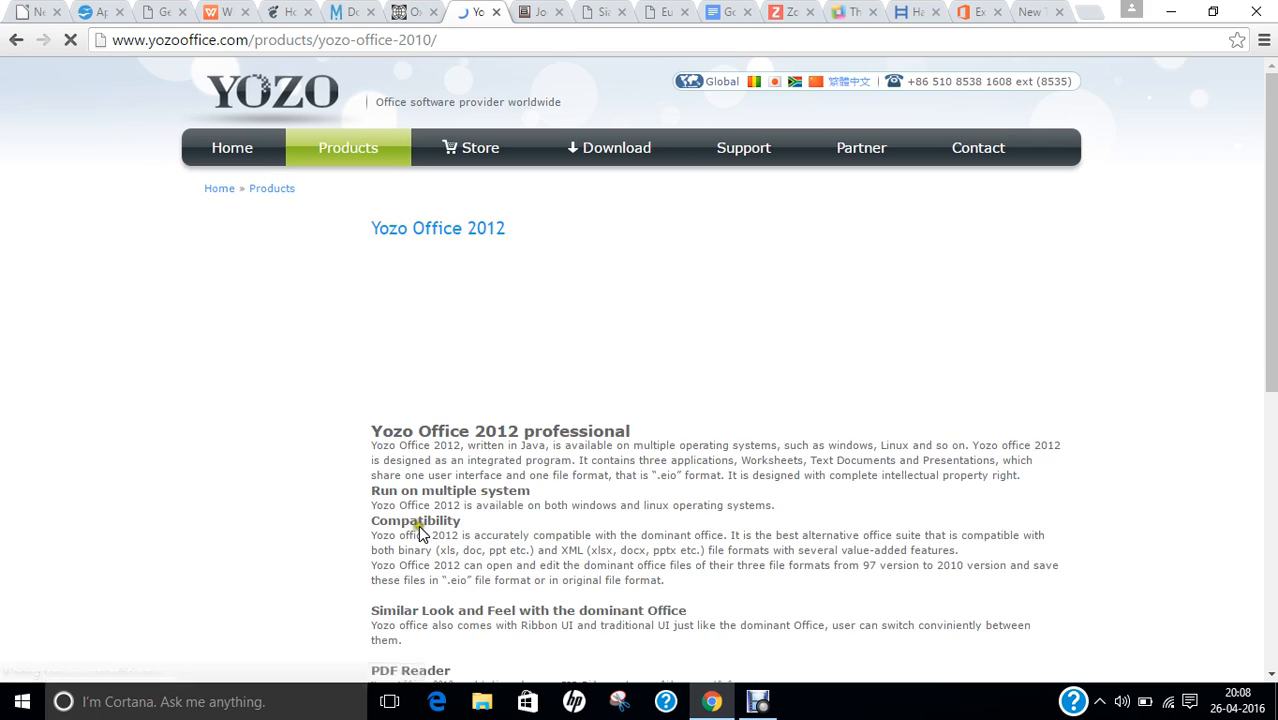
scroll("down", 3)
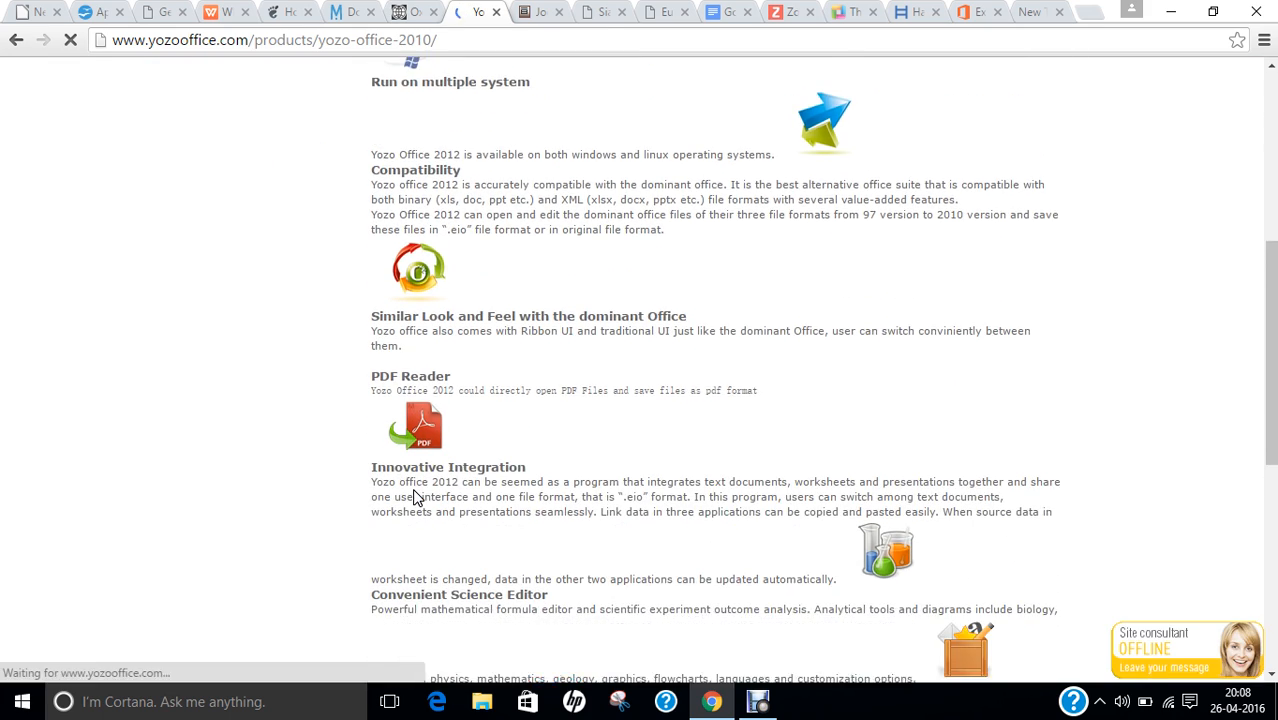
scroll("down", 3)
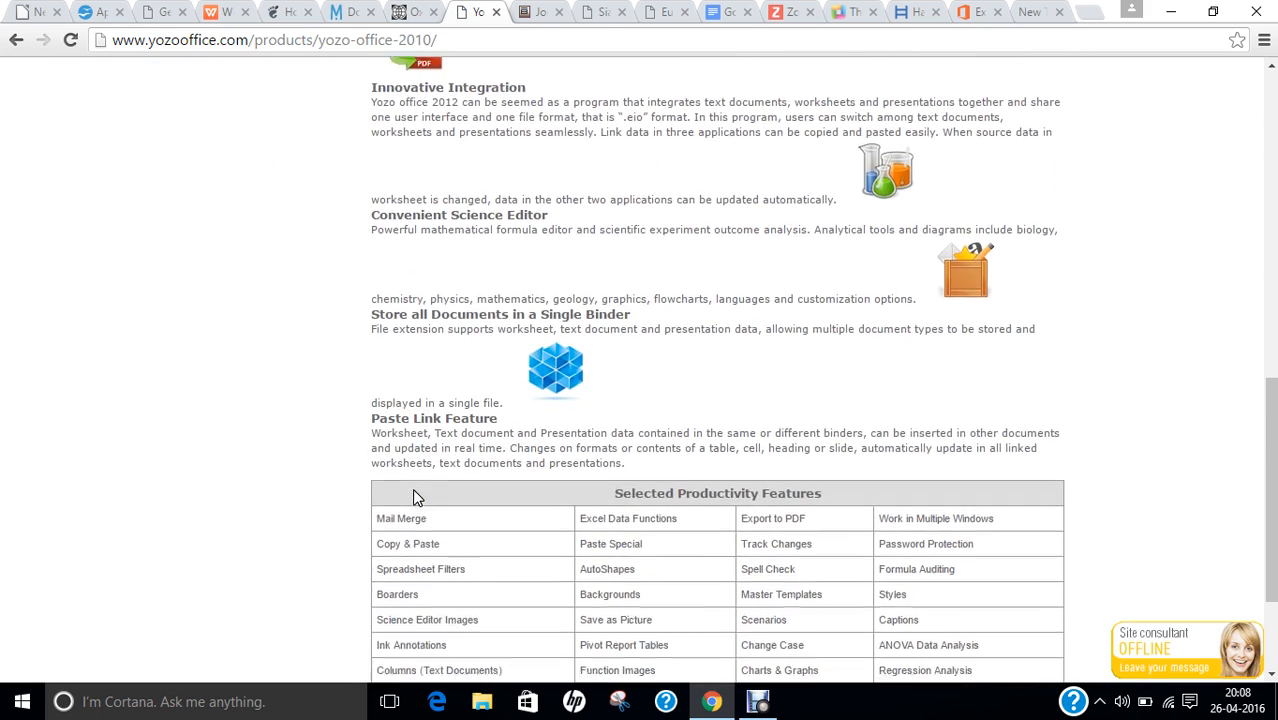
scroll("down", 3)
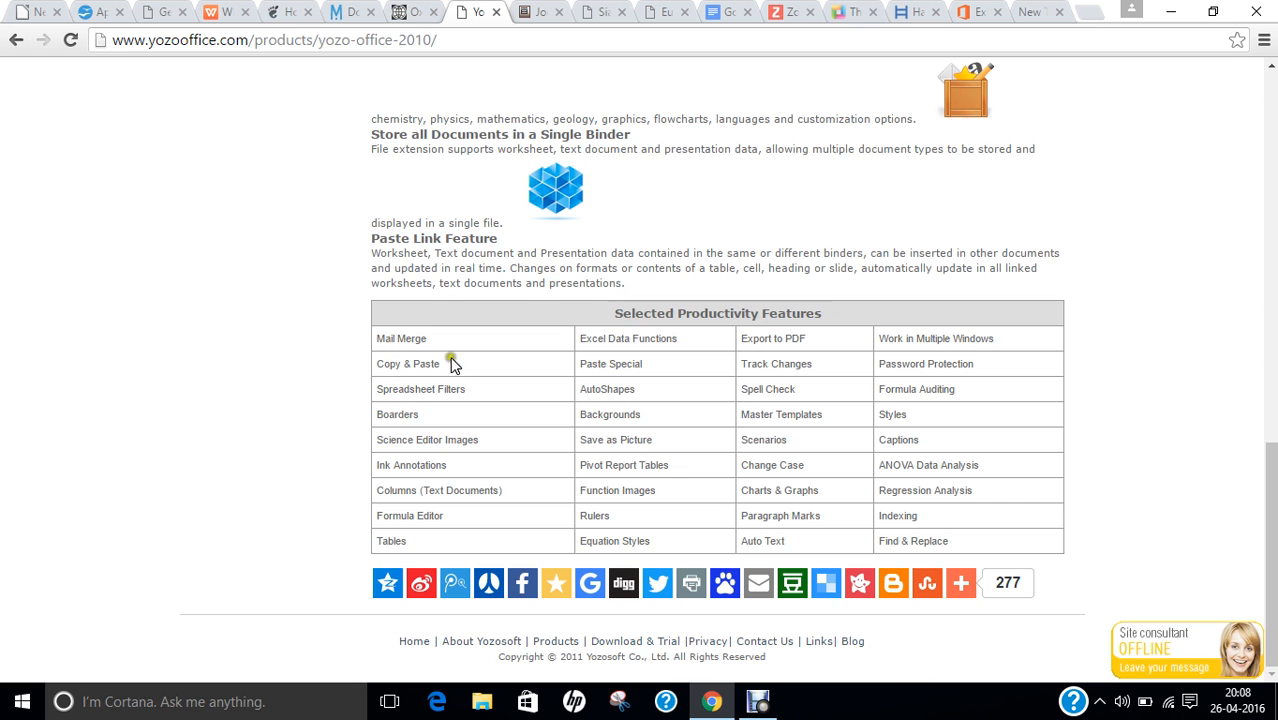
mouse_move(805, 440)
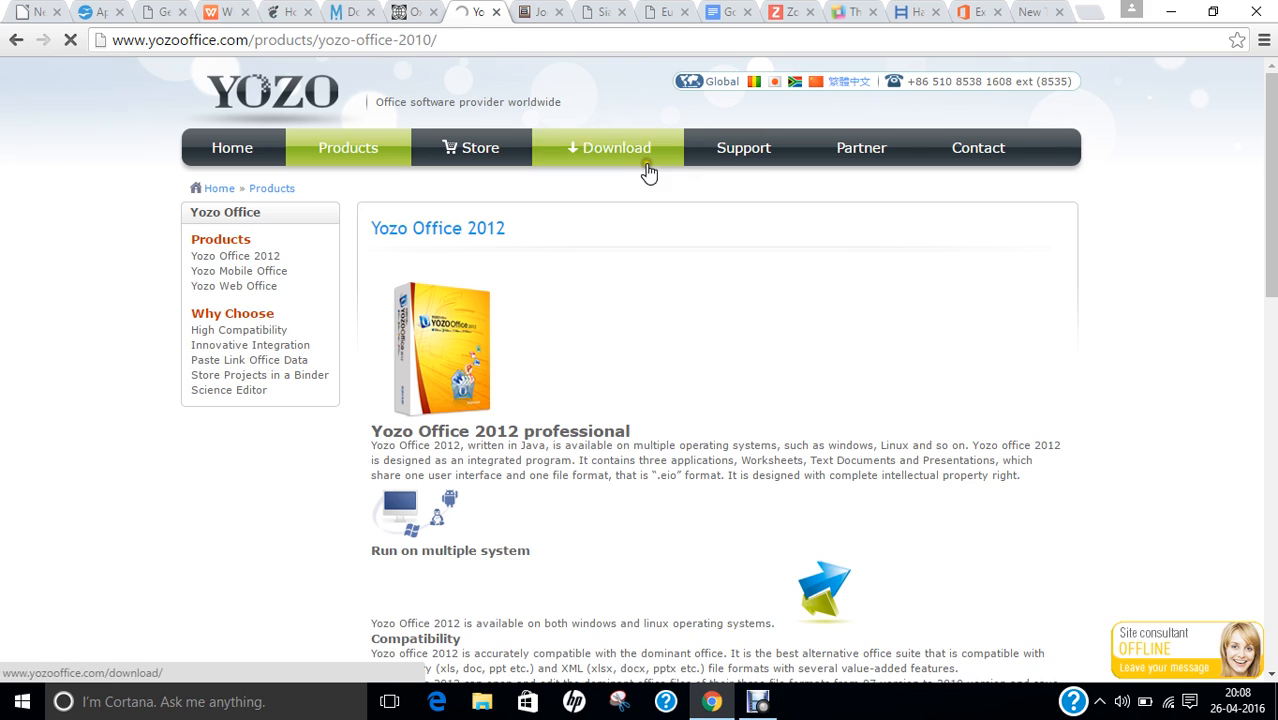
Open Yozo Office's download page listing the 2012 and 2010 Professional editions with sizes.
left_click(609, 147)
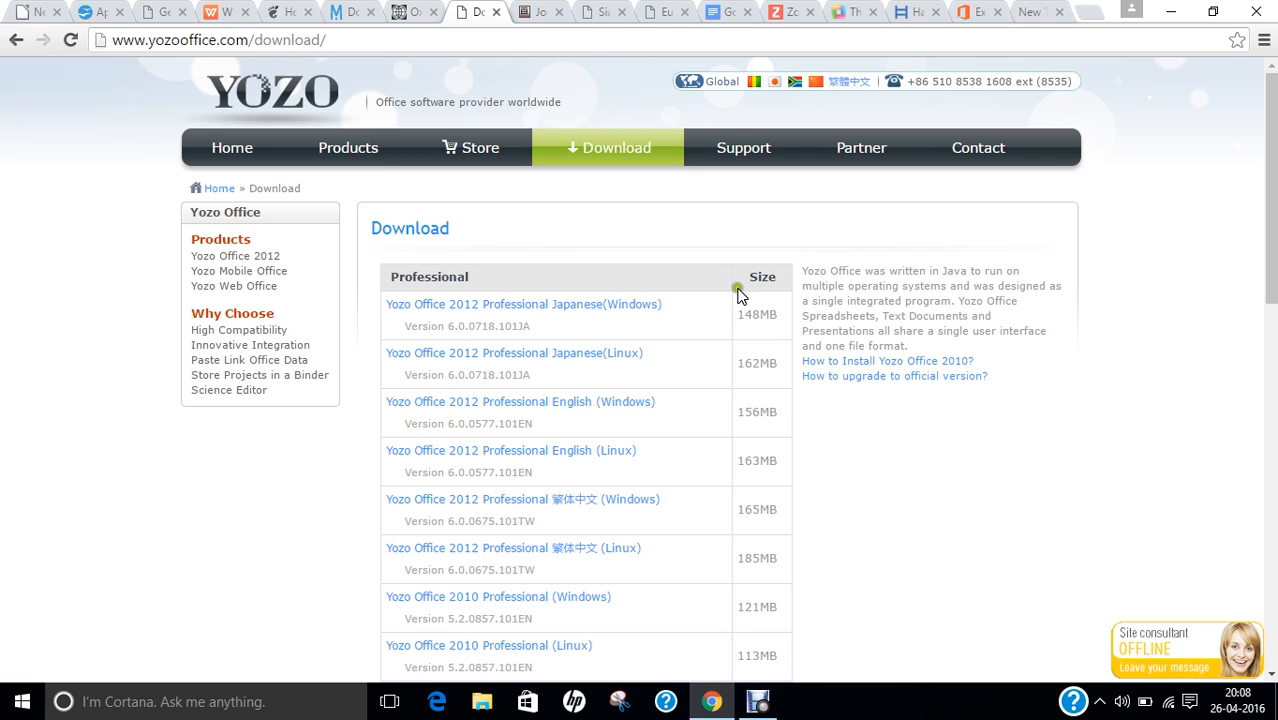
mouse_move(931, 480)
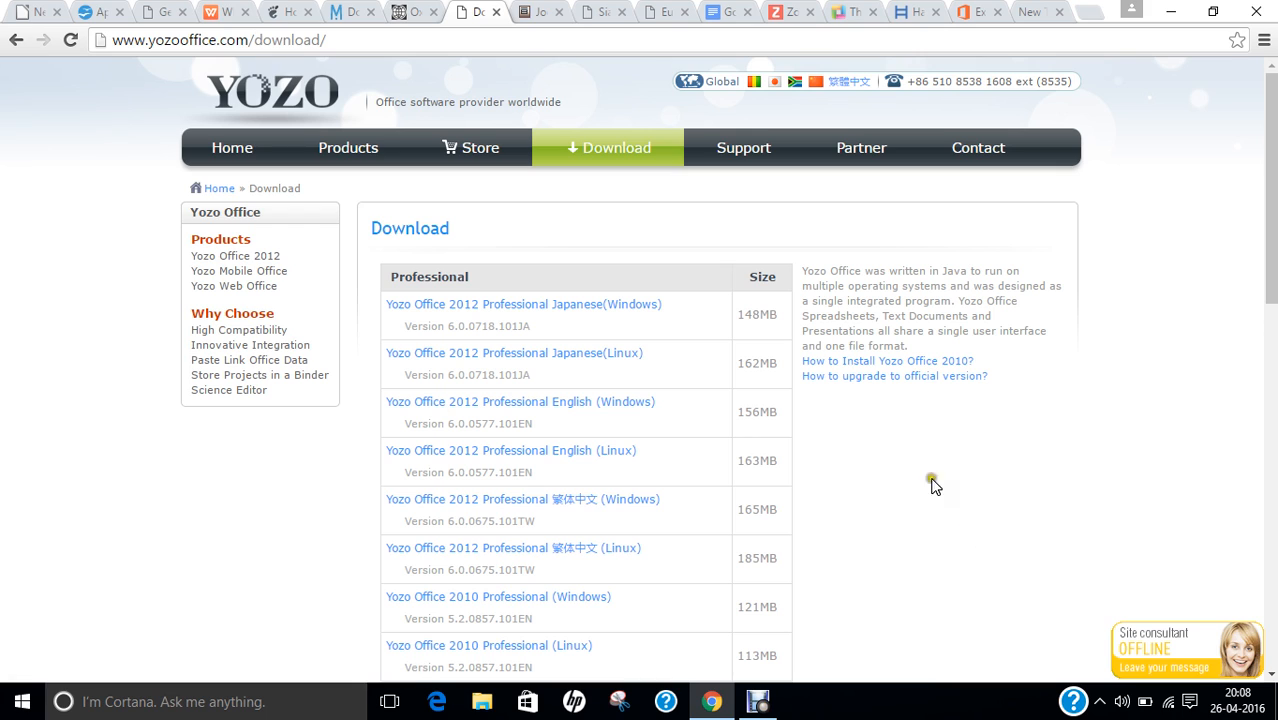
mouse_move(770, 362)
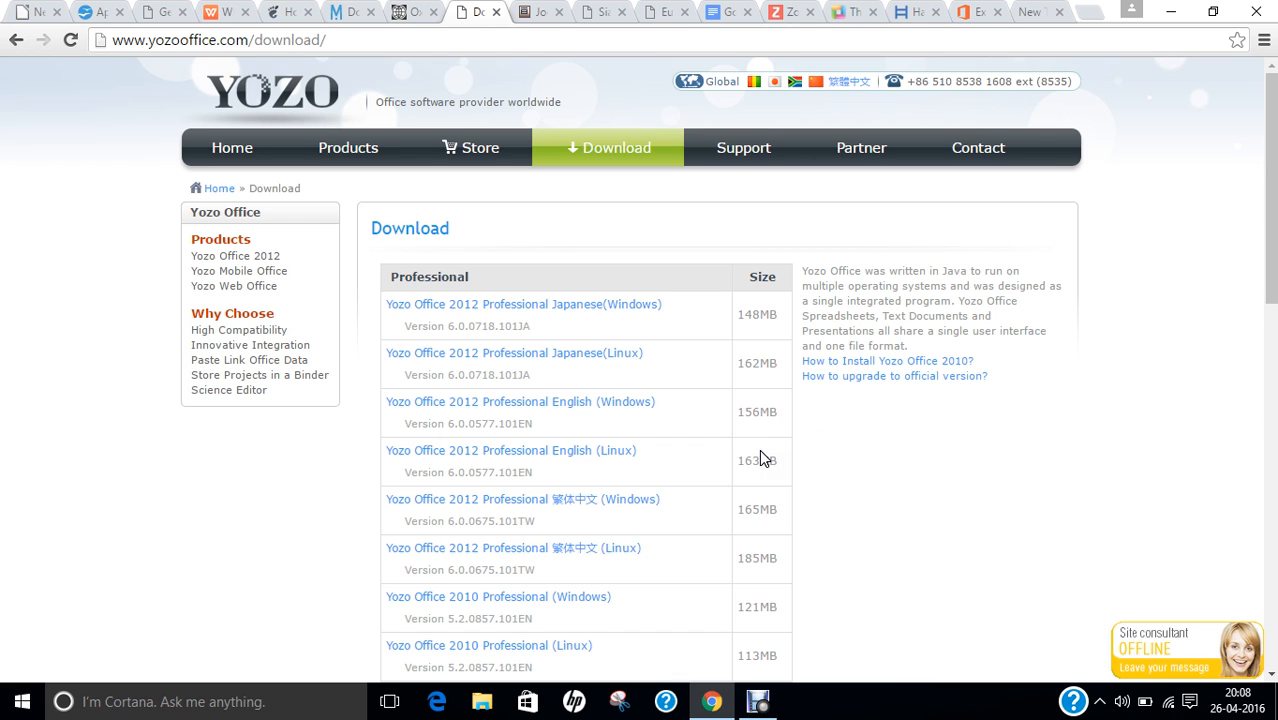
scroll("down", 3)
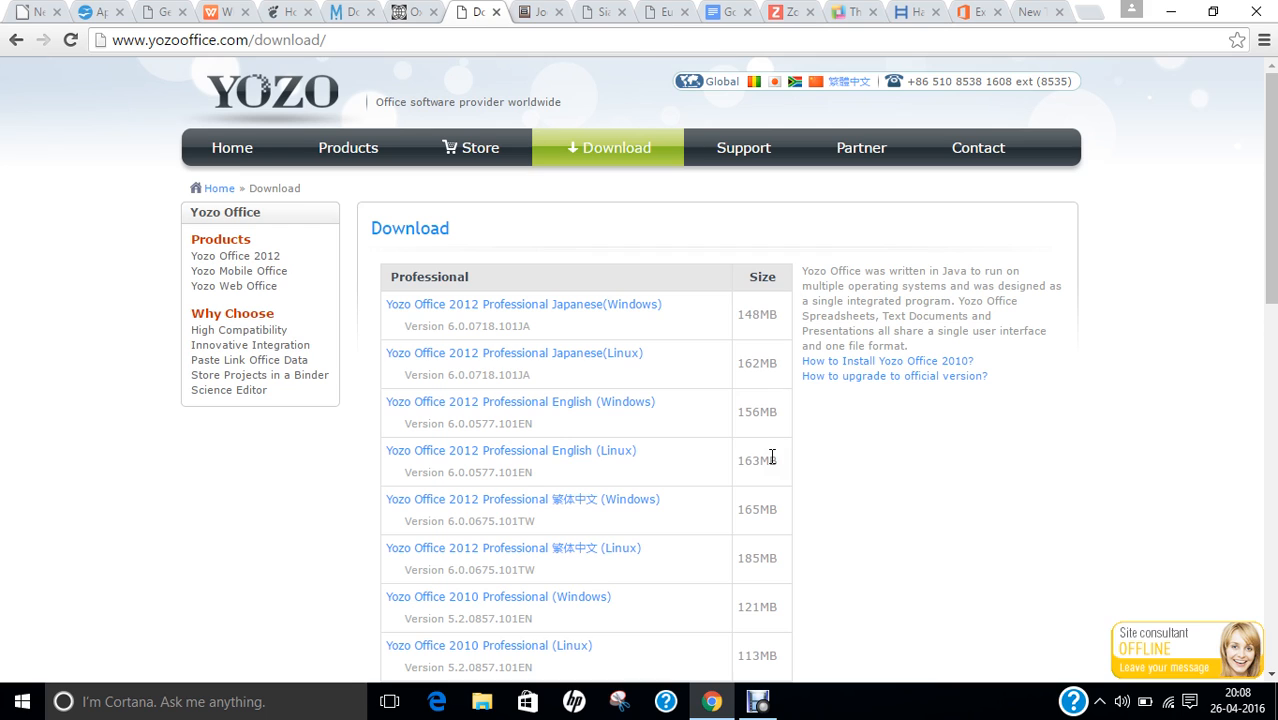
mouse_move(556, 276)
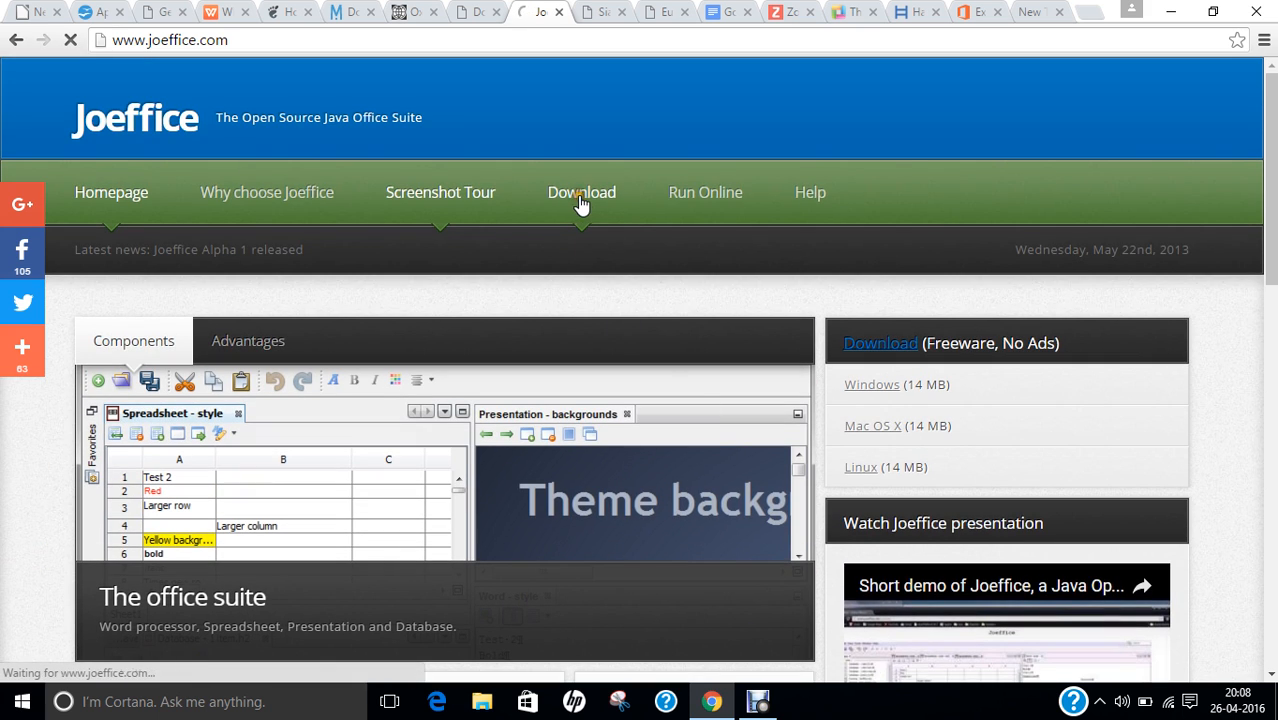
Open Joeffice's download page and read down to the Windows, Mac OS X and Linux links.
left_click(581, 192)
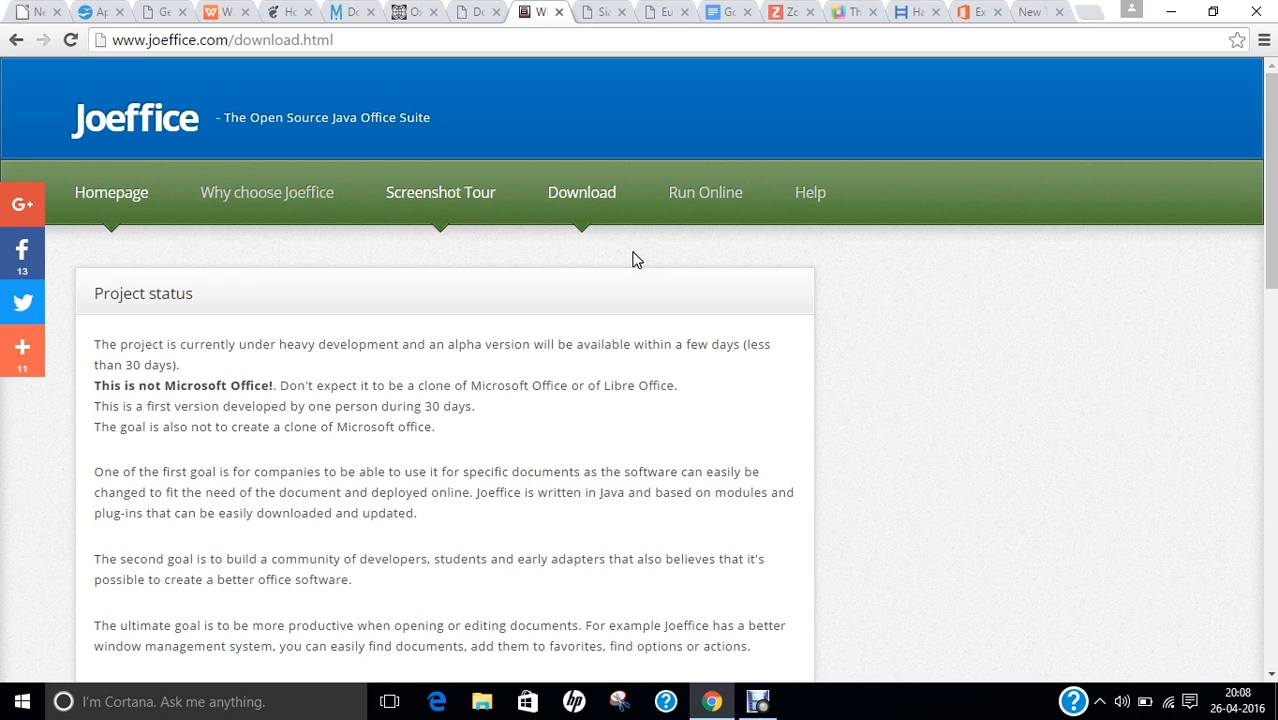
scroll("down", 3)
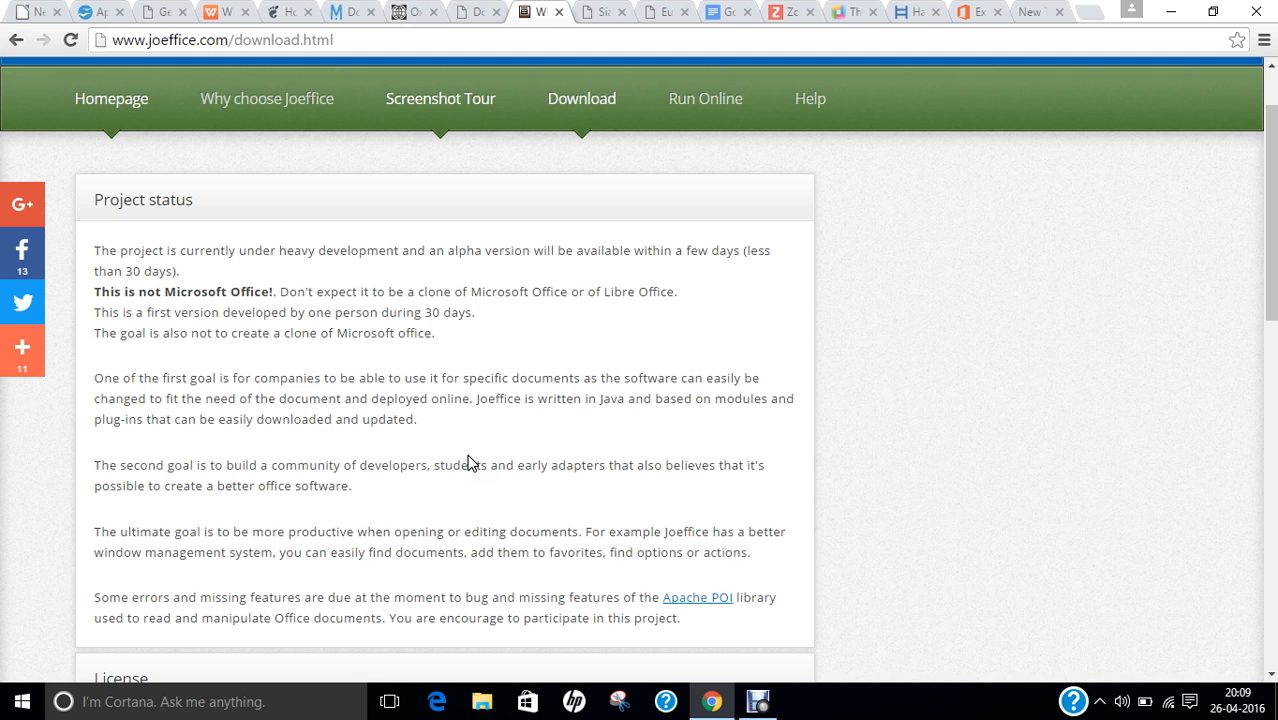
scroll("down", 3)
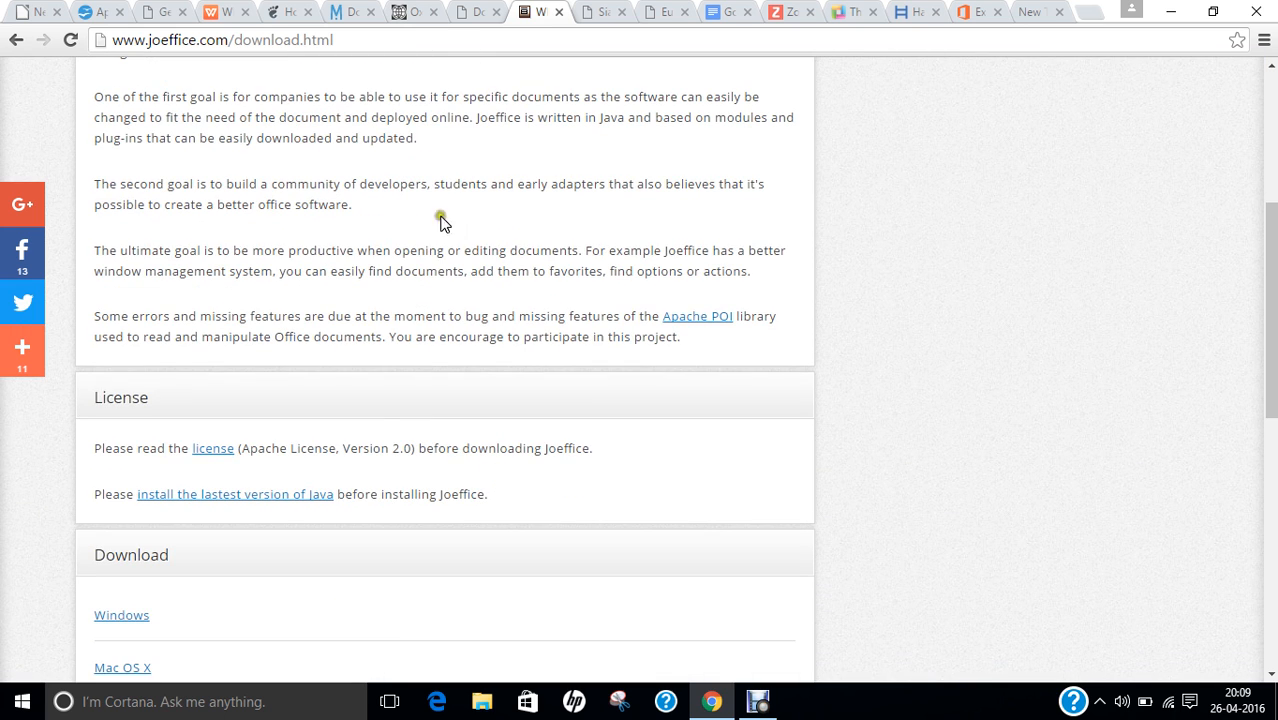
scroll("down", 3)
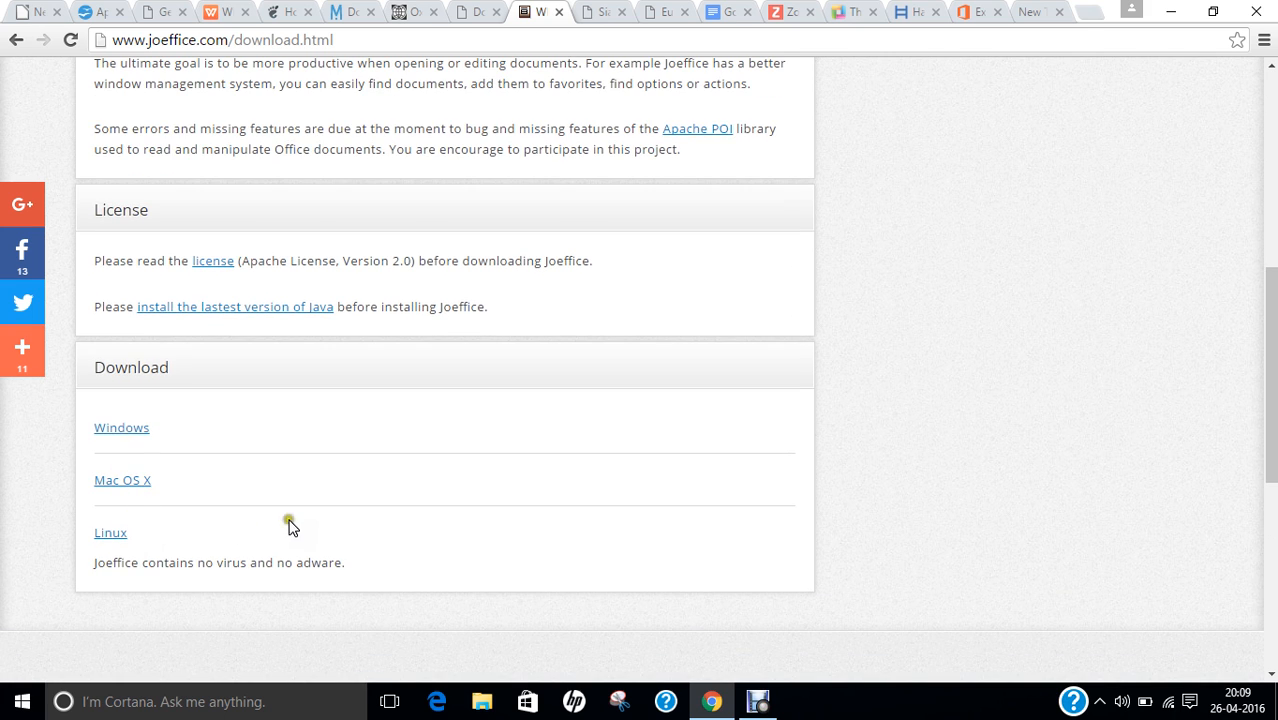
mouse_move(330, 290)
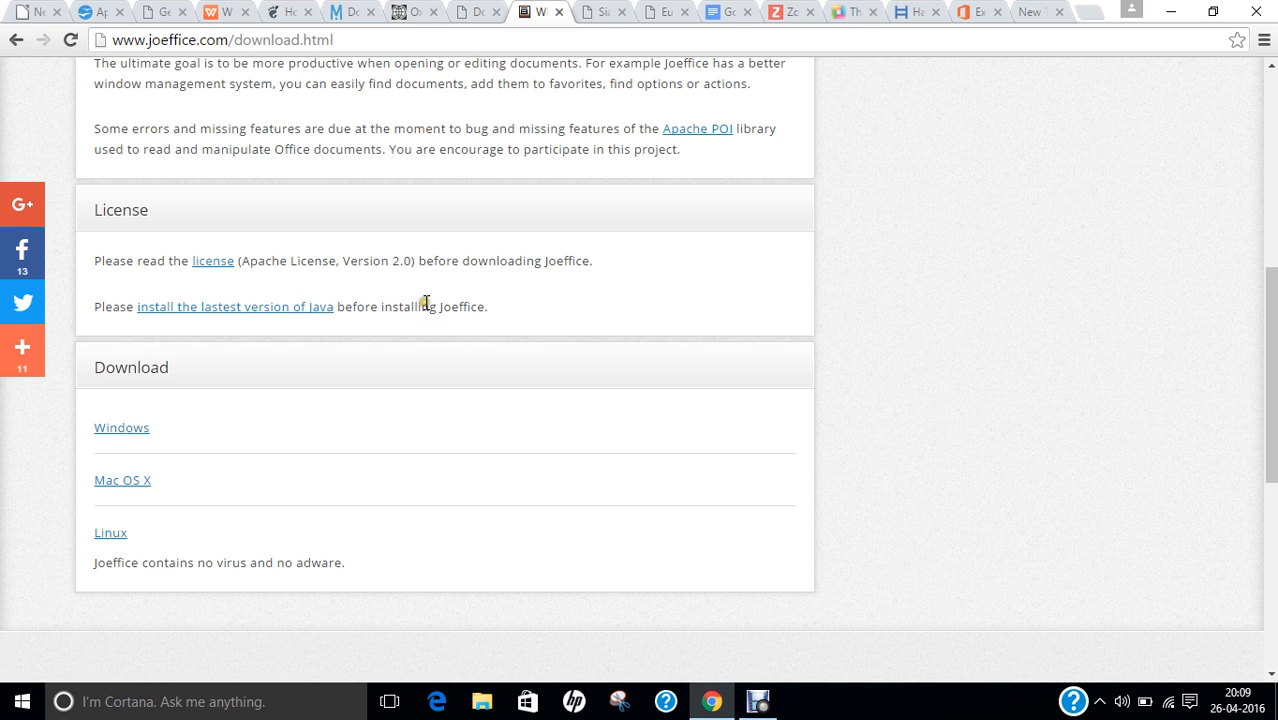
mouse_move(595, 11)
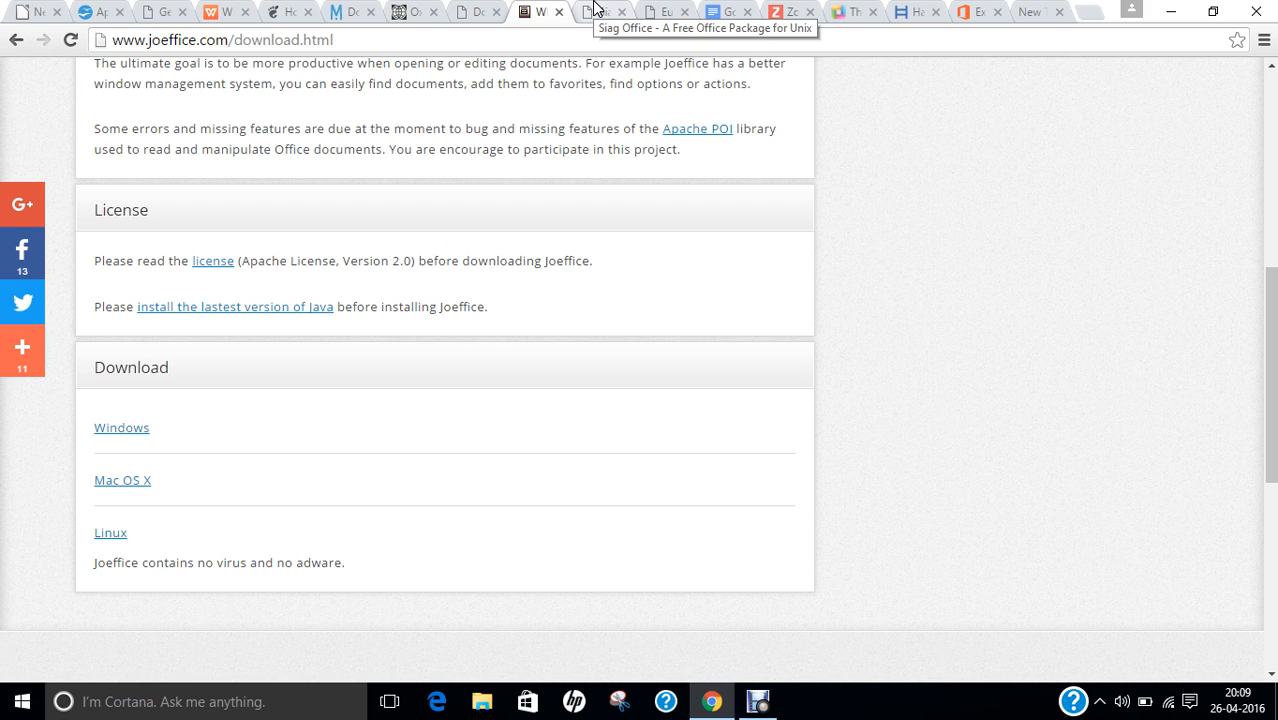
Switch to the siag.nu tab announcing Siag Office 3.6.1.
left_click(600, 11)
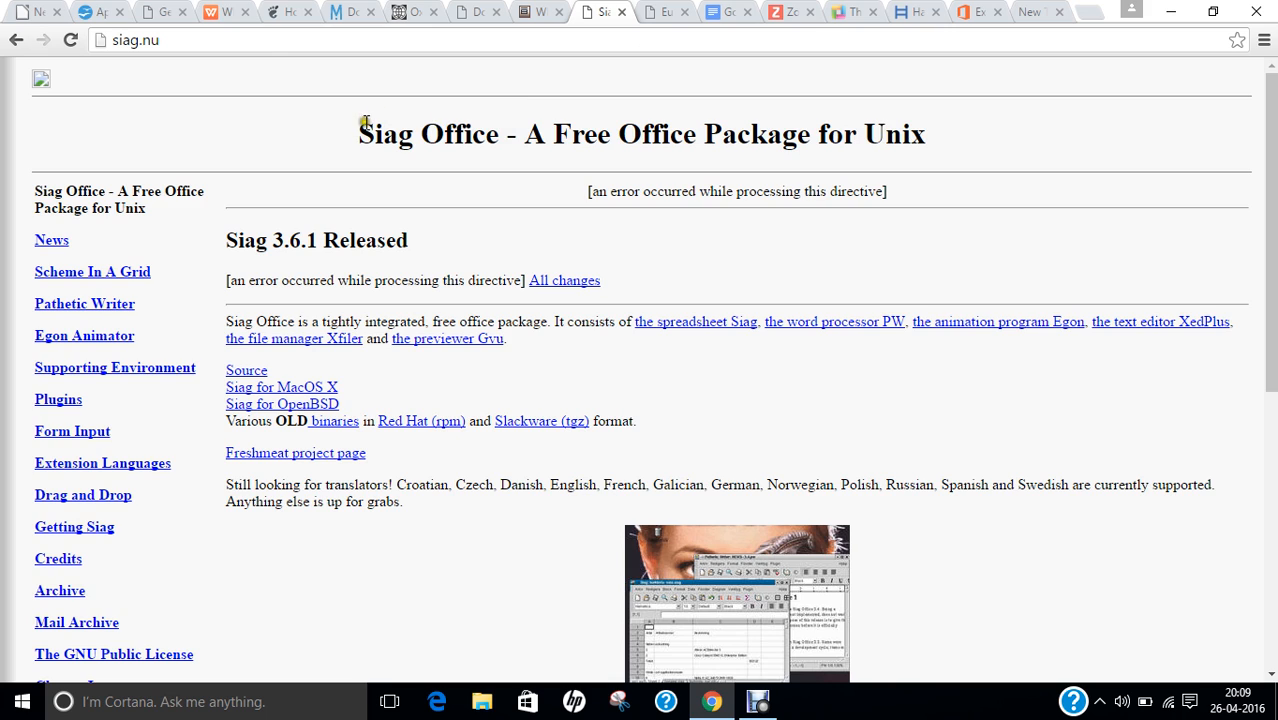
mouse_move(537, 149)
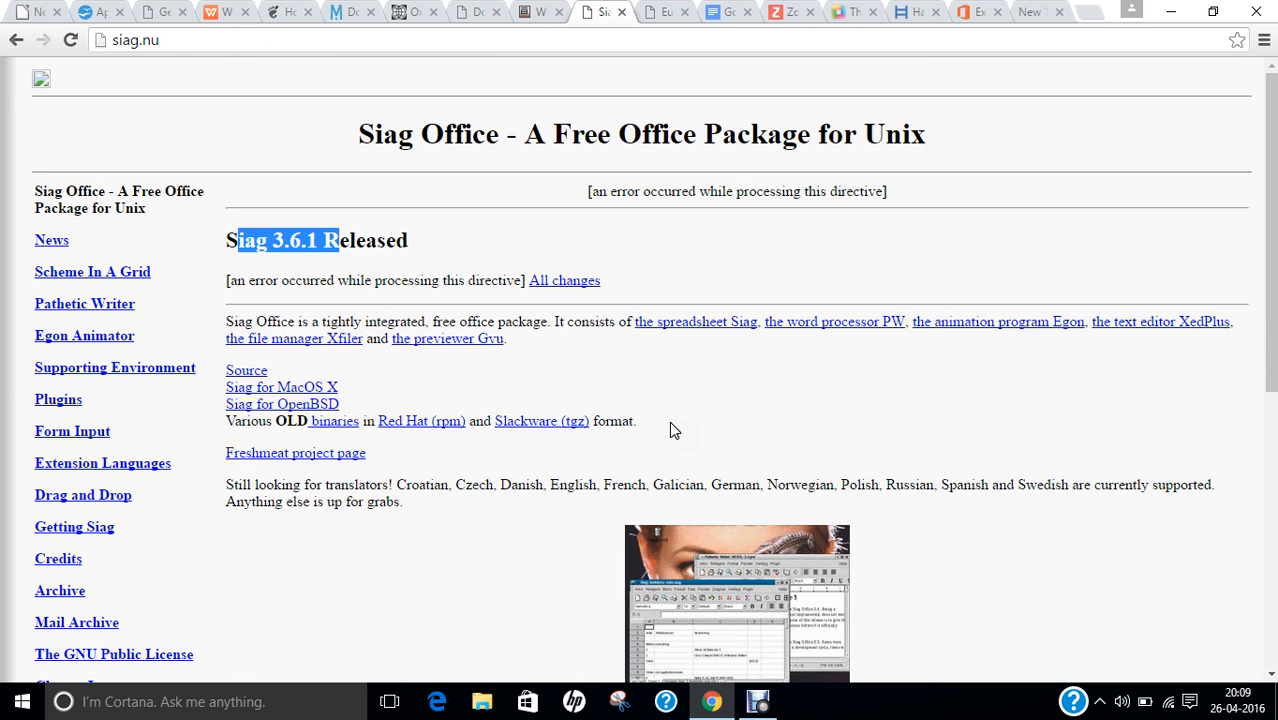
mouse_move(568, 320)
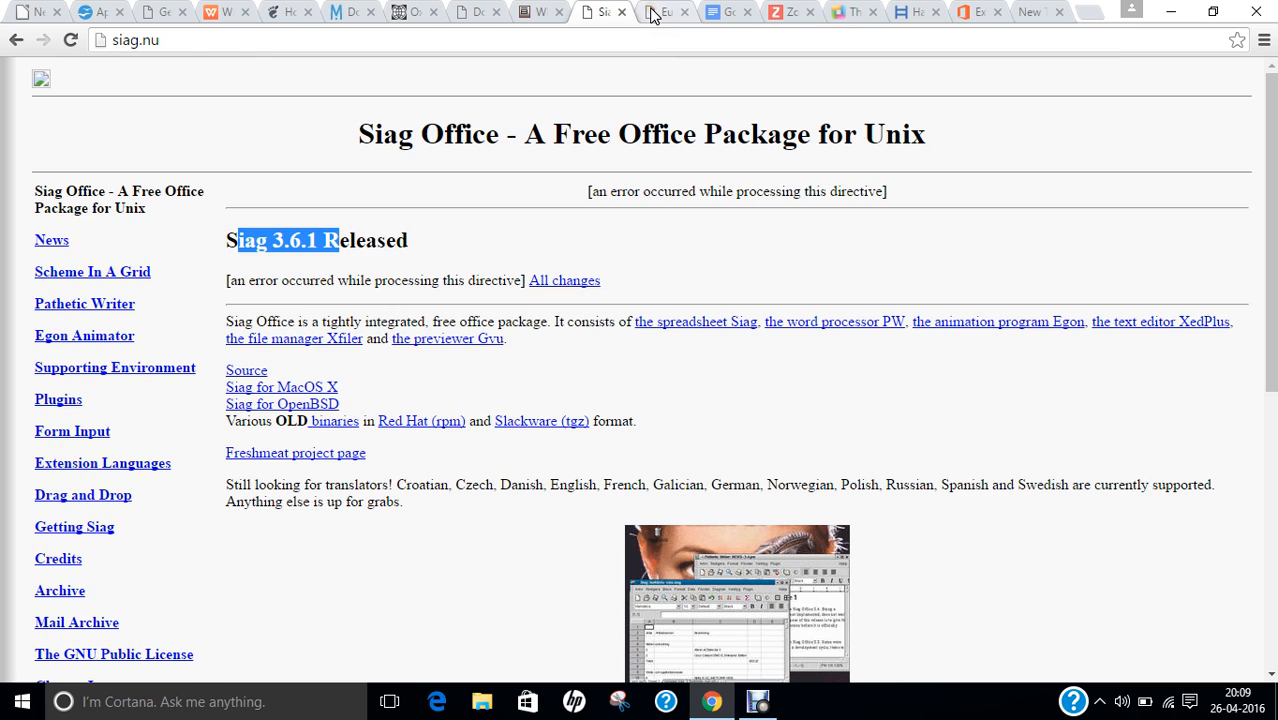
left_click(663, 11)
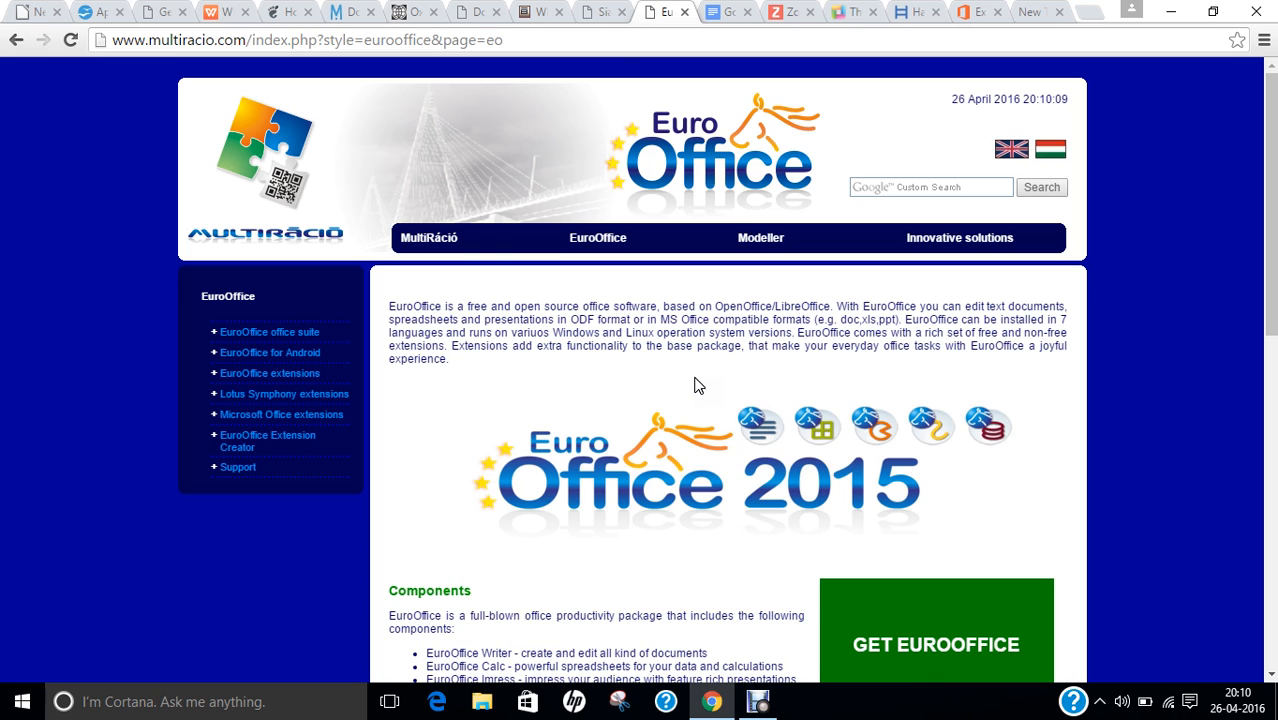
scroll("down", 3)
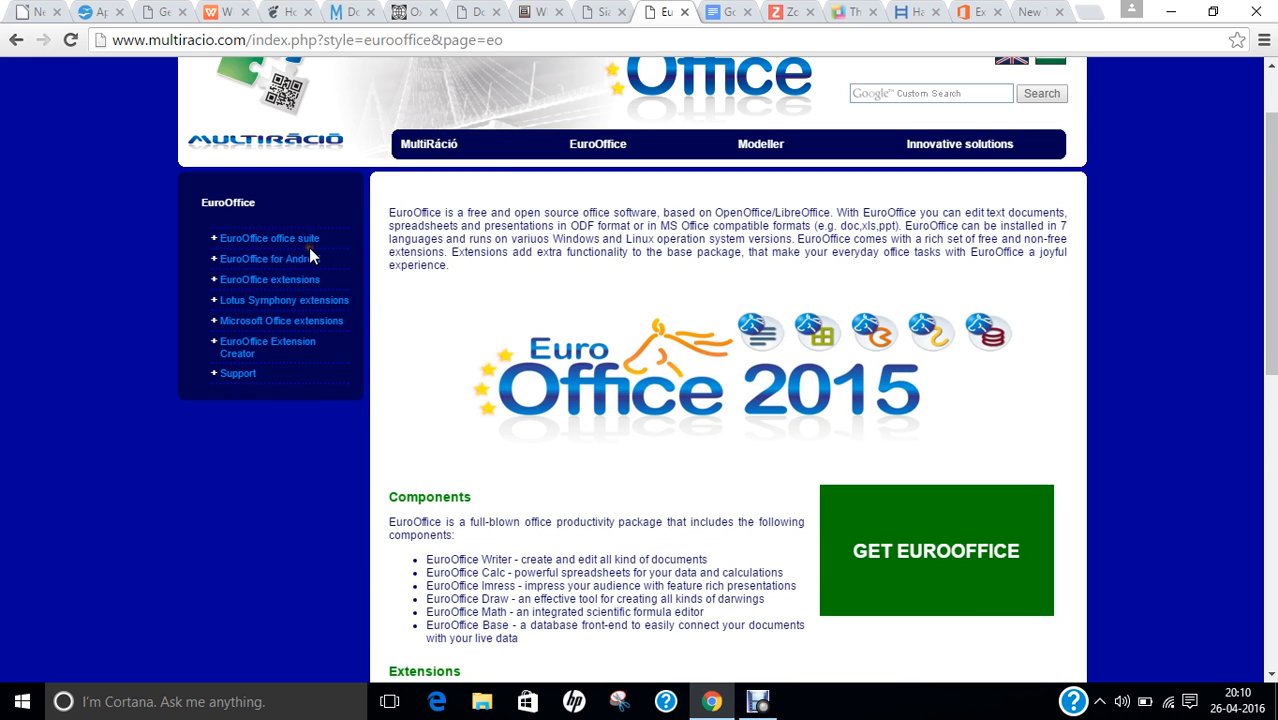
scroll("down", 3)
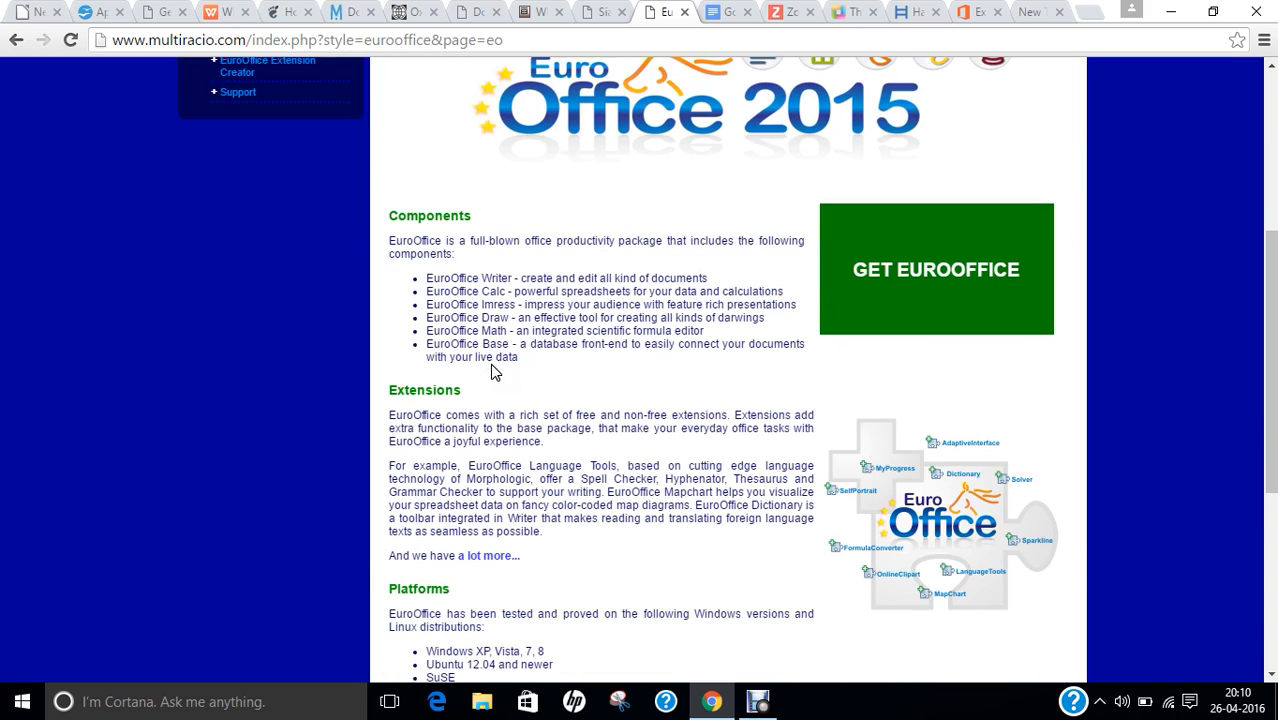
scroll("down", 3)
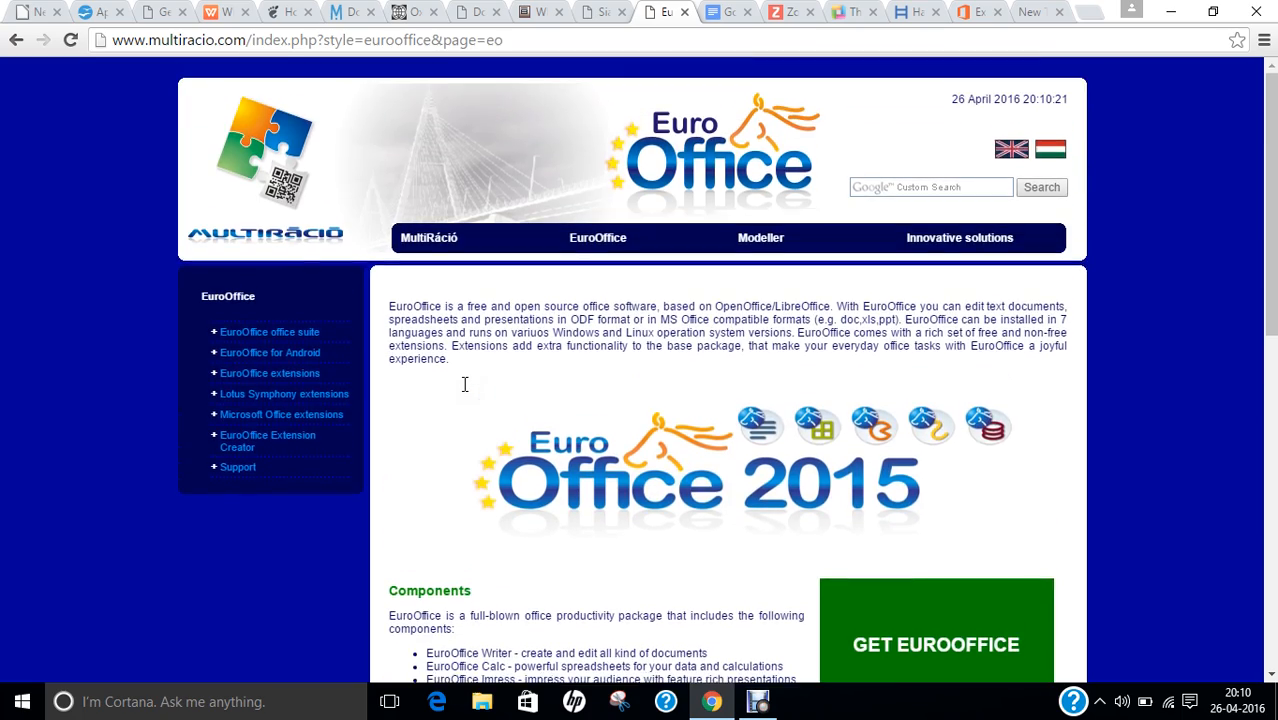
scroll("down", 3)
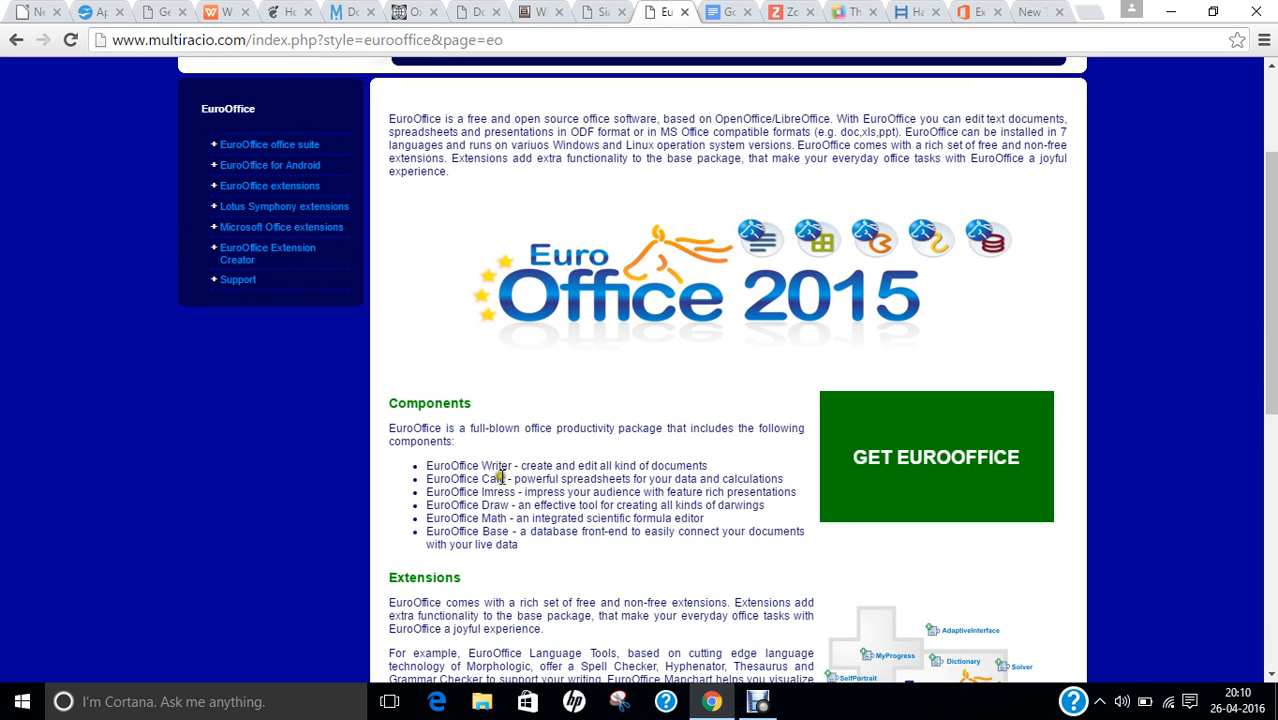
mouse_move(490, 485)
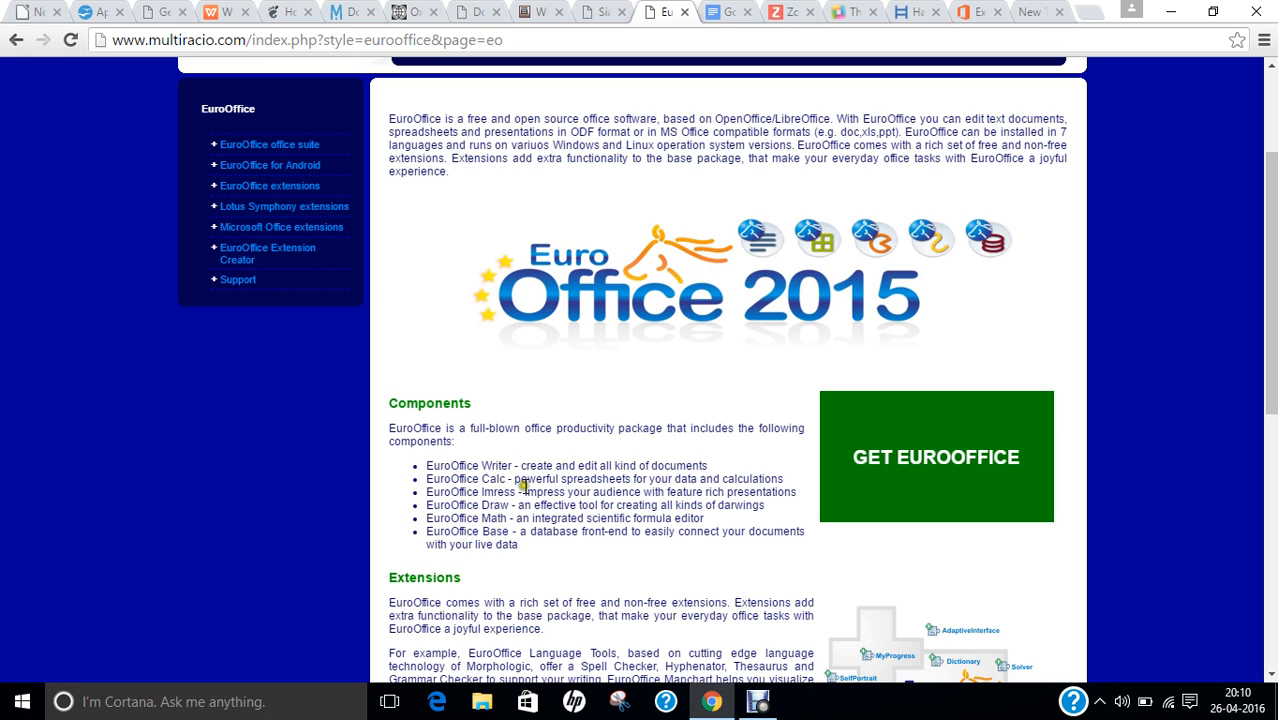
mouse_move(557, 497)
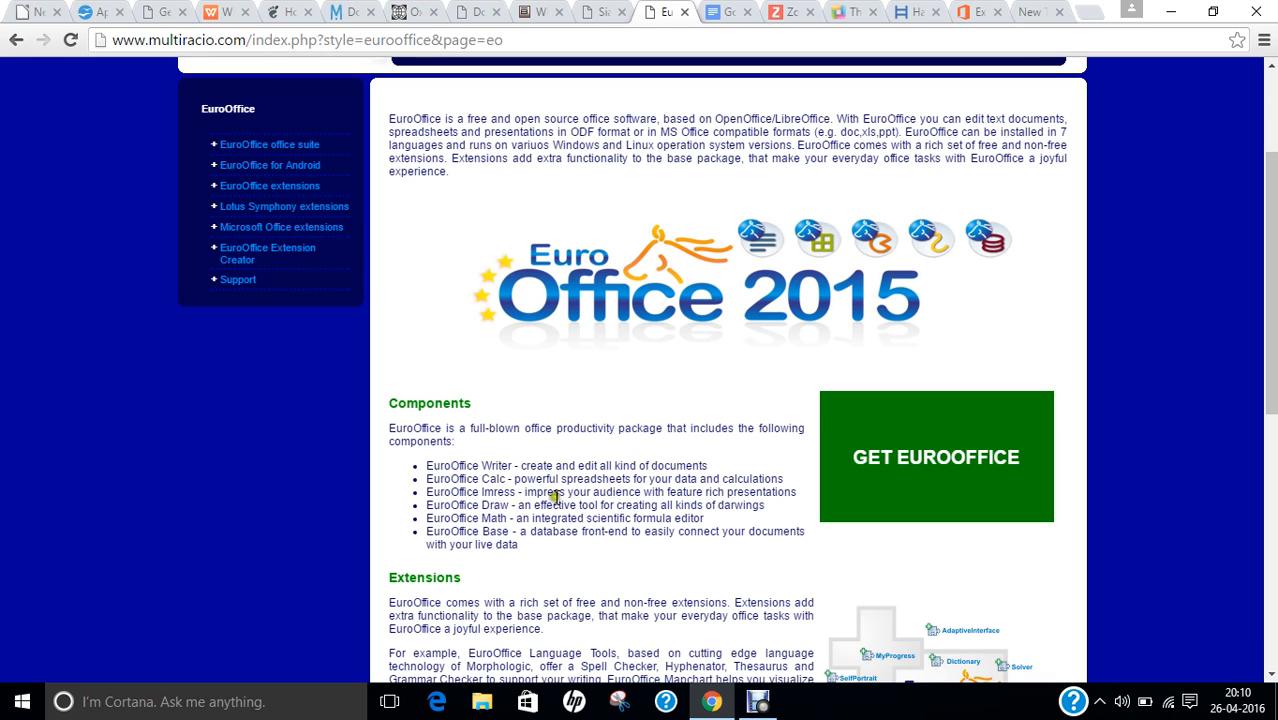
mouse_move(598, 523)
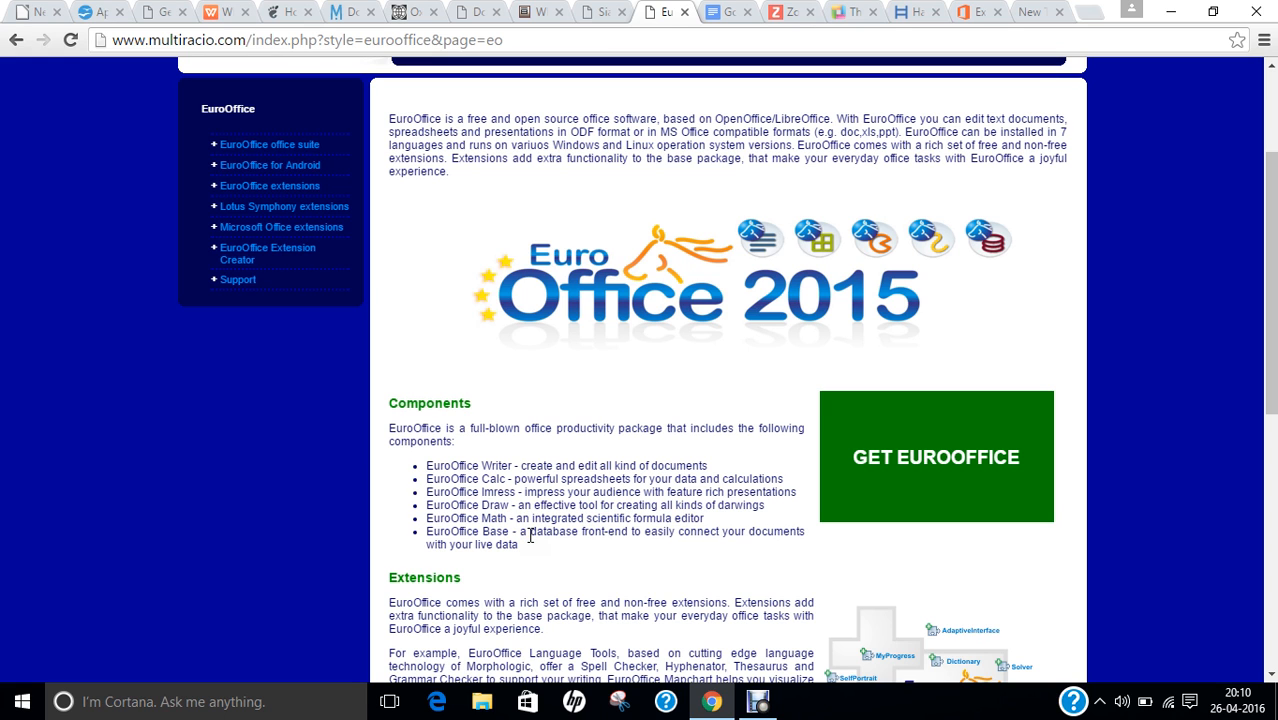
scroll("up", 3)
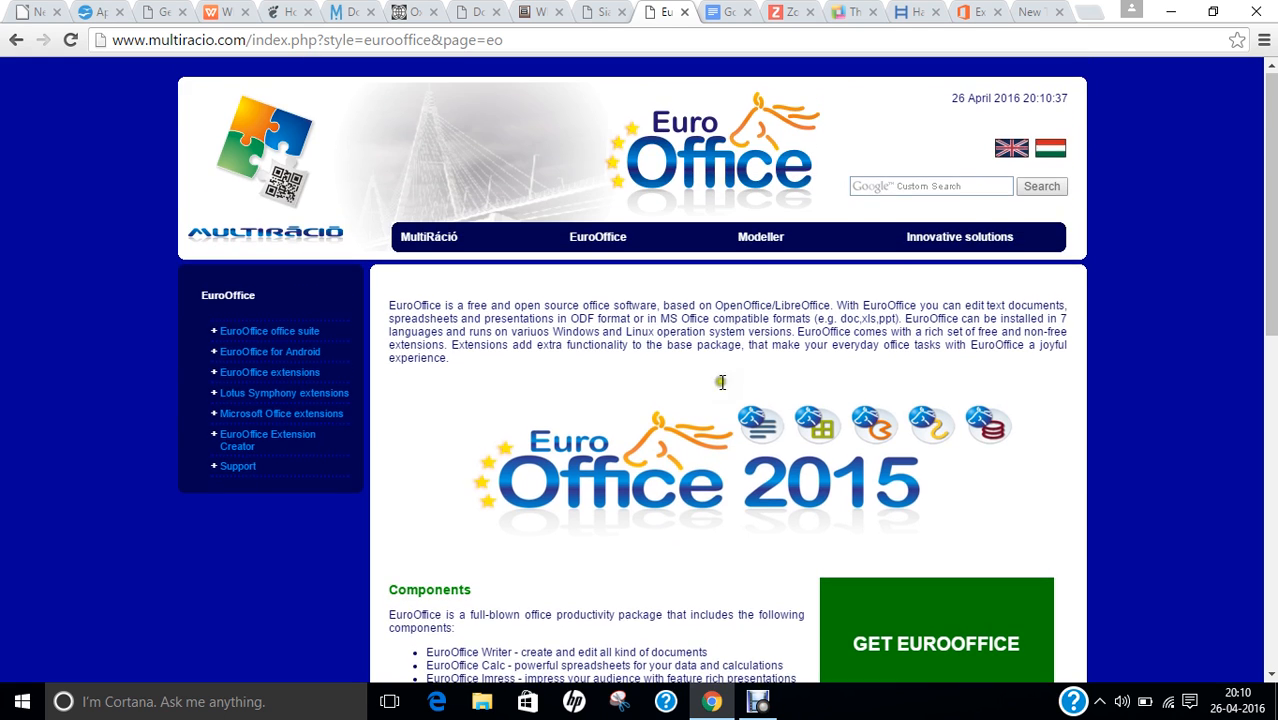
mouse_move(754, 120)
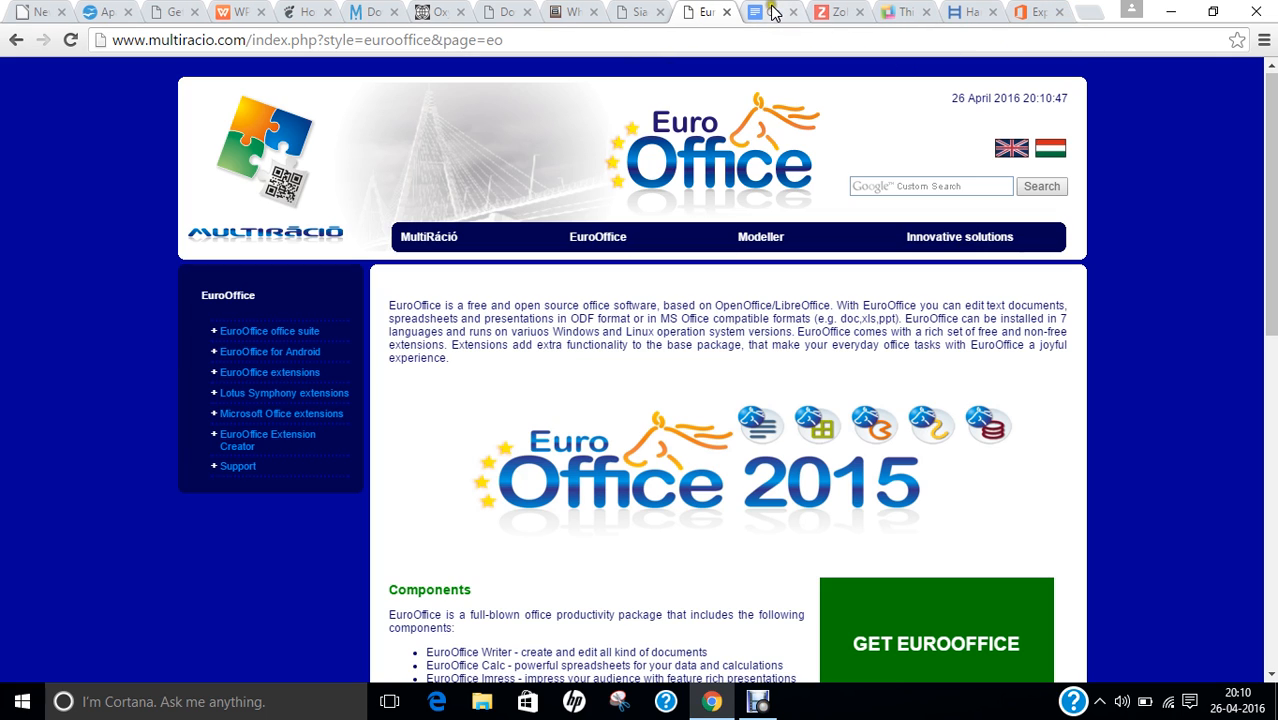
mouse_move(770, 11)
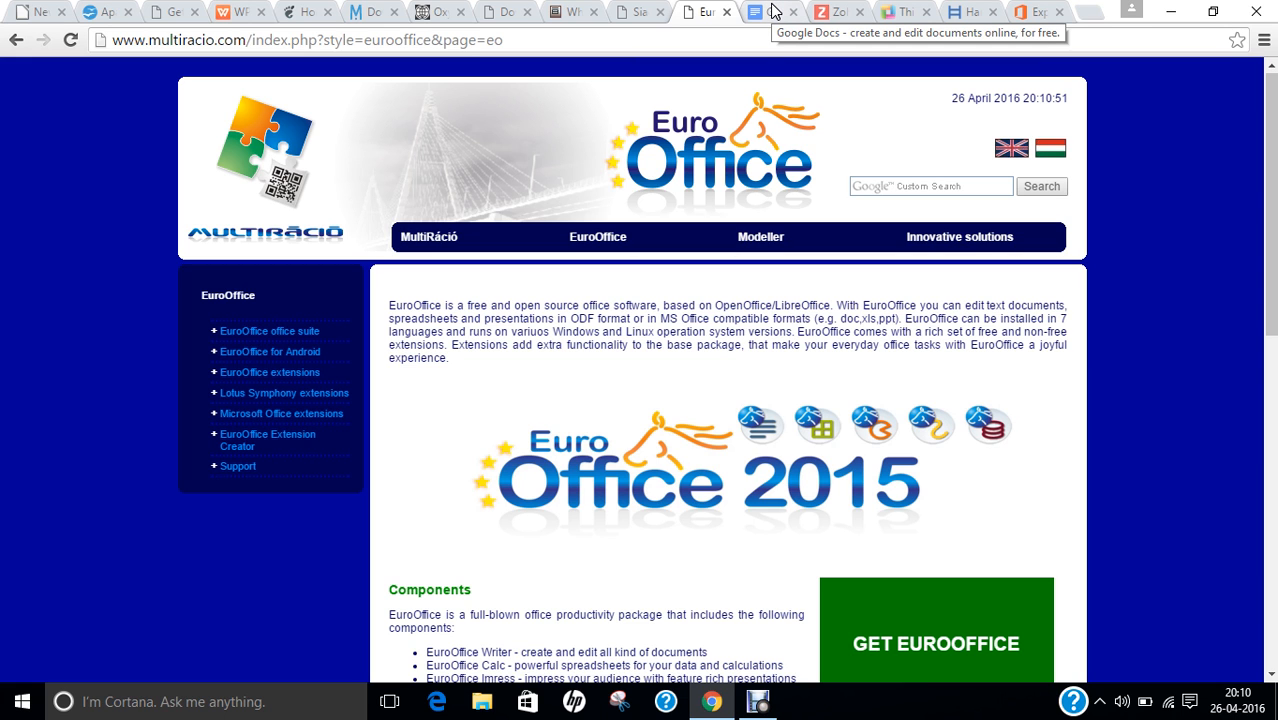
Switch to the Google Docs about page and scroll past templates to access-anywhere.
left_click(770, 11)
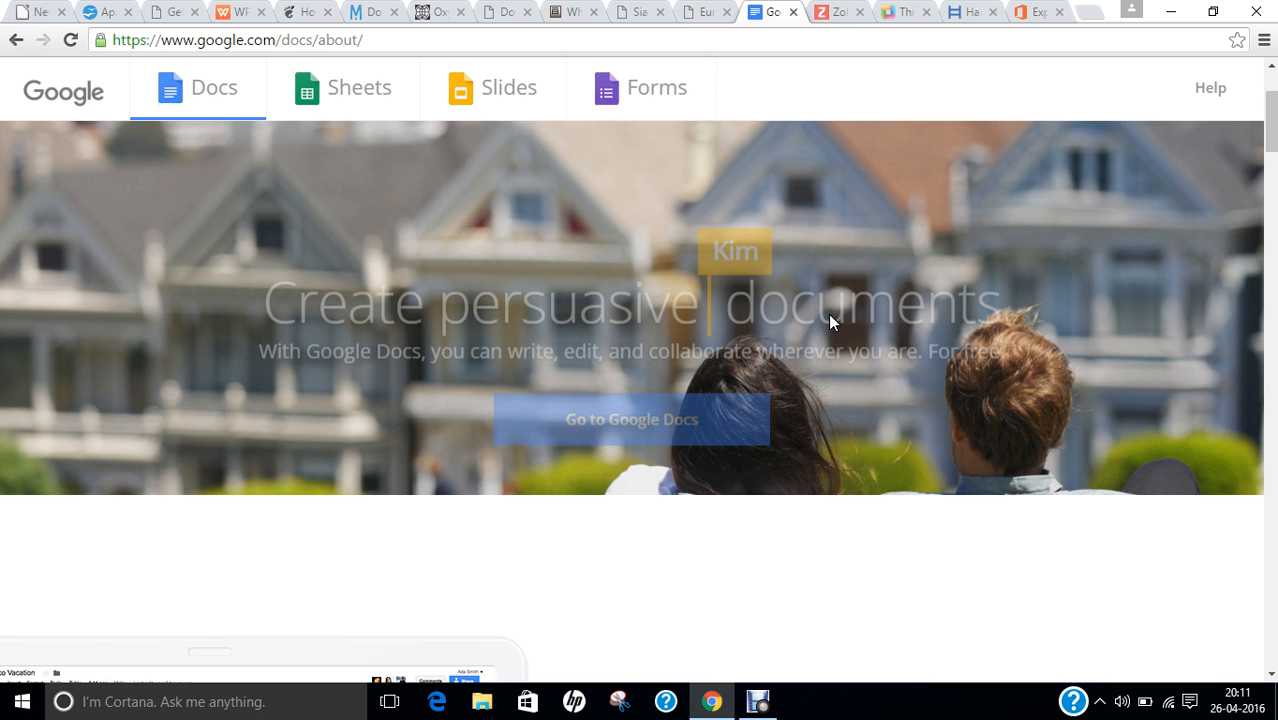
scroll("down", 3)
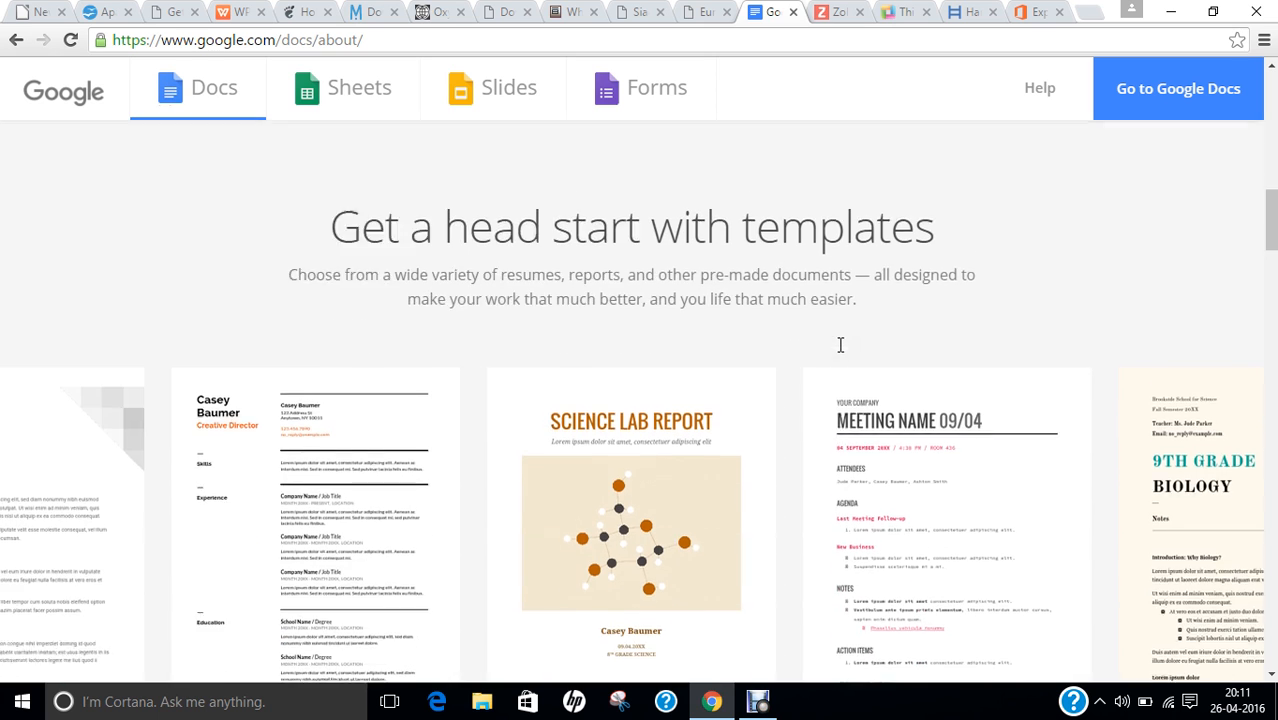
scroll("down", 3)
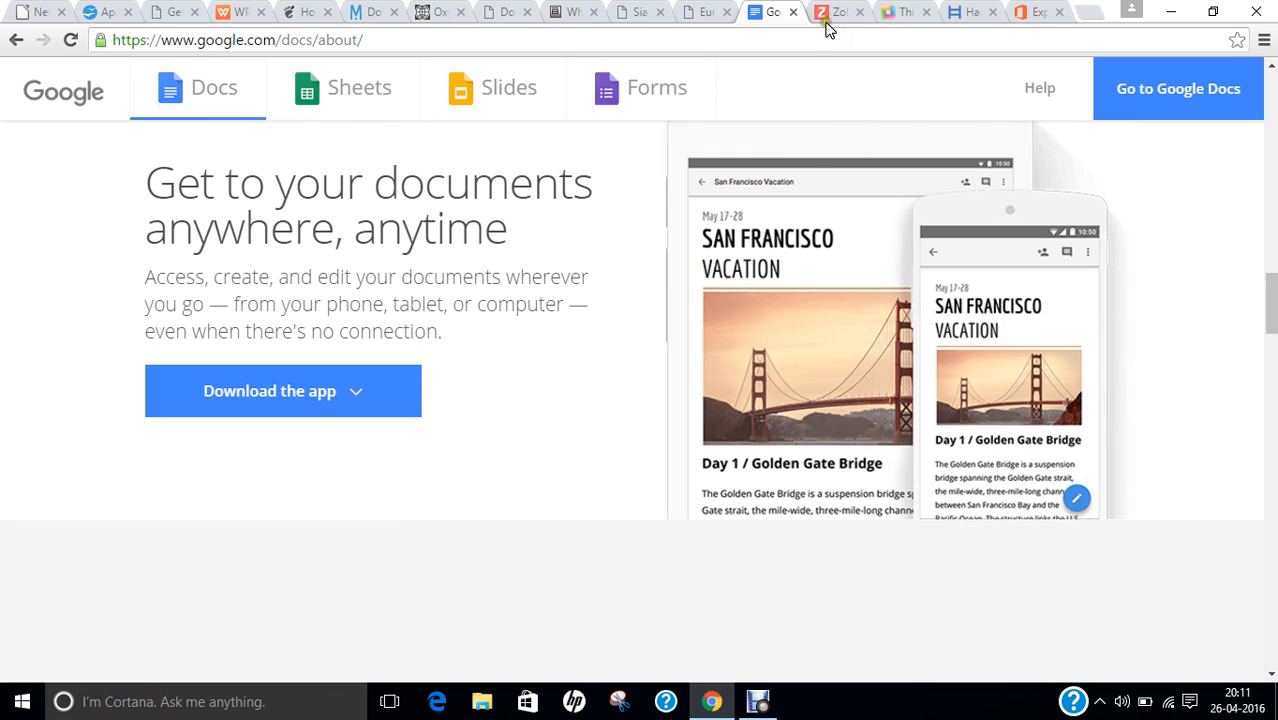
Switch to the Zoho Docs homepage showing editors, file storage, sharing and admin features.
left_click(837, 11)
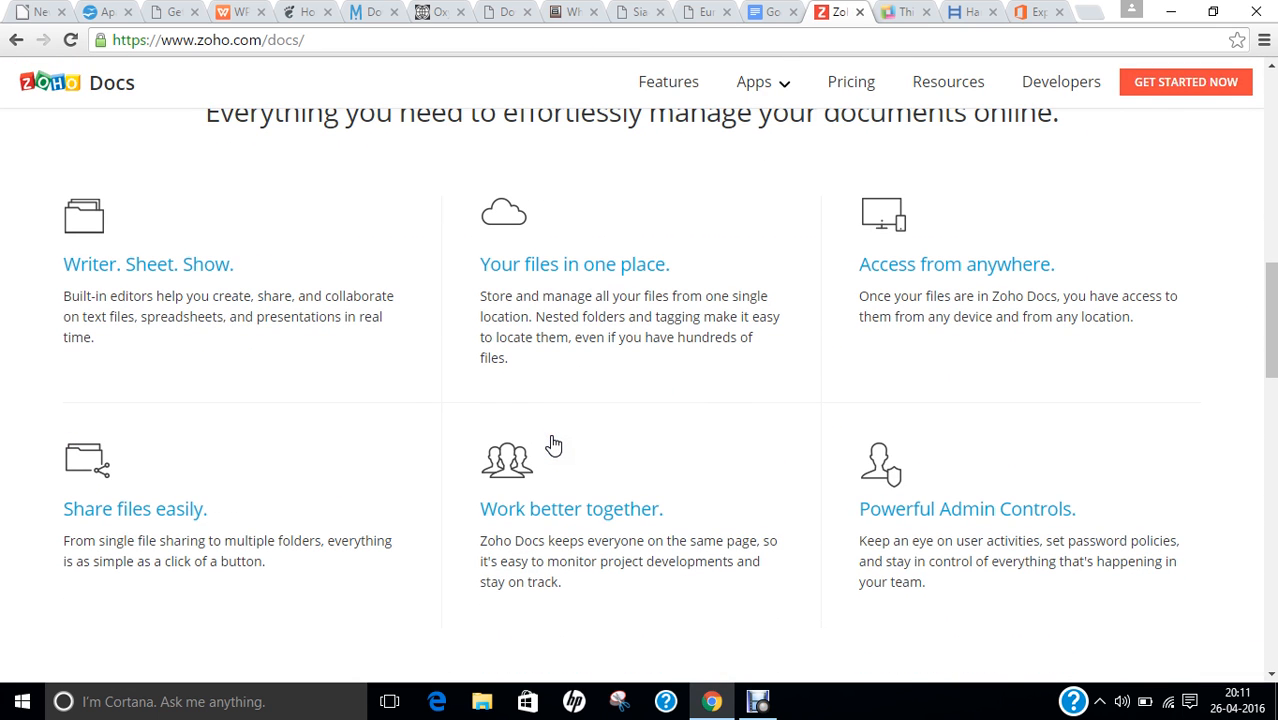
mouse_move(715, 253)
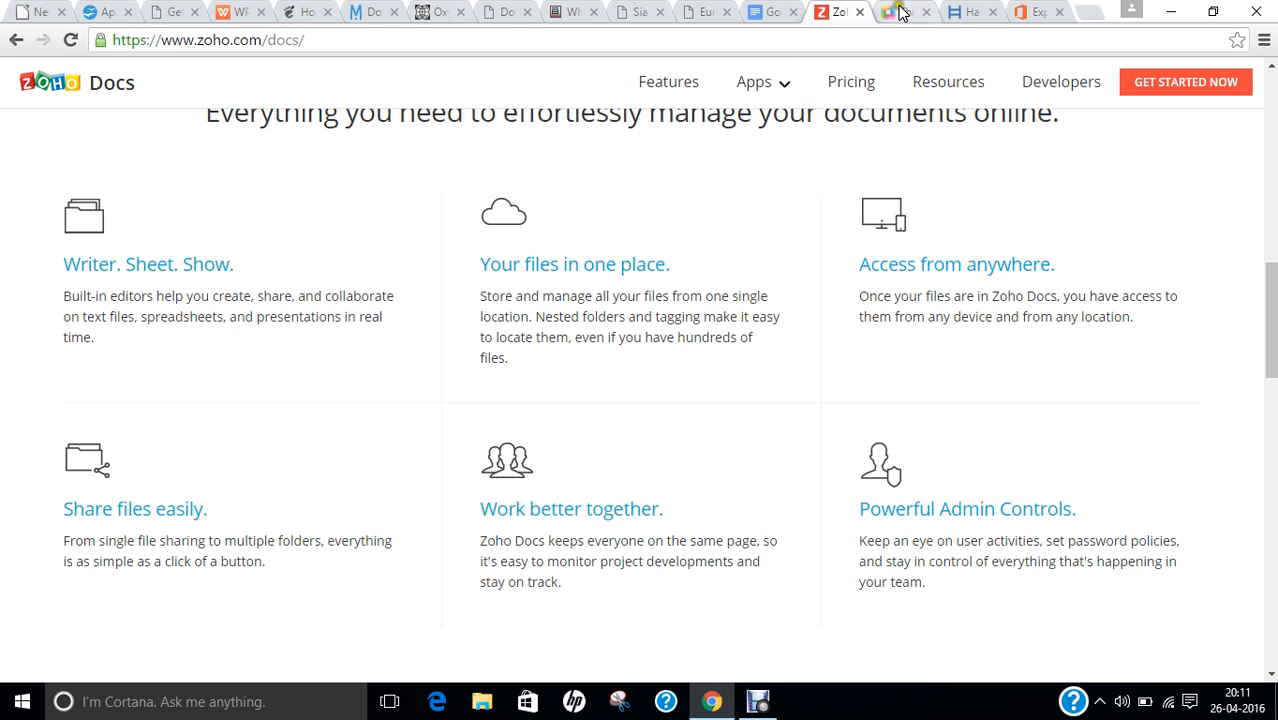
Switch to ThinkFree Online and scroll to its doc, xls and ppt viewer and editors.
left_click(903, 11)
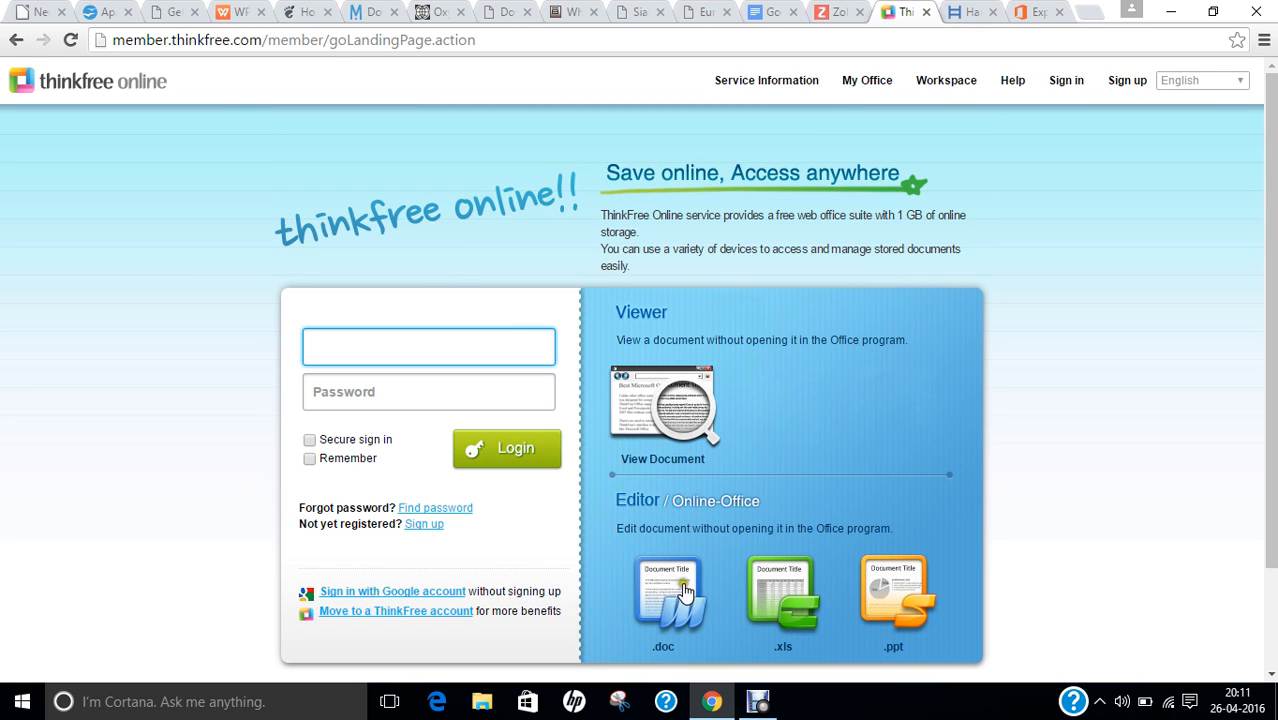
mouse_move(877, 600)
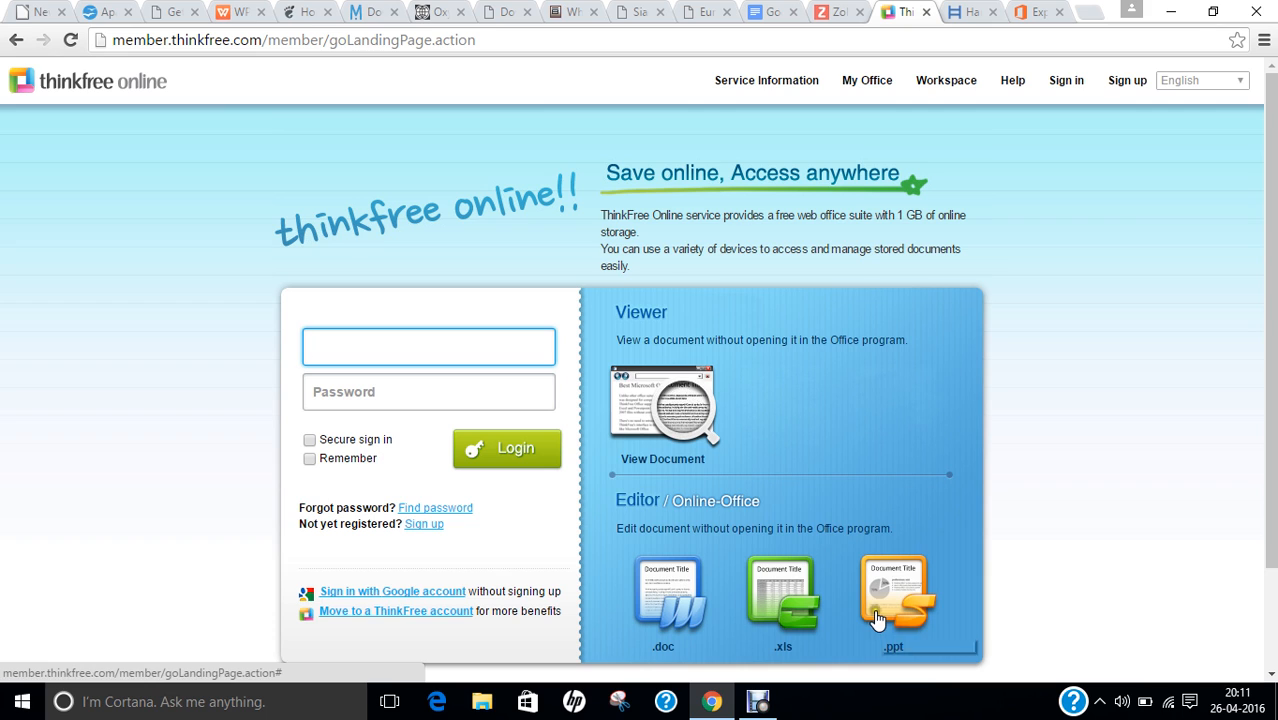
mouse_move(798, 503)
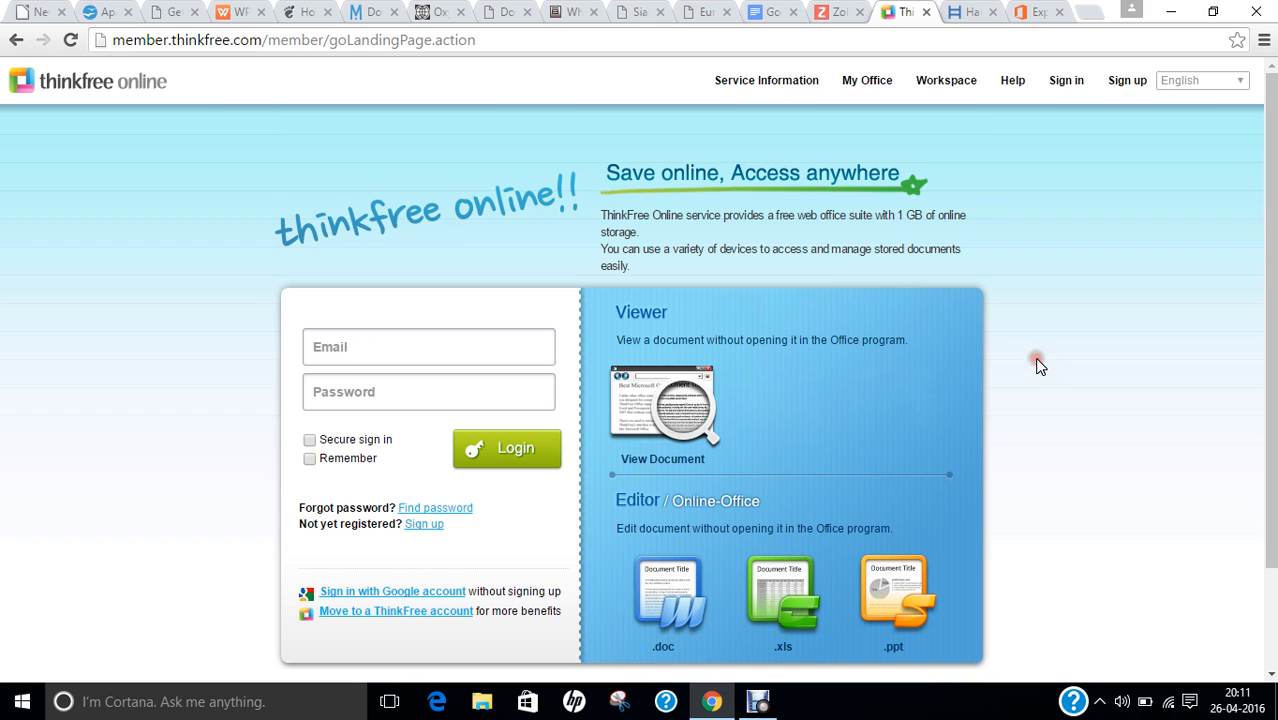
scroll("down", 3)
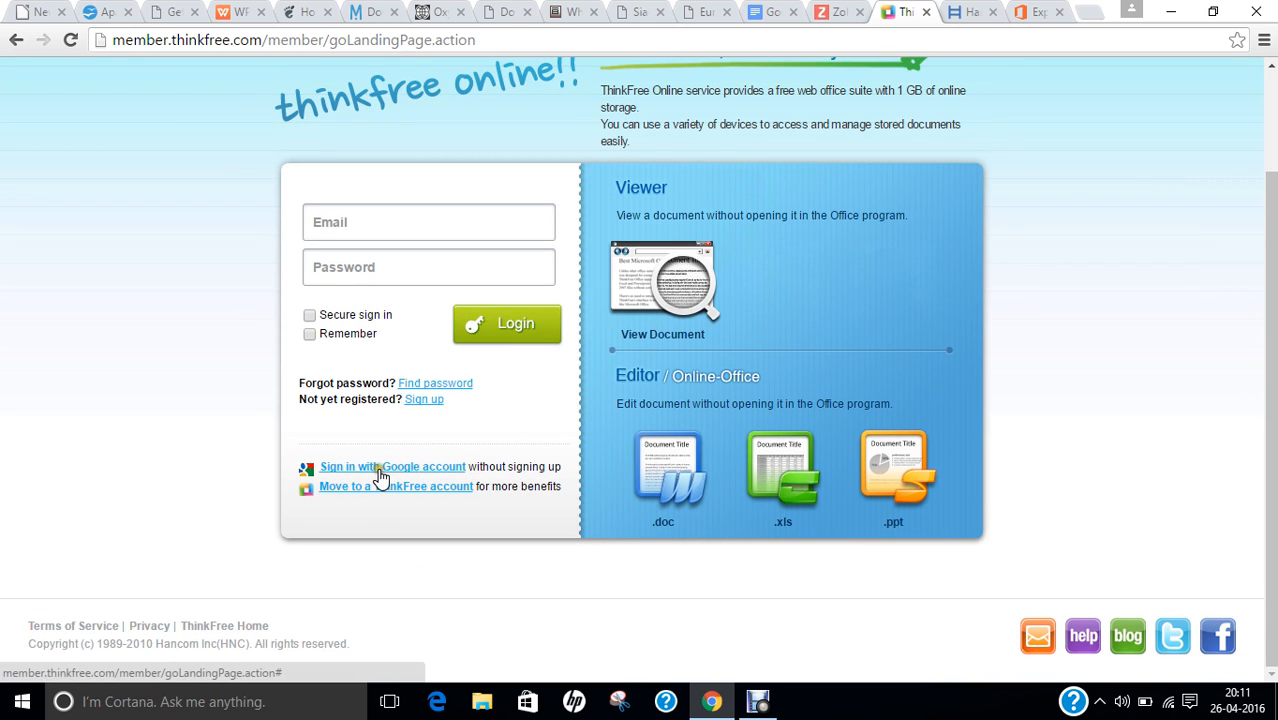
mouse_move(960, 10)
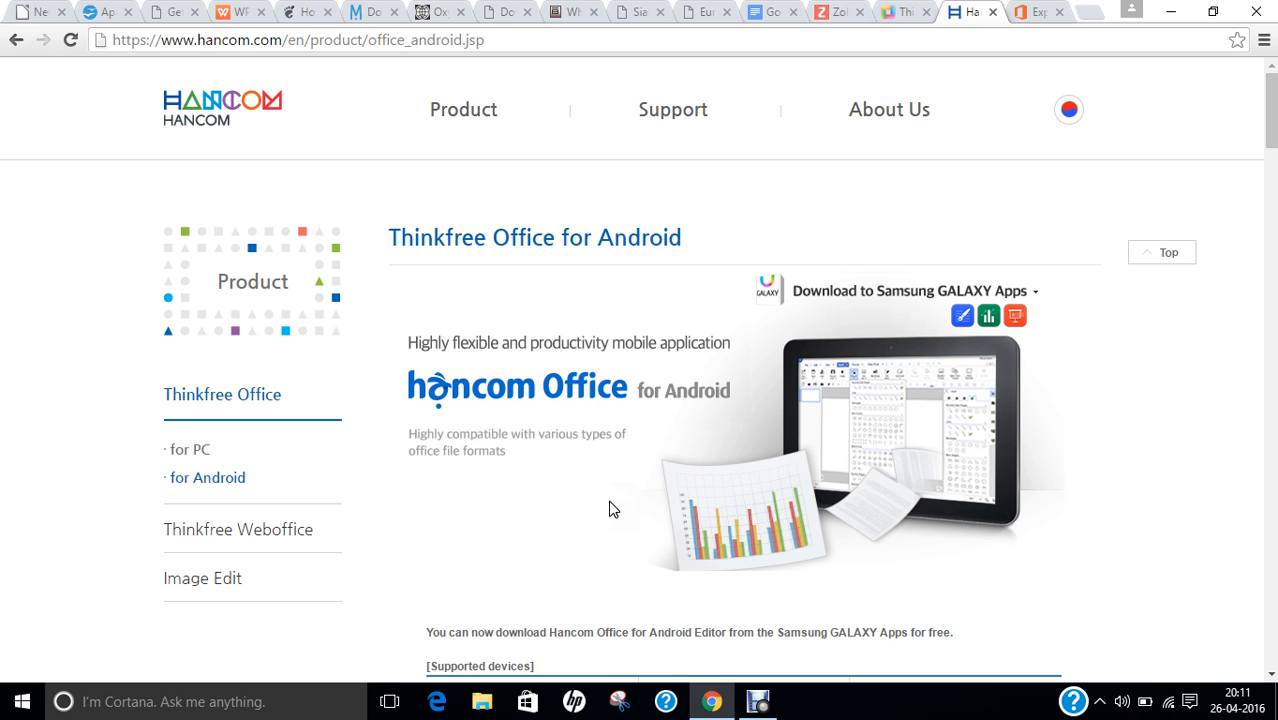
Scroll through Thinkfree Office for Android's supported Samsung Galaxy devices and back up.
scroll("down", 3)
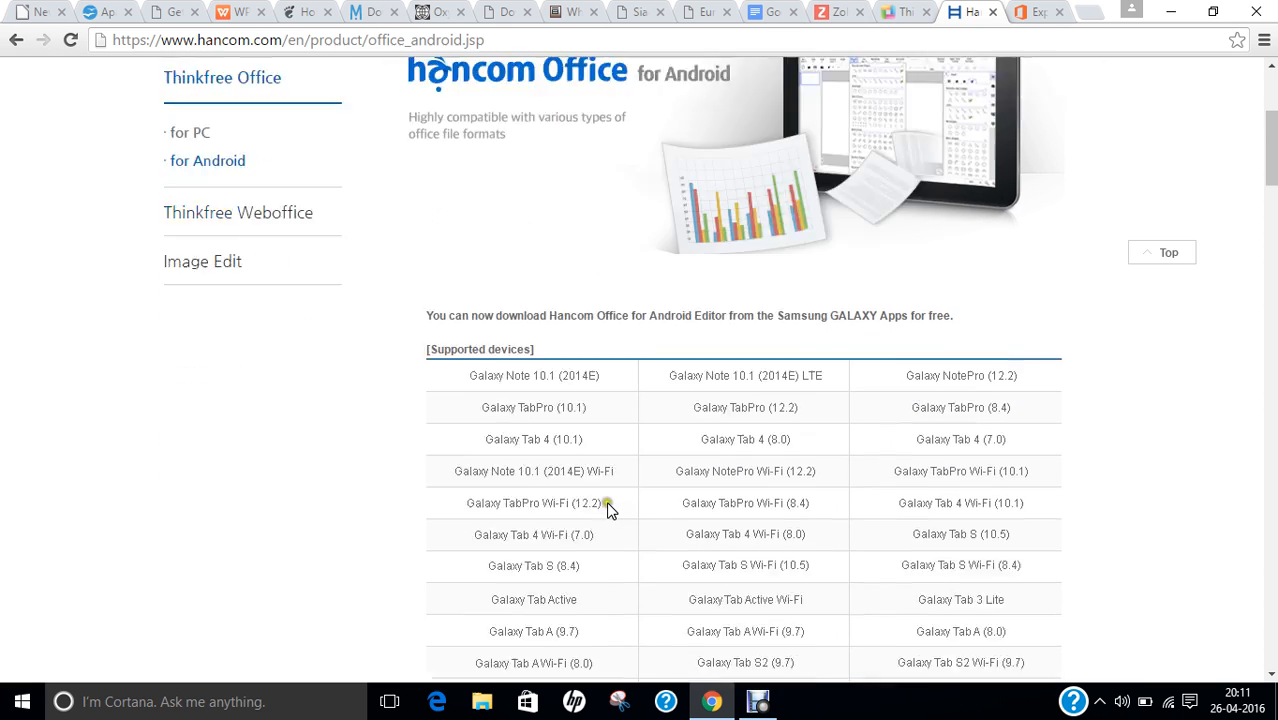
scroll("down", 3)
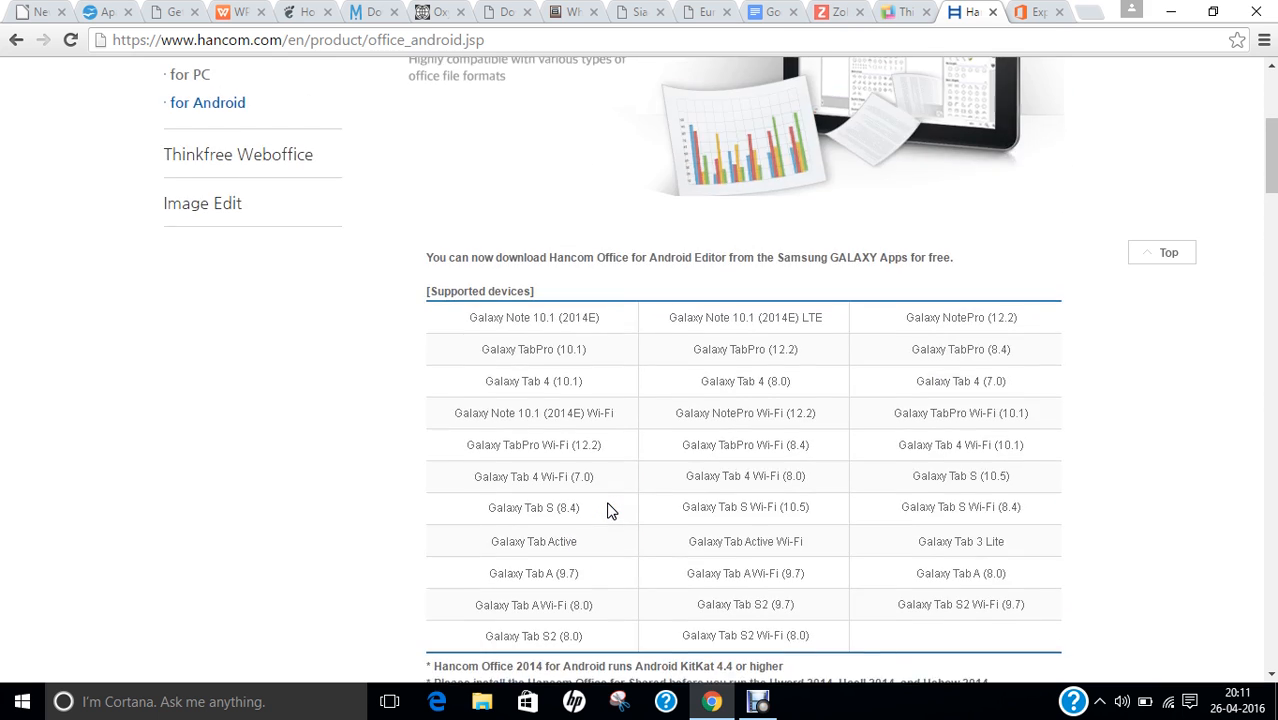
scroll("up", 3)
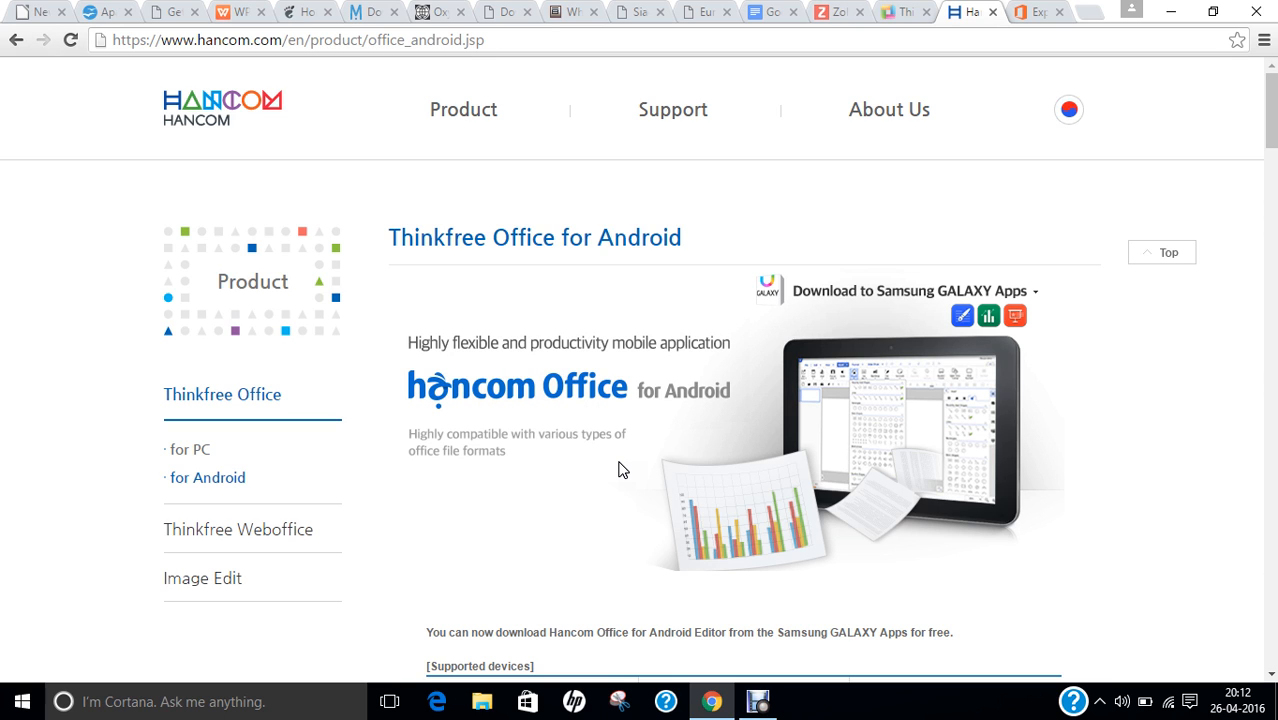
mouse_move(1035, 15)
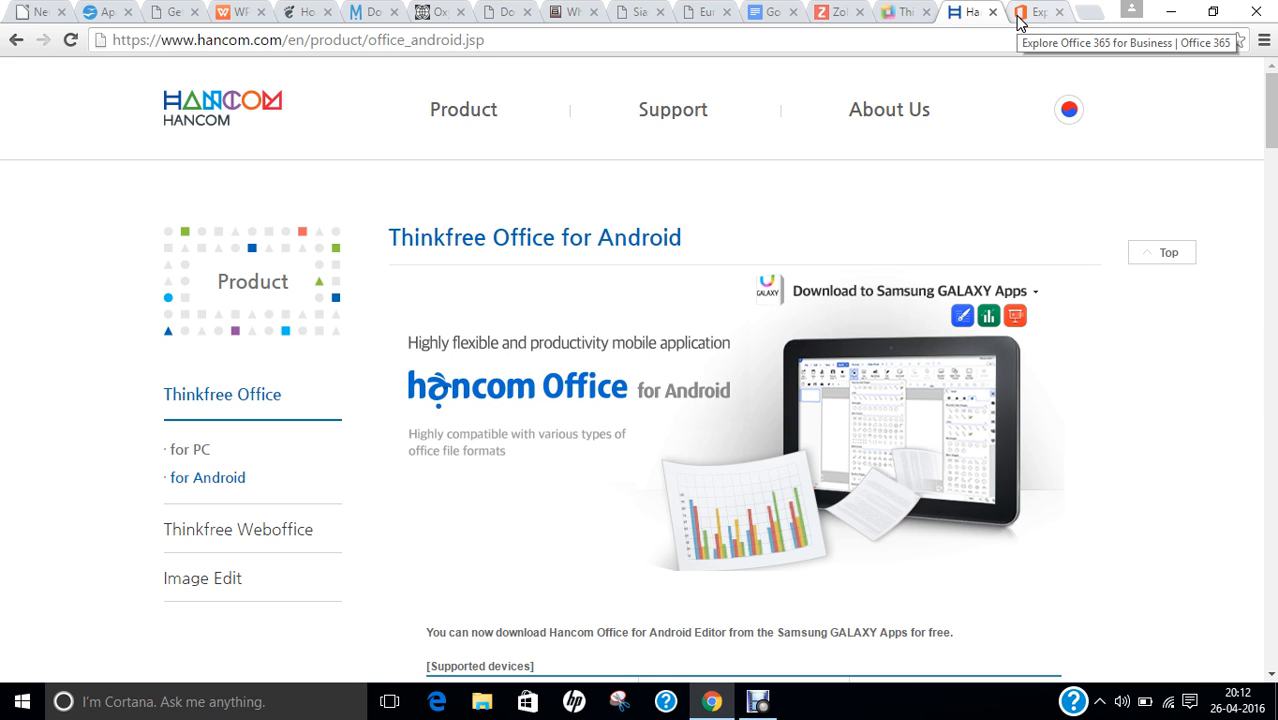
Switch to Explore Office 365 for Business and scroll to the Small Business Academy webcast.
left_click(1040, 11)
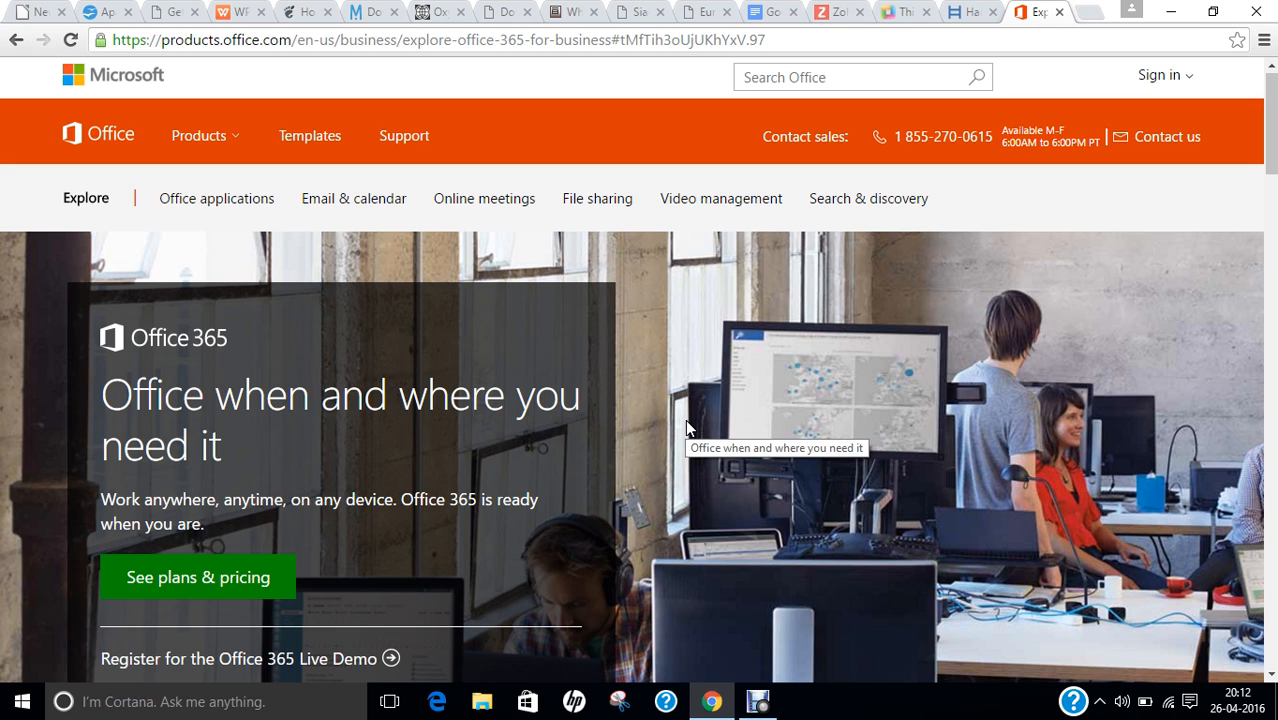
scroll("down", 3)
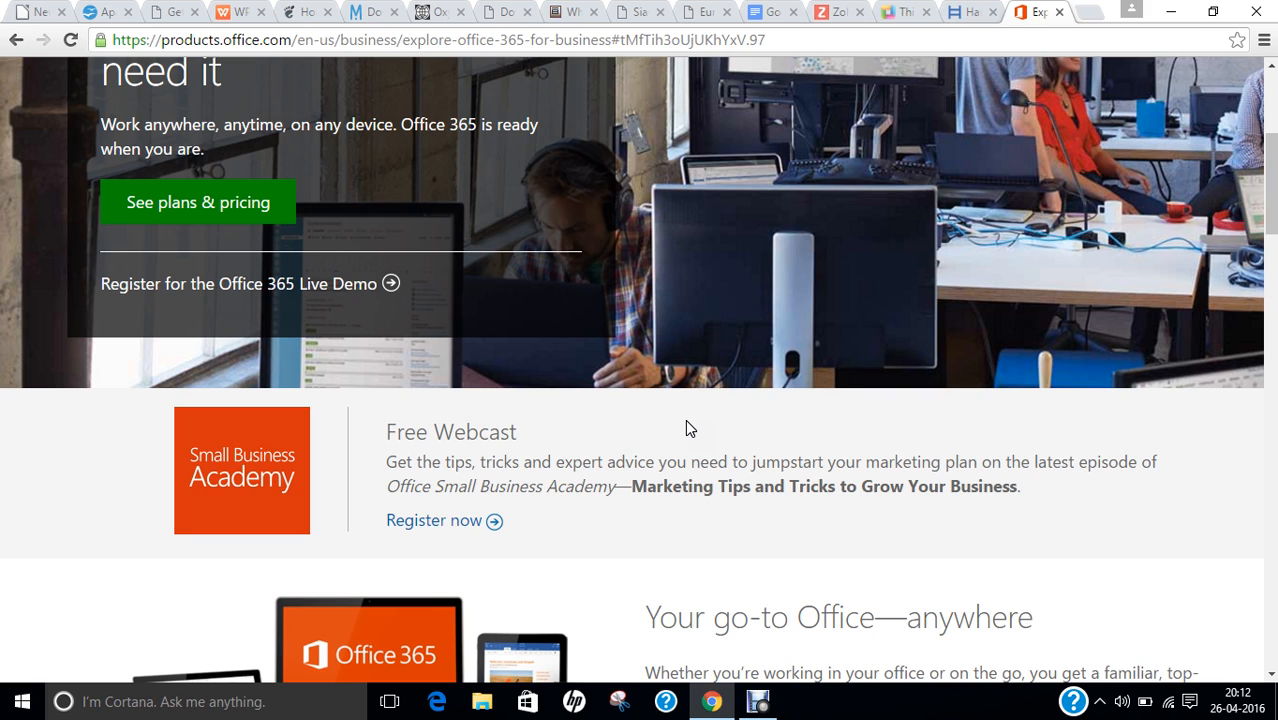
mouse_move(810, 710)
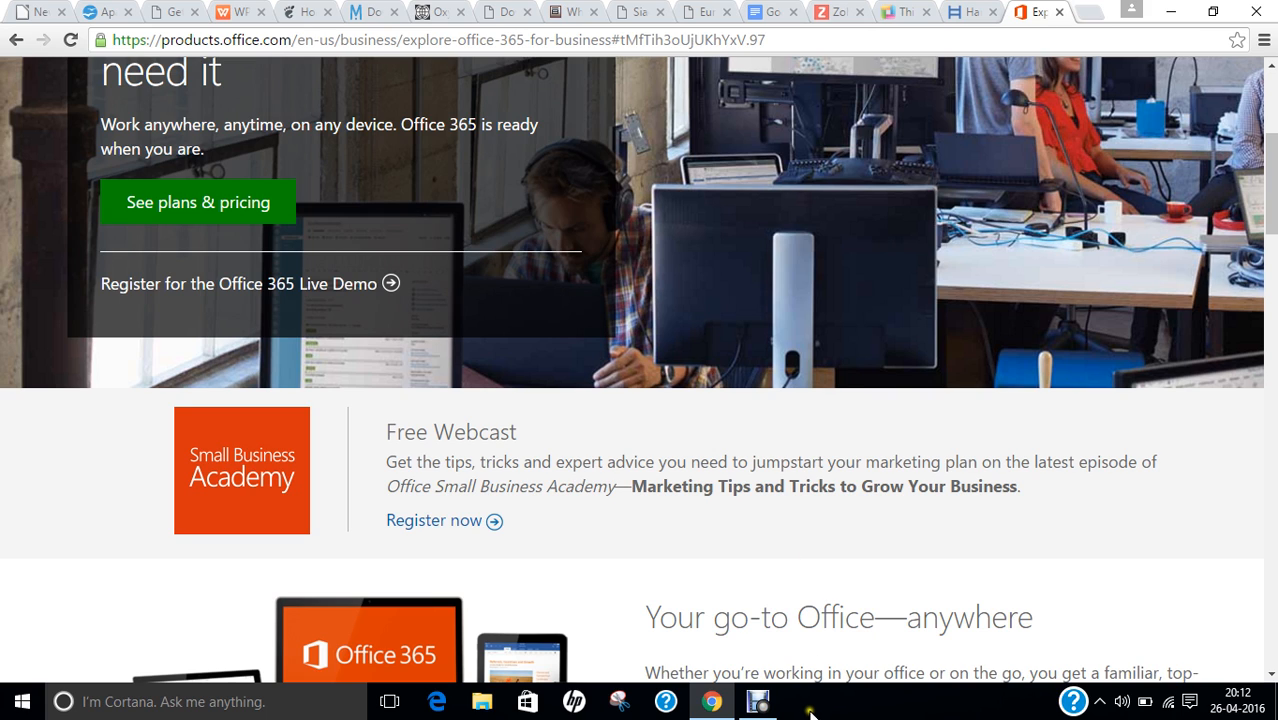